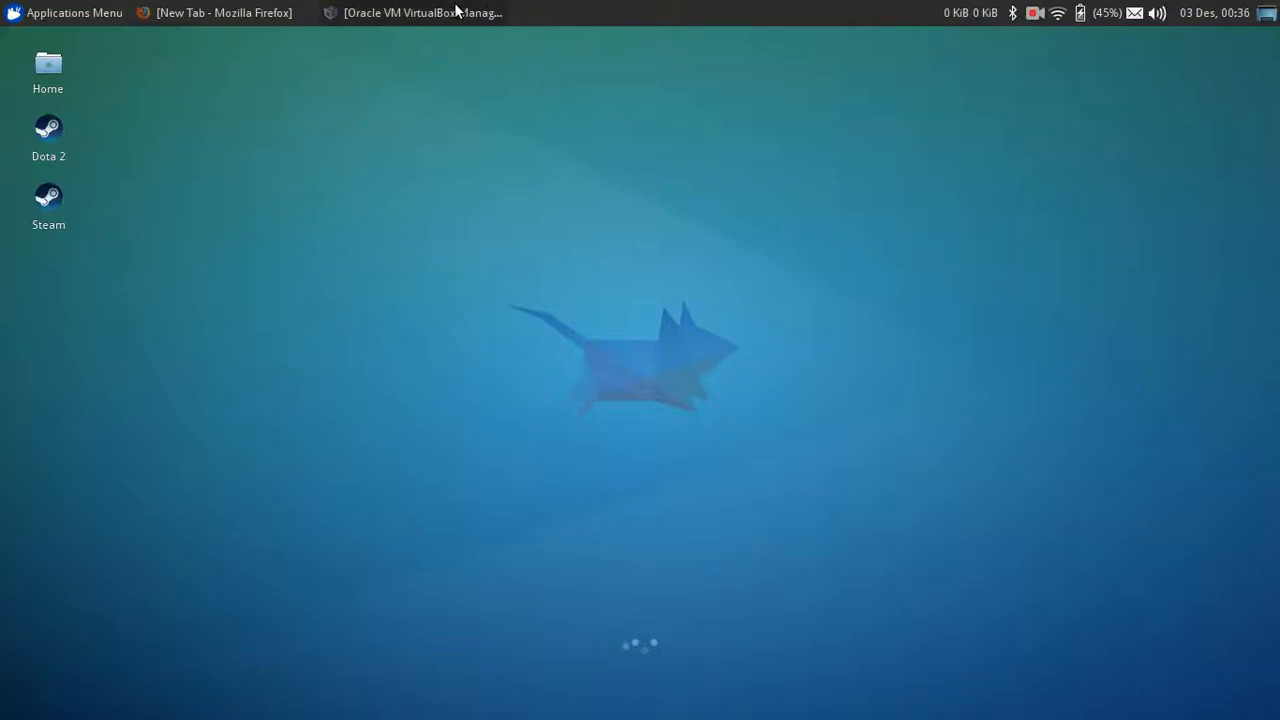
pyautogui.moveTo(410, 13)
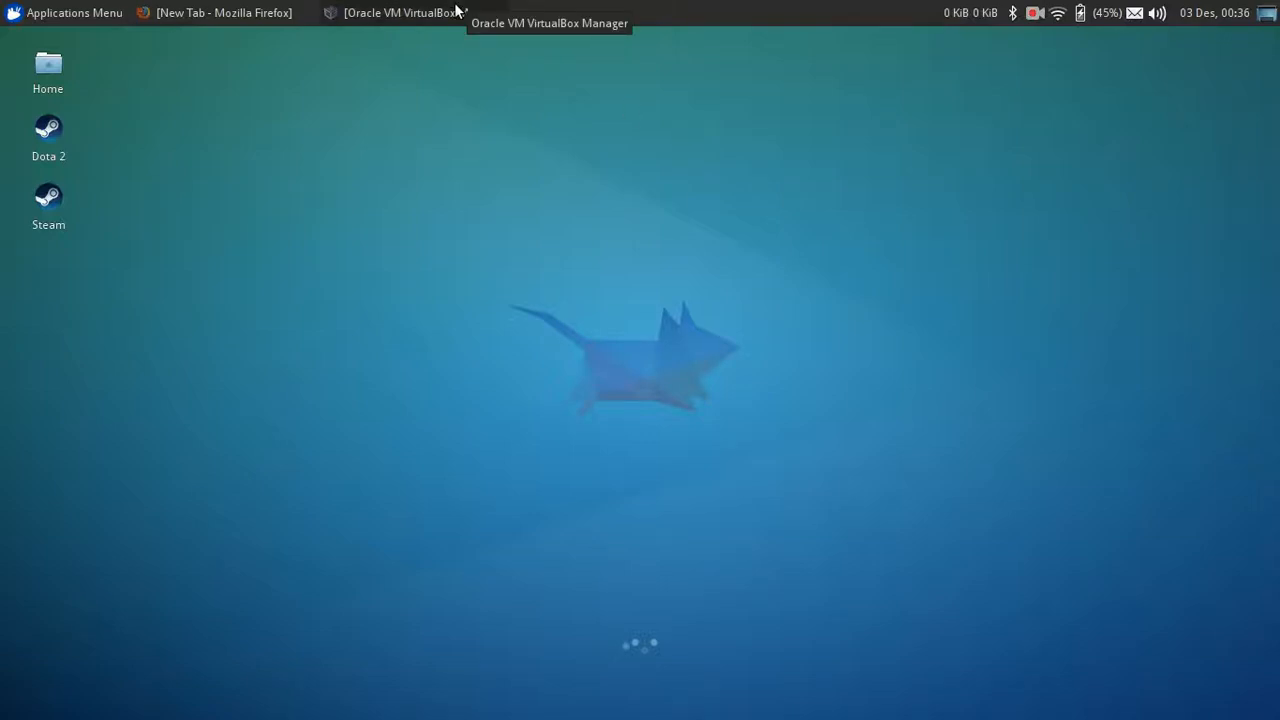
# Bring the VirtualBox Manager window forward and nudge it into position.
pyautogui.click(395, 12)
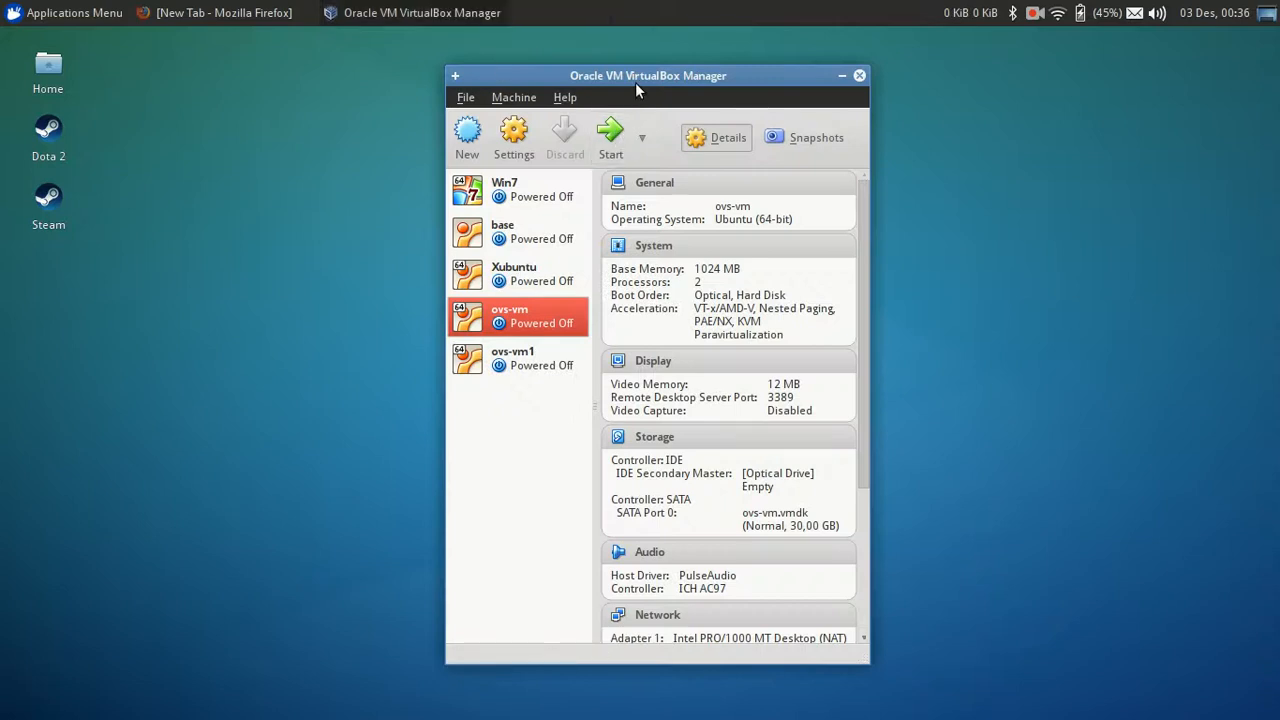
pyautogui.moveTo(648, 75); pyautogui.dragTo(642, 73)
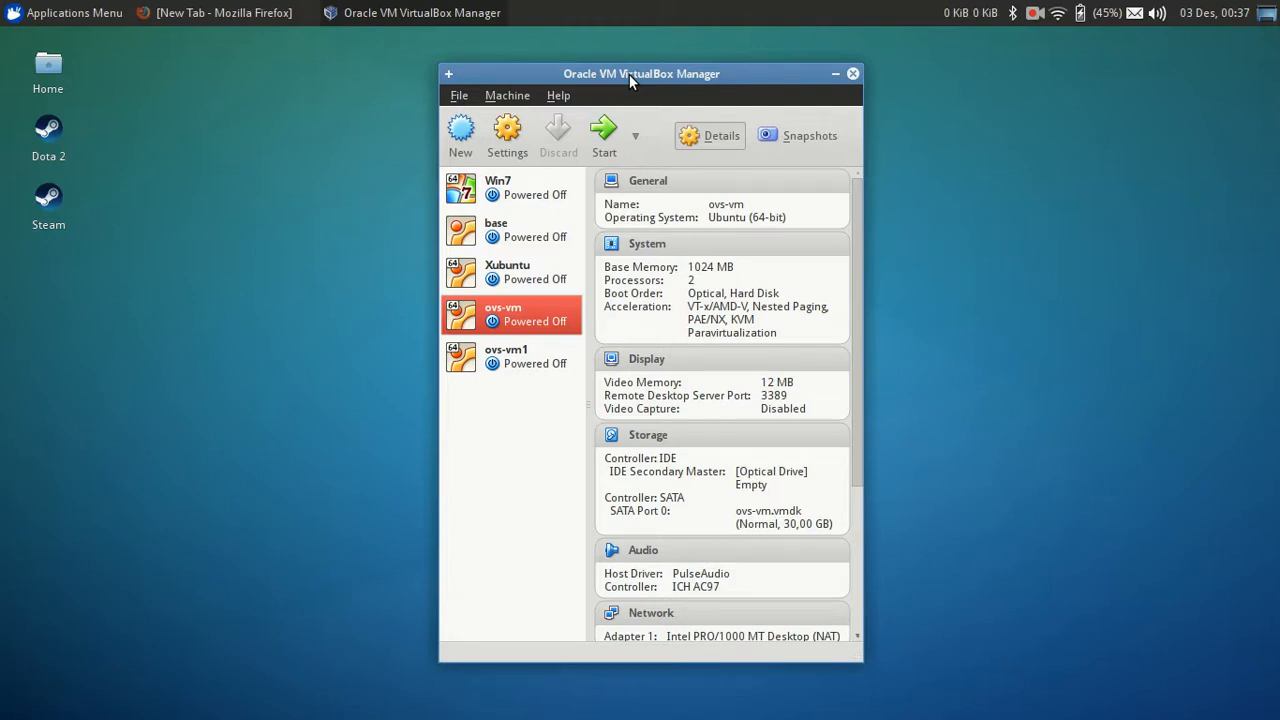
# Select the Xubuntu machine in the Manager list and start it.
pyautogui.click(525, 272)
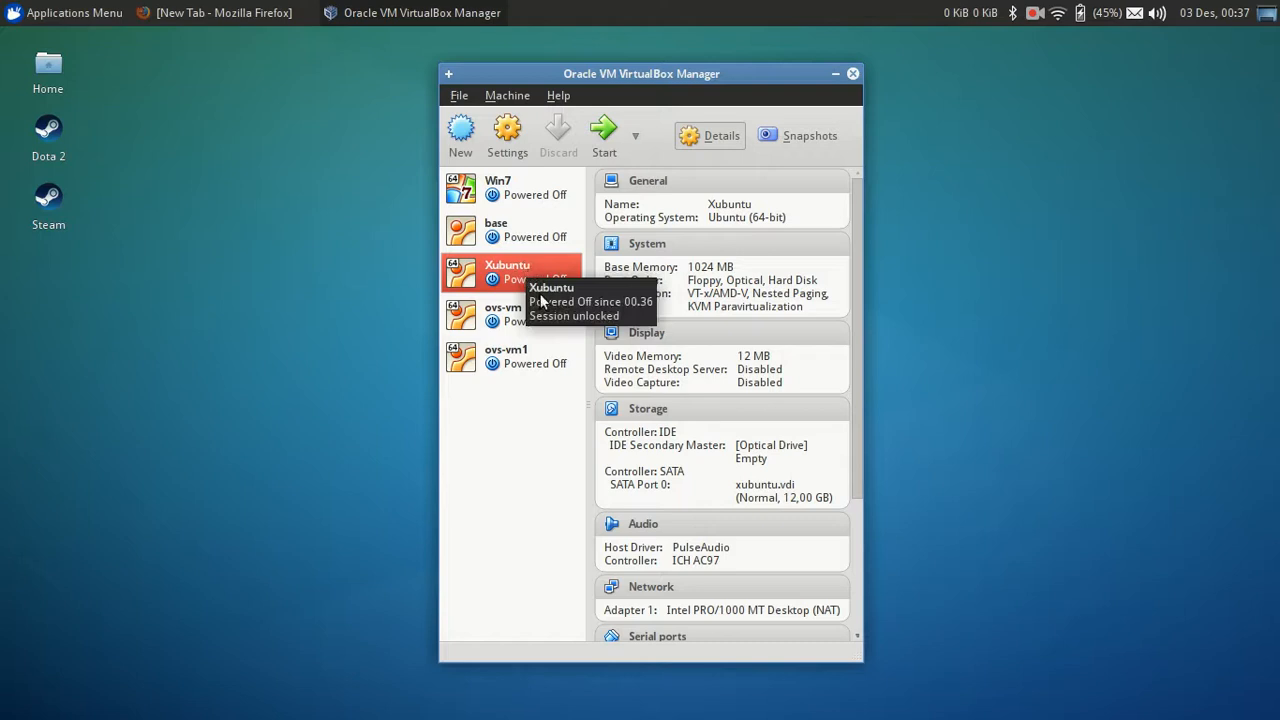
pyautogui.moveTo(604, 135)
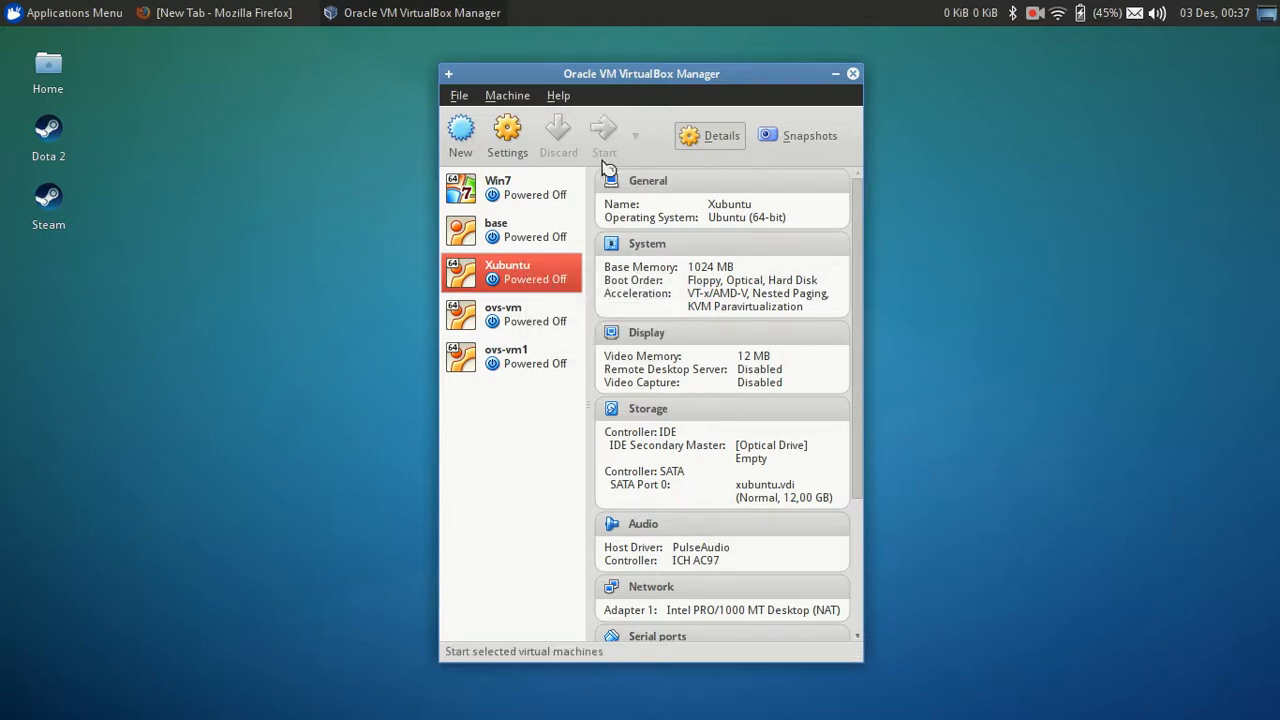
pyautogui.click(603, 135)
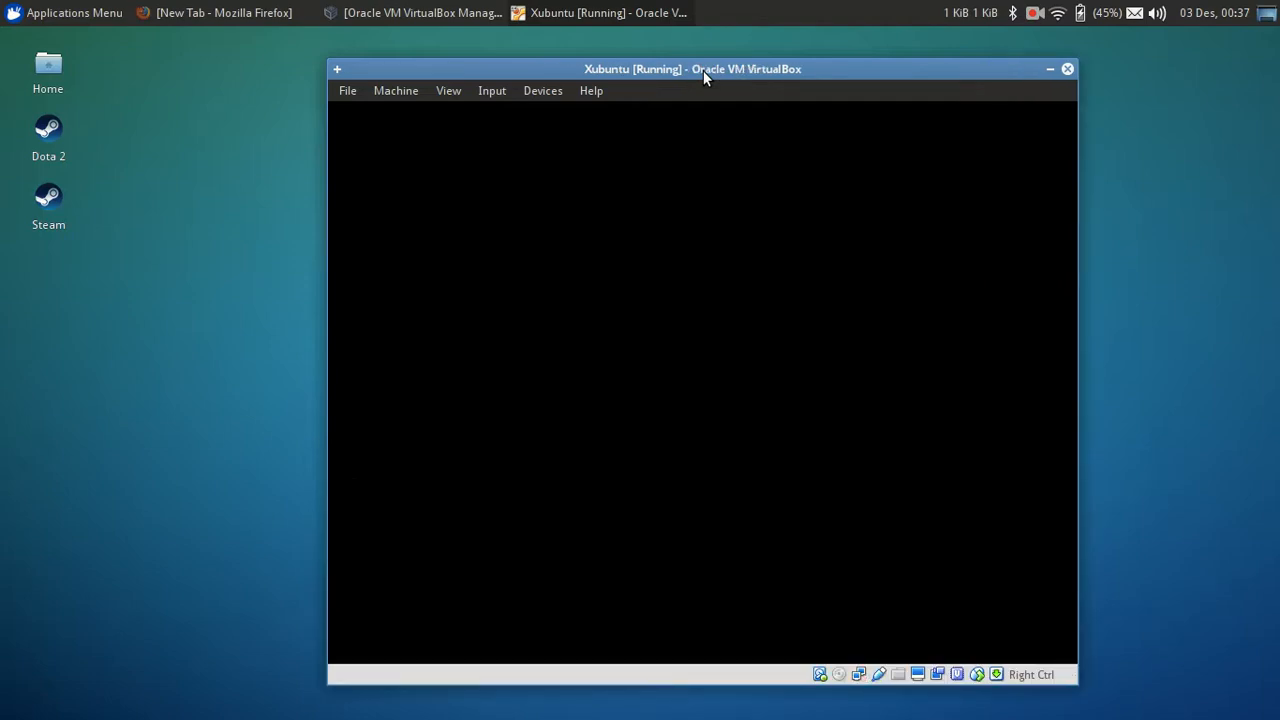
# Log in to the Xubuntu guest with its password and open the guest applications menu.
pyautogui.moveTo(703, 69); pyautogui.dragTo(658, 68)
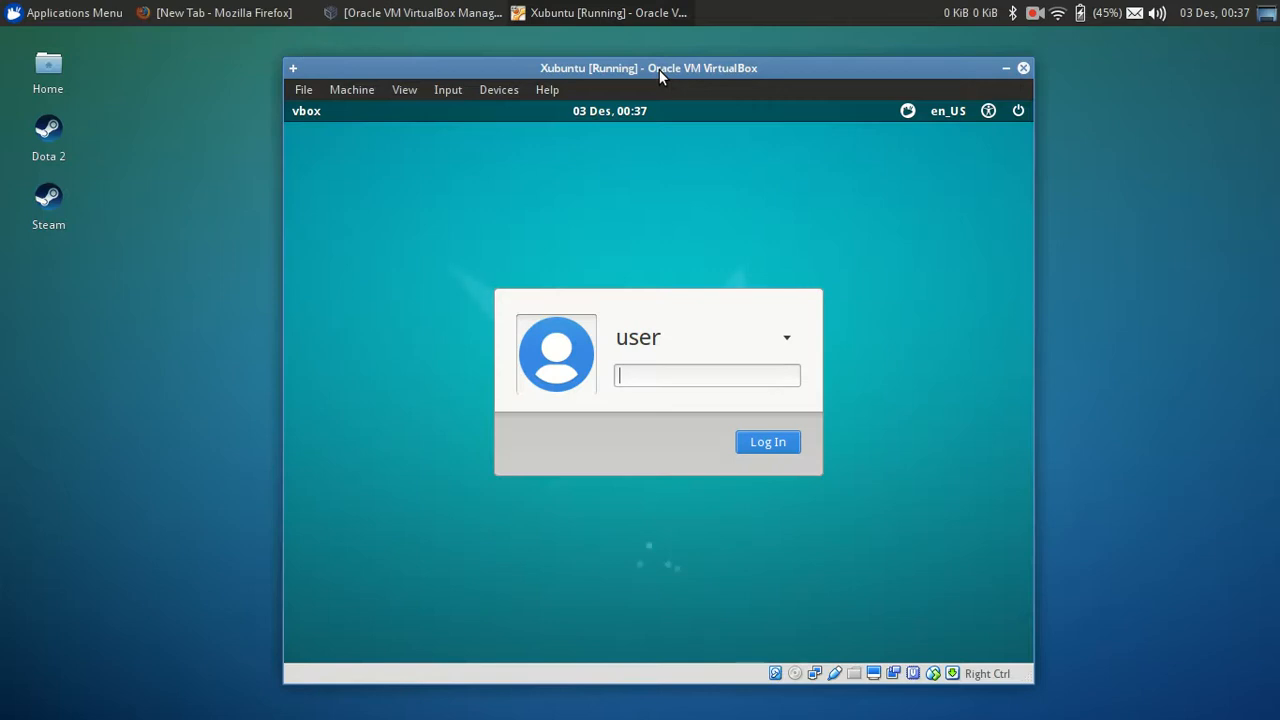
pyautogui.write('password')
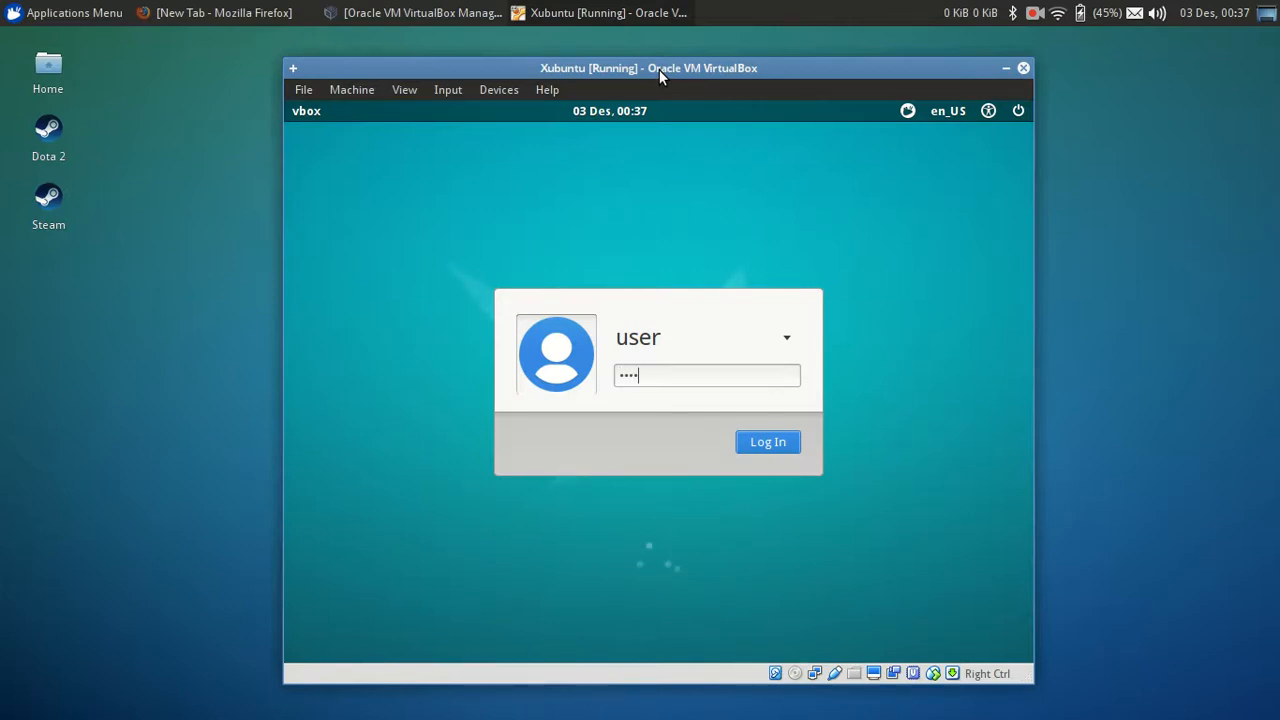
pyautogui.click(767, 442)
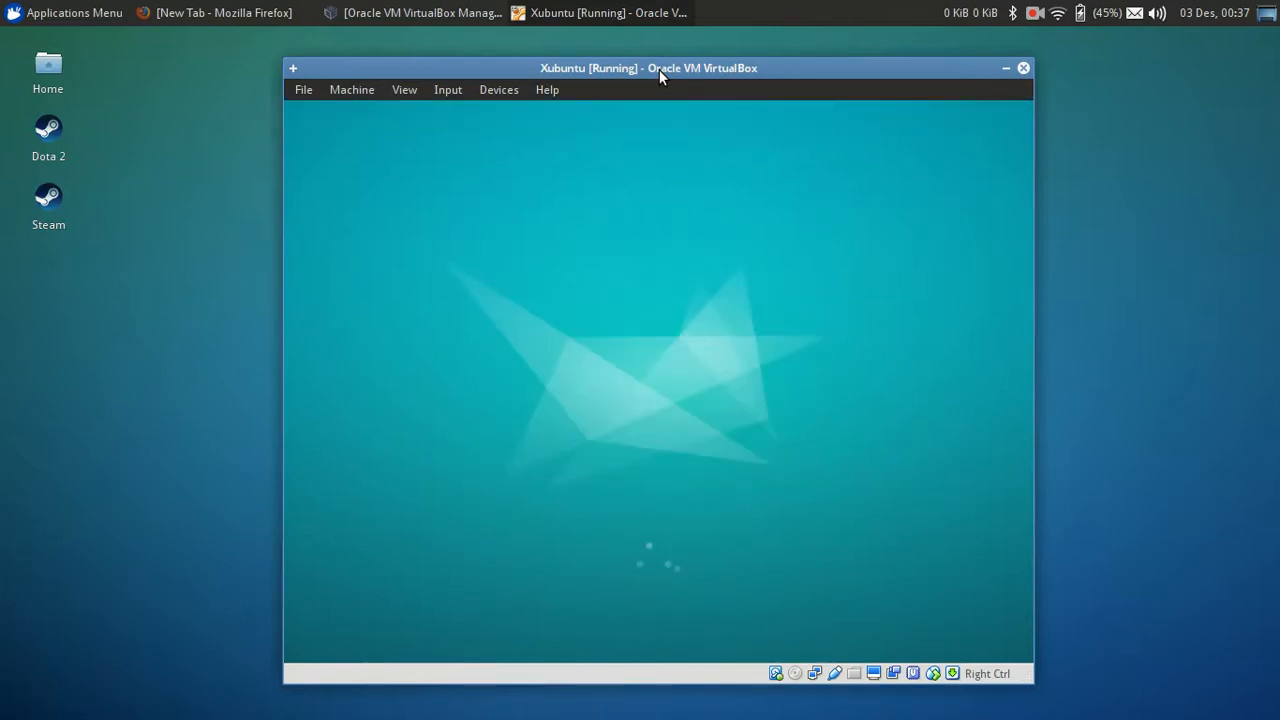
pyautogui.moveTo(622, 205)
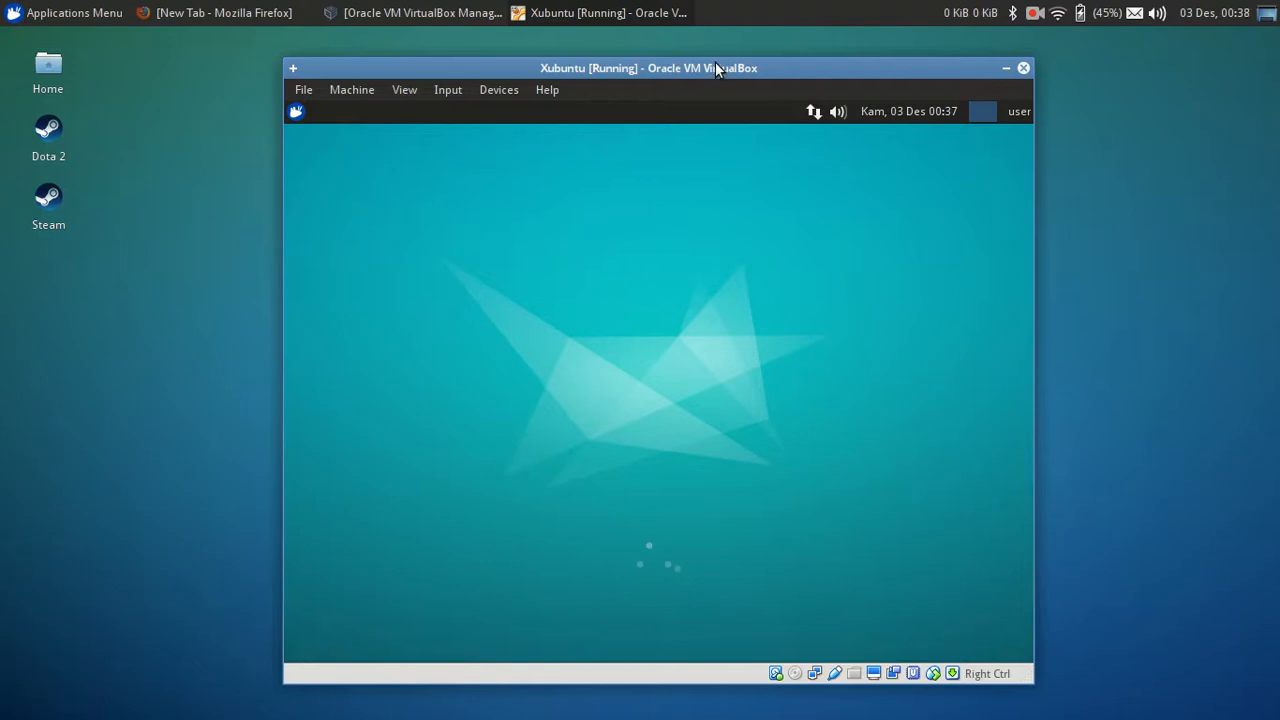
pyautogui.moveTo(1146, 292)
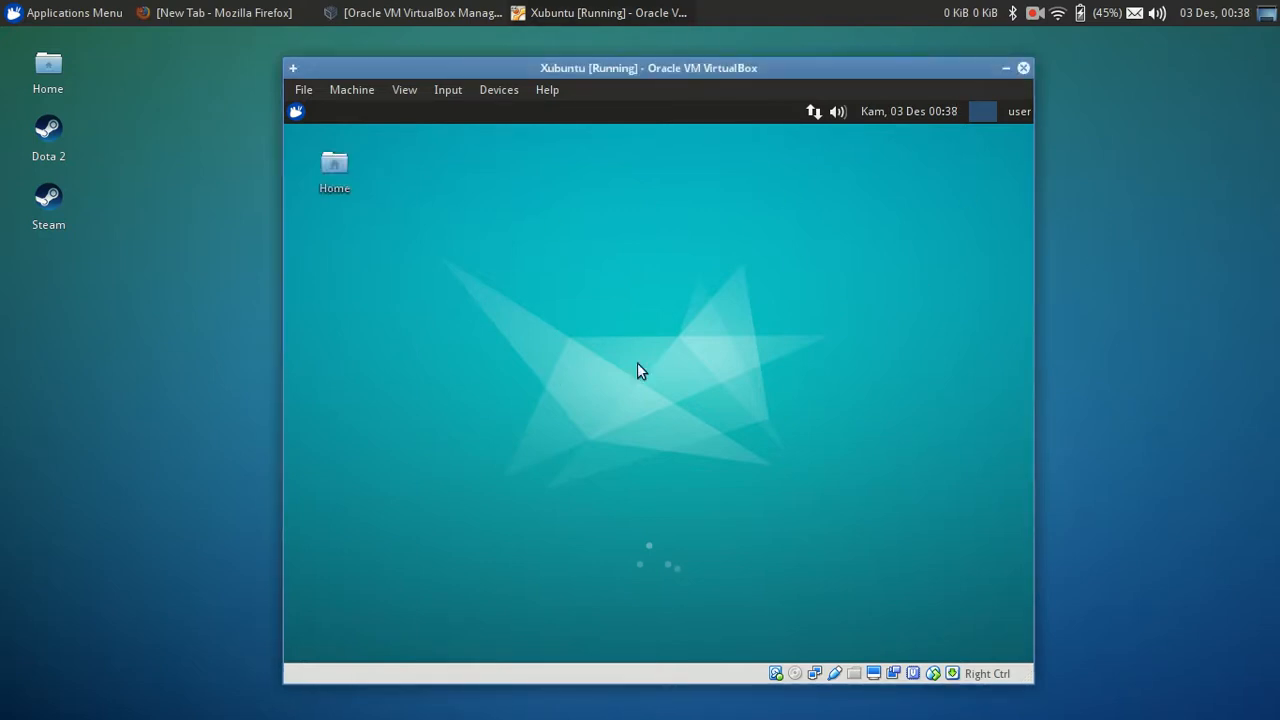
pyautogui.click(296, 111)
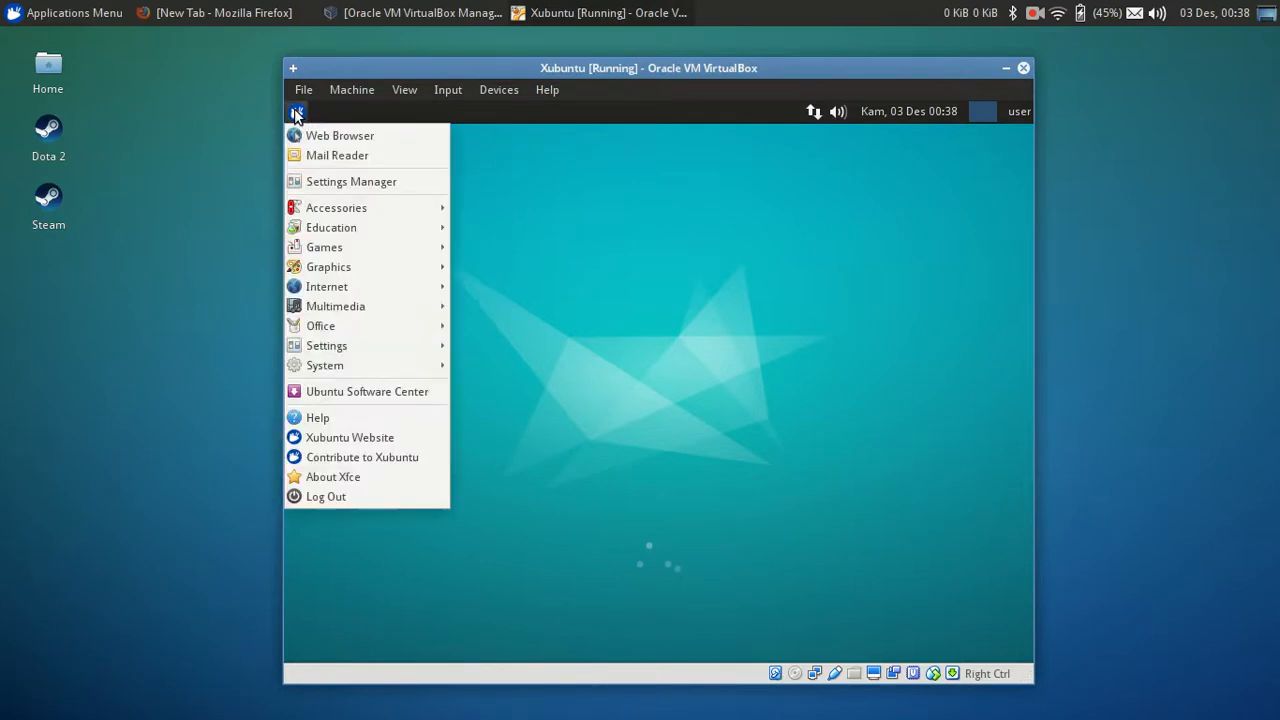
pyautogui.moveTo(424, 217)
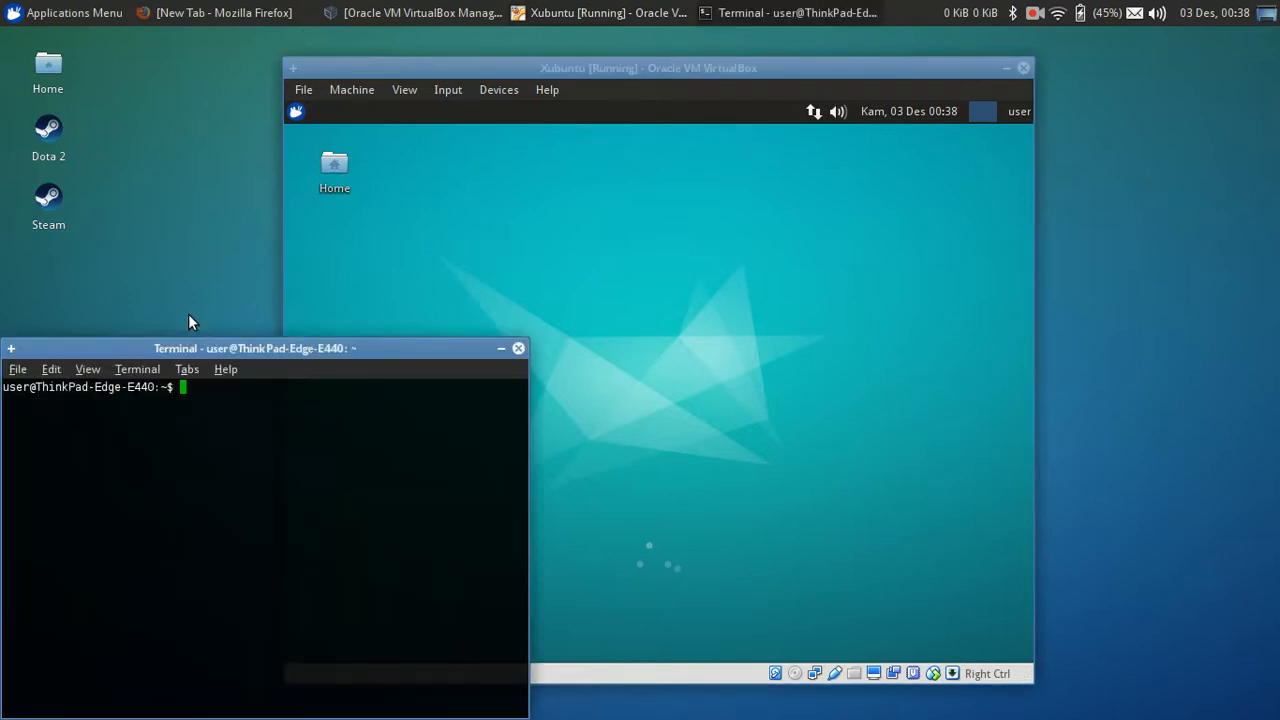
# Move the host terminal over the guest and list the host's USB devices.
pyautogui.moveTo(253, 348); pyautogui.dragTo(477, 161)
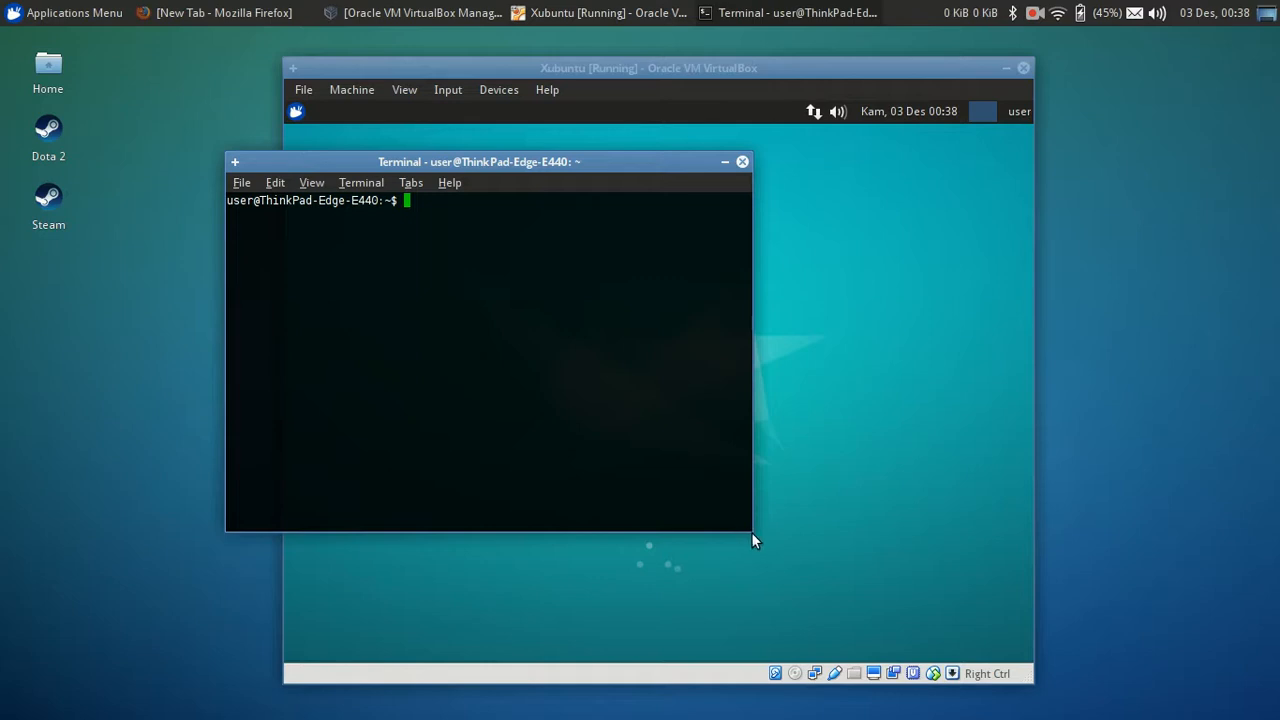
pyautogui.moveTo(746, 528)
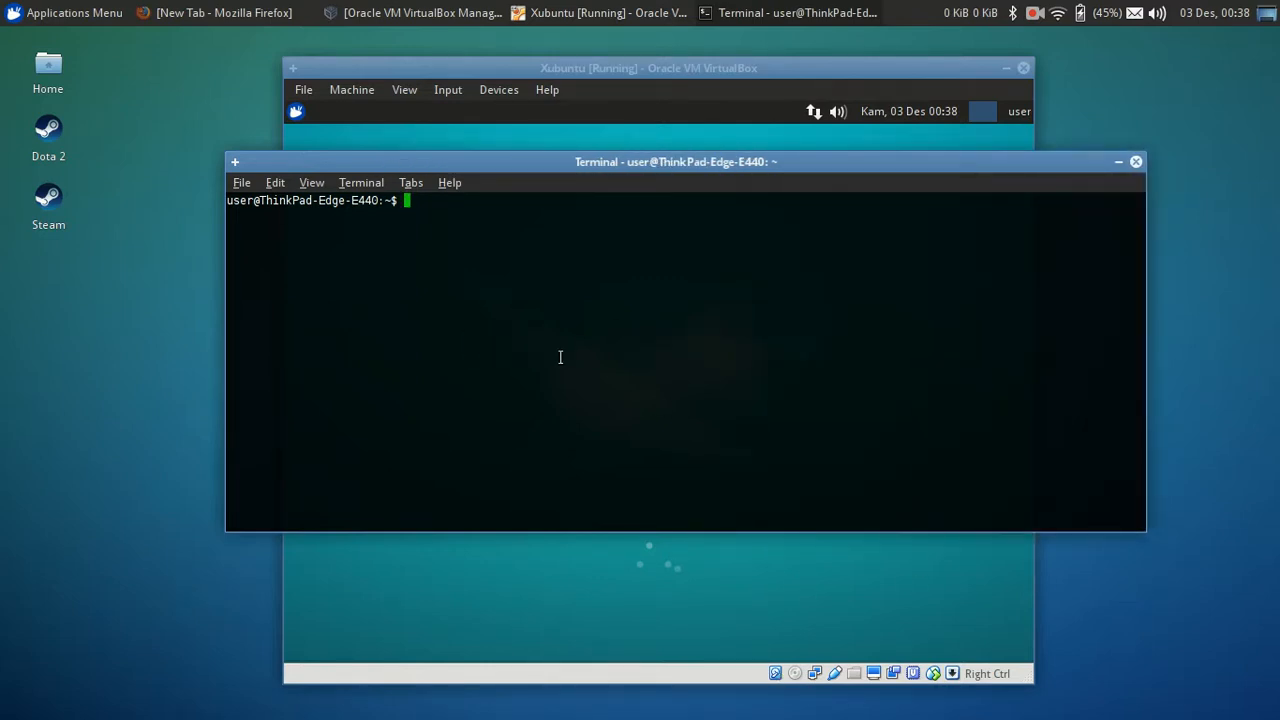
pyautogui.write('lsusb')
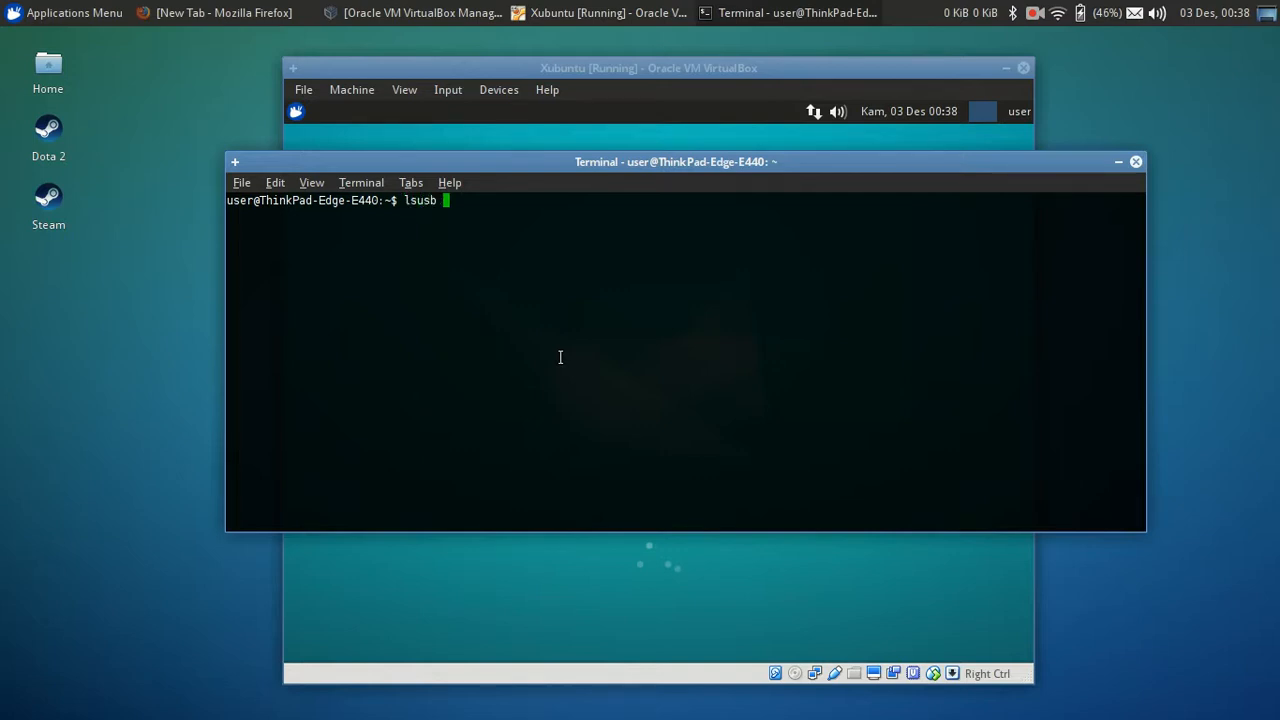
pyautogui.press('Return')
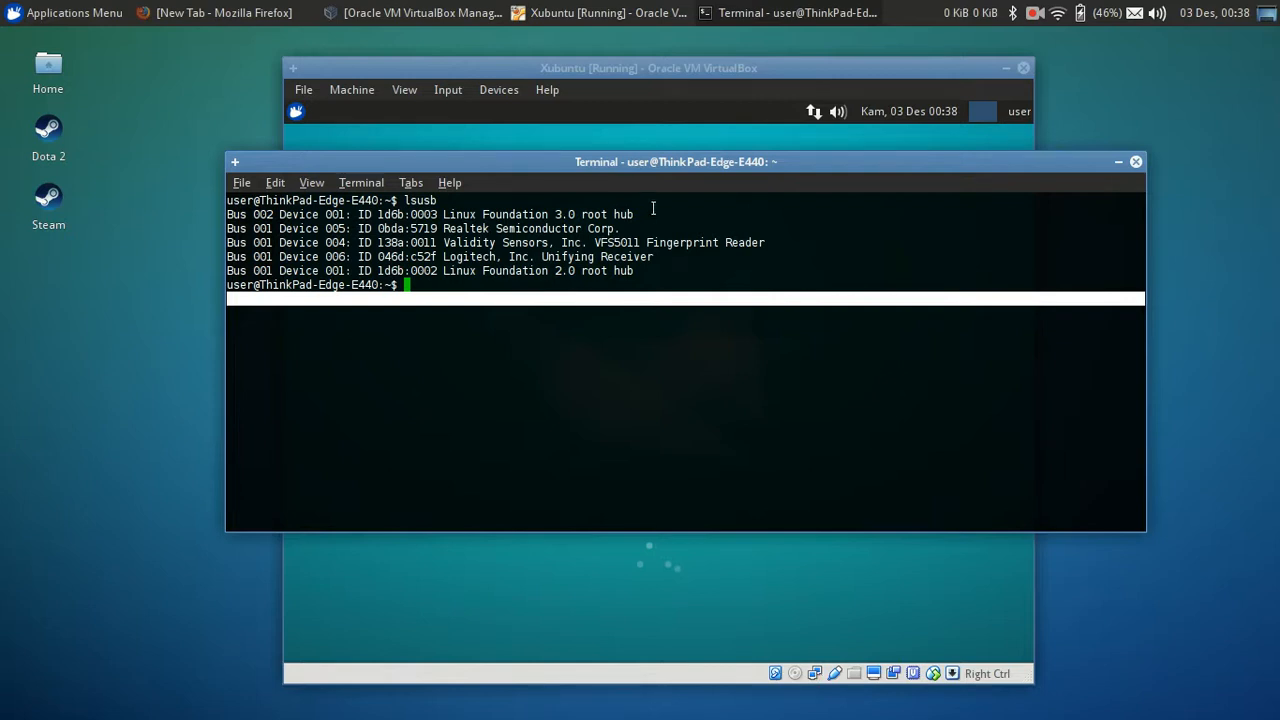
pyautogui.moveTo(843, 274)
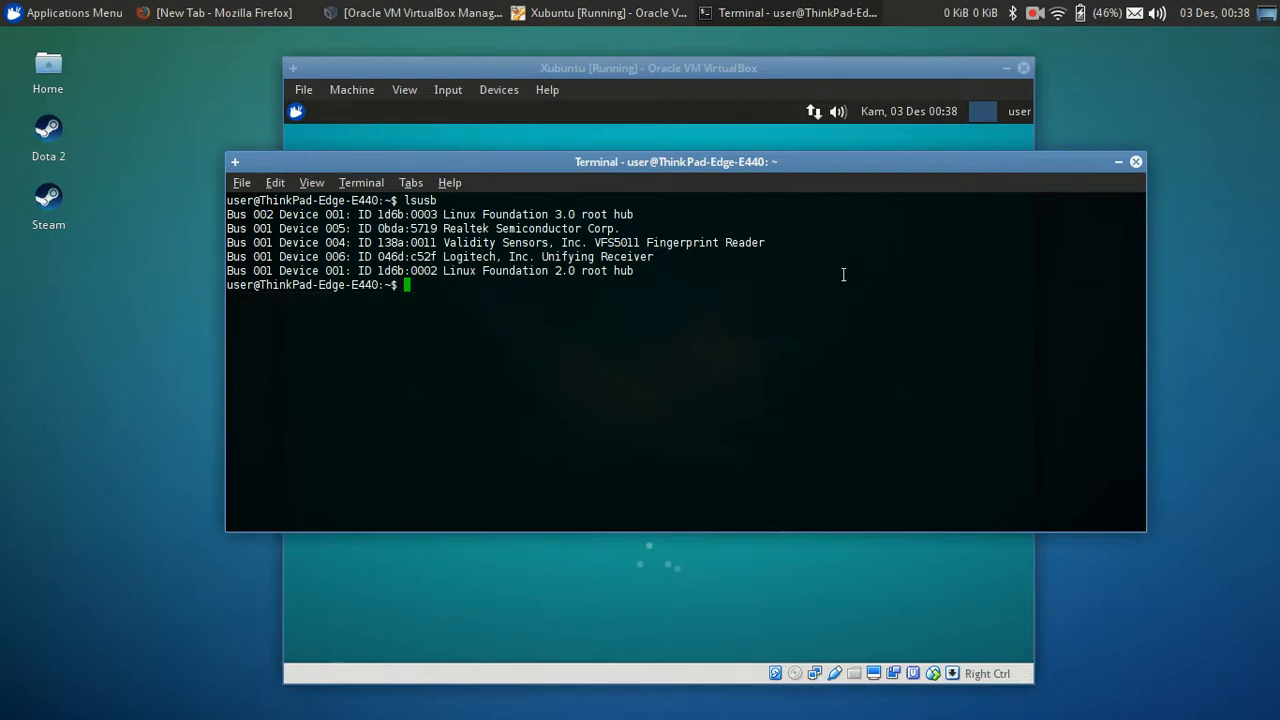
# Re-run lsusb after plugging in the adapter and highlight the new Edimax entry.
pyautogui.write('lsusb')
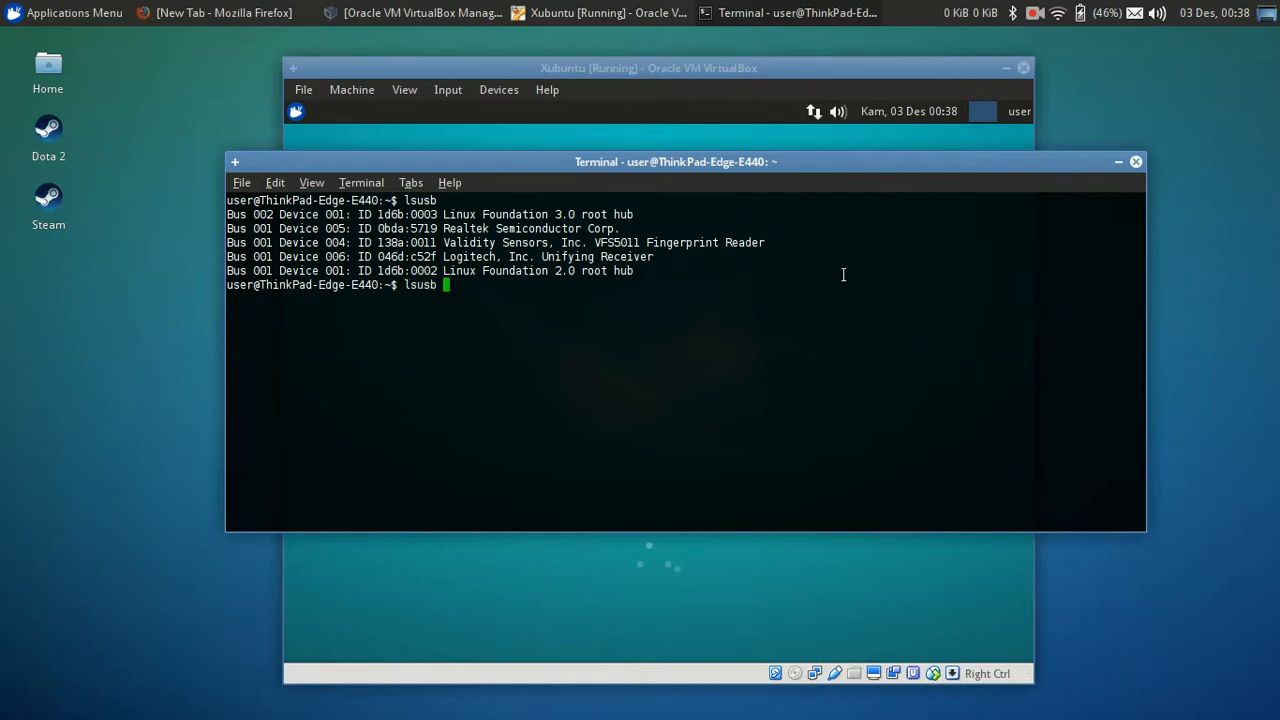
pyautogui.press('Return')
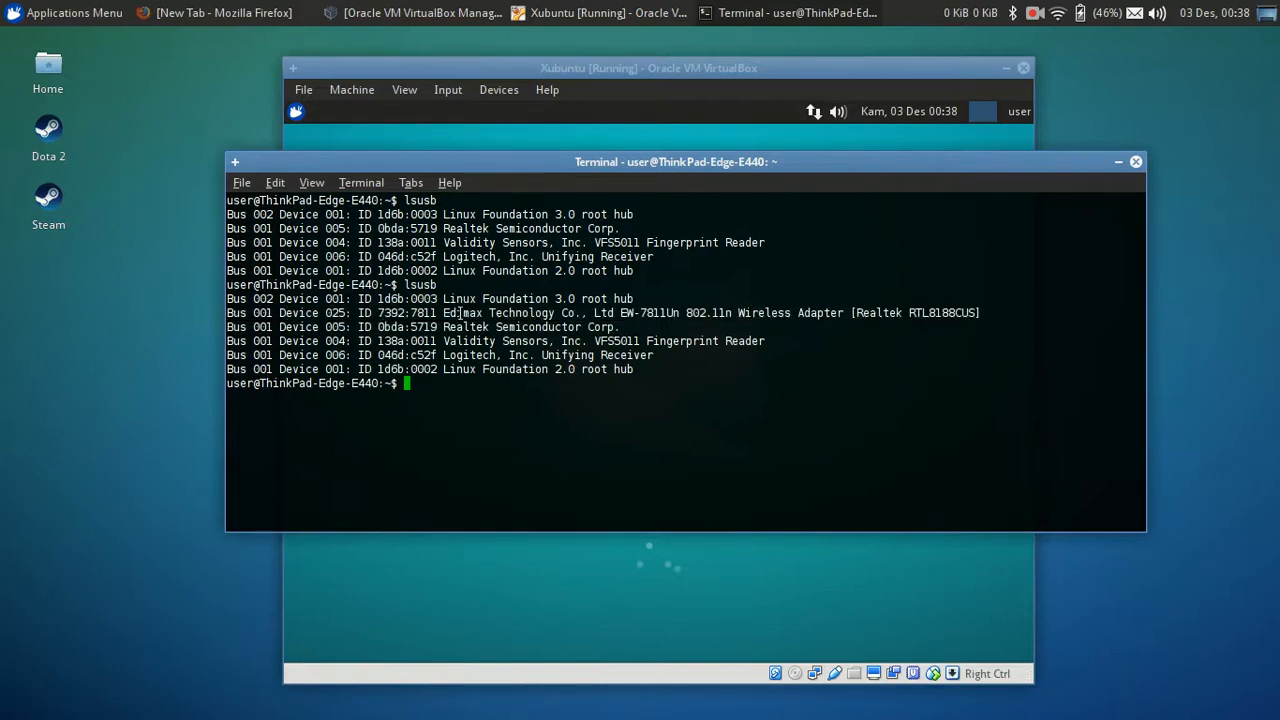
pyautogui.doubleClick(764, 313)
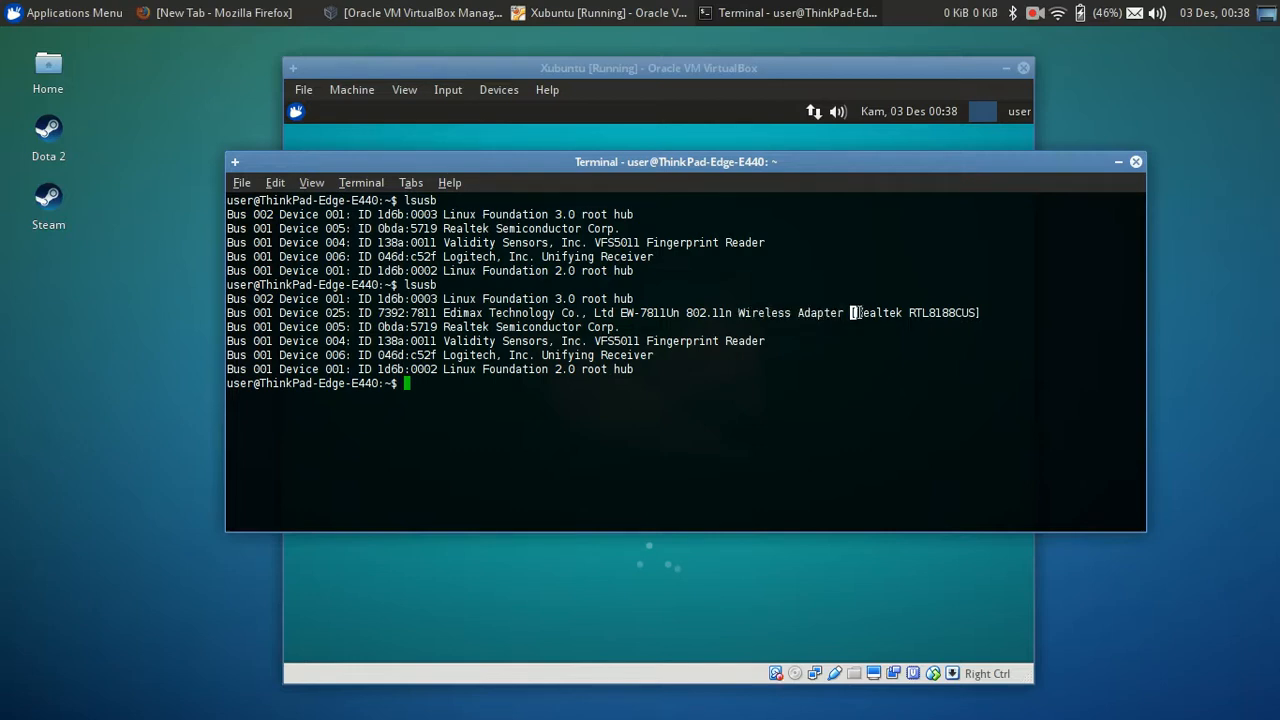
pyautogui.moveTo(1020, 324)
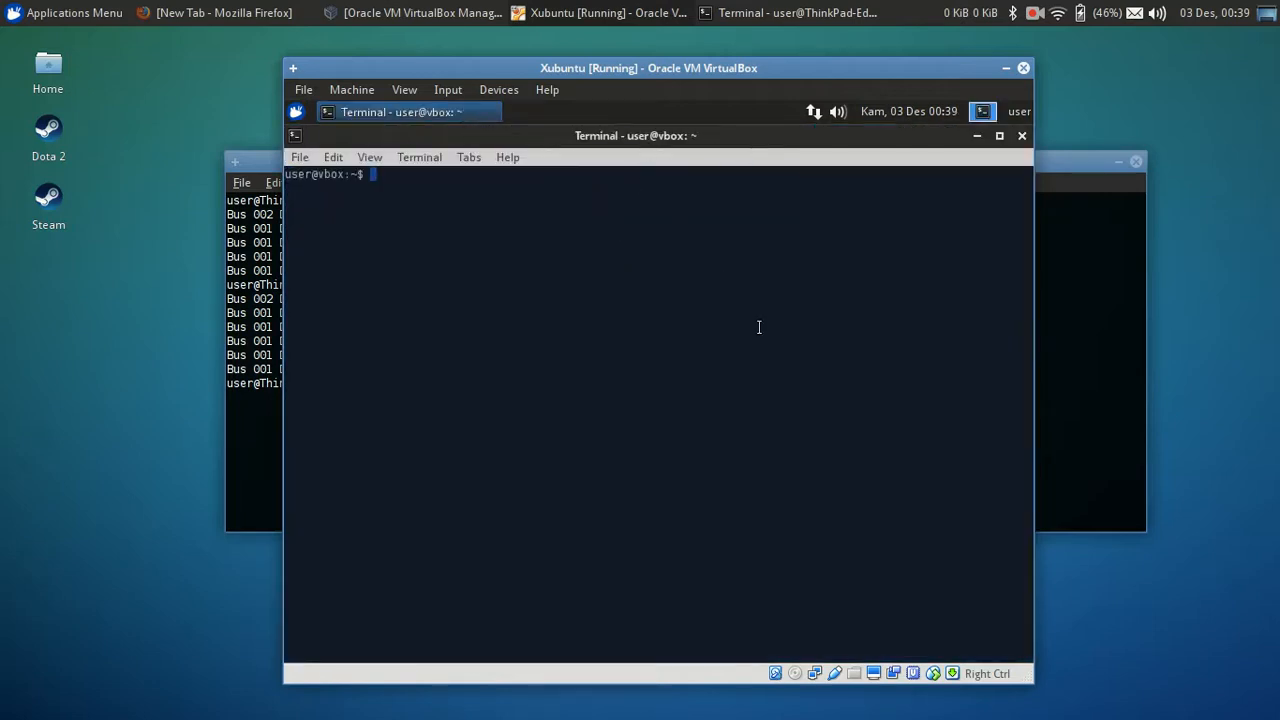
# Run lsusb in the guest terminal, showing no wireless adapter, then return to the Manager.
pyautogui.write('ls')
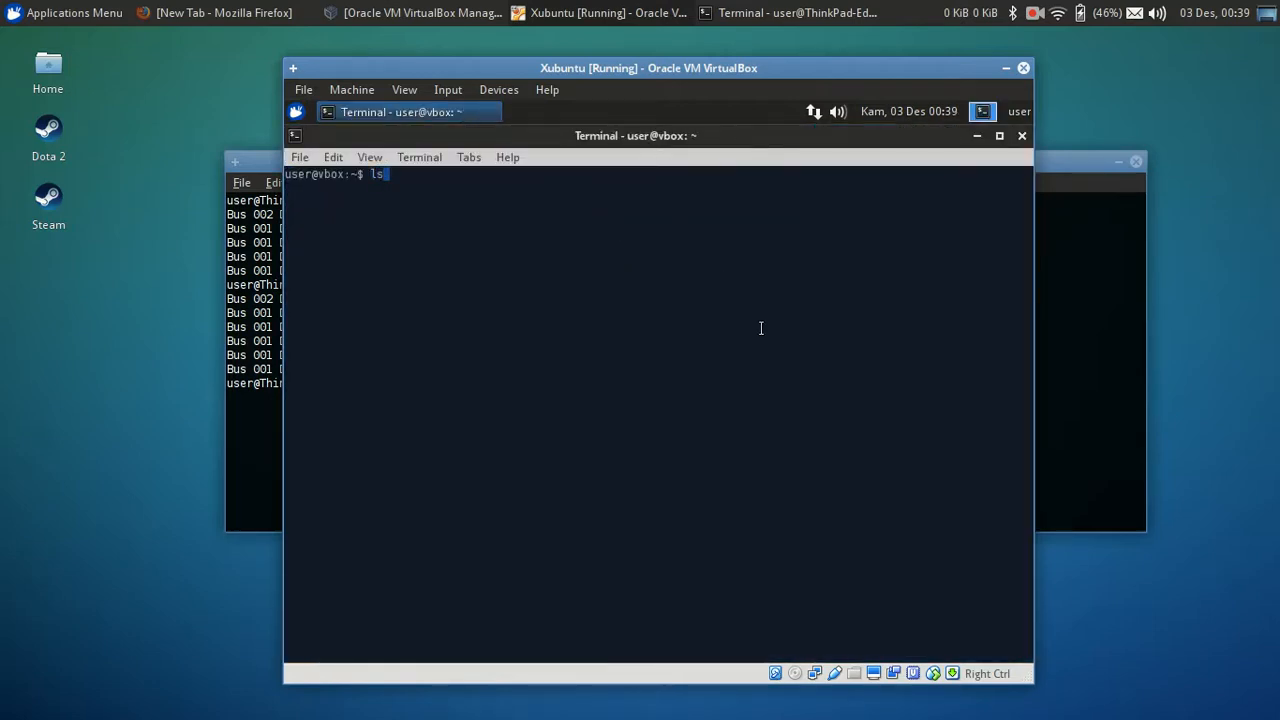
pyautogui.write('usb')
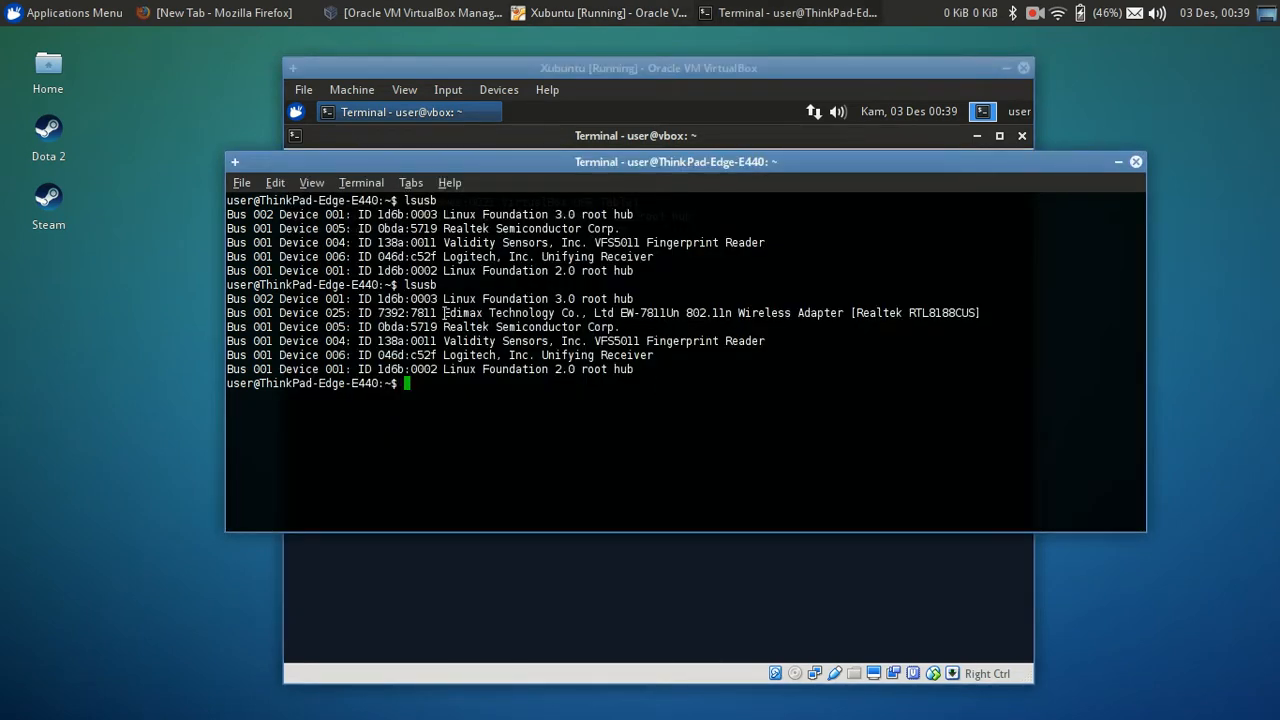
pyautogui.moveTo(443, 313); pyautogui.dragTo(980, 313)
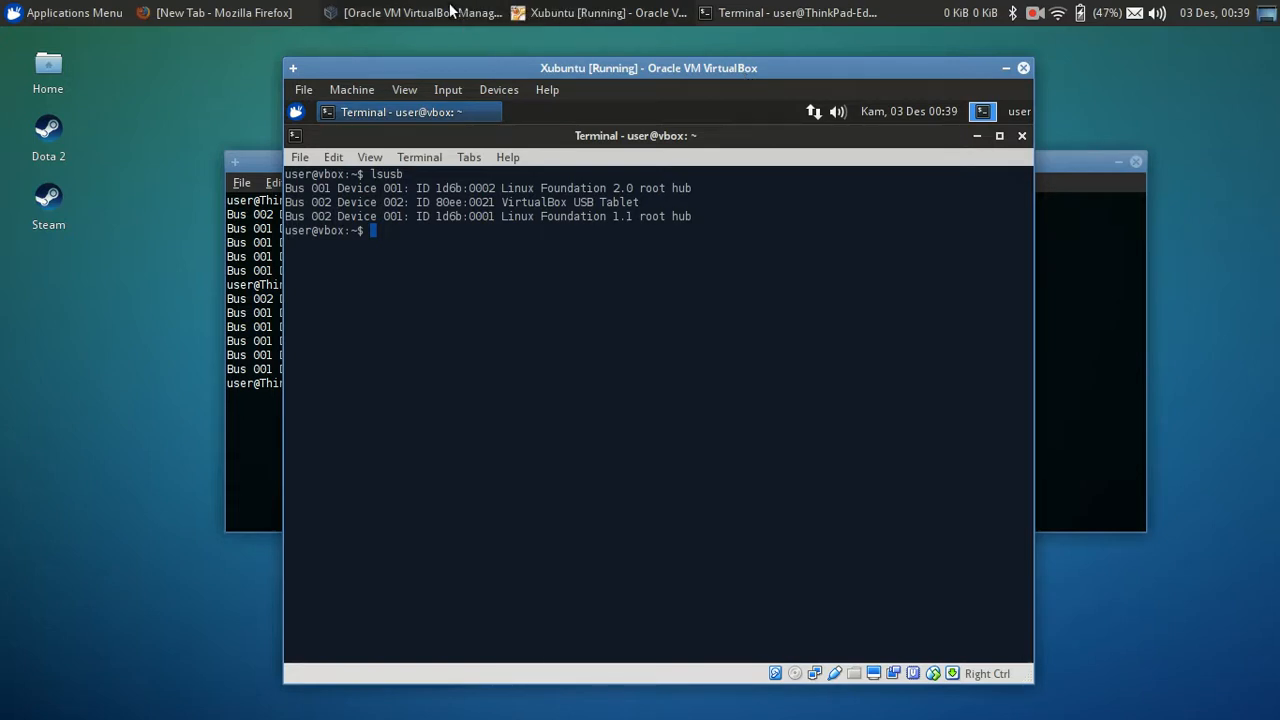
pyautogui.click(410, 13)
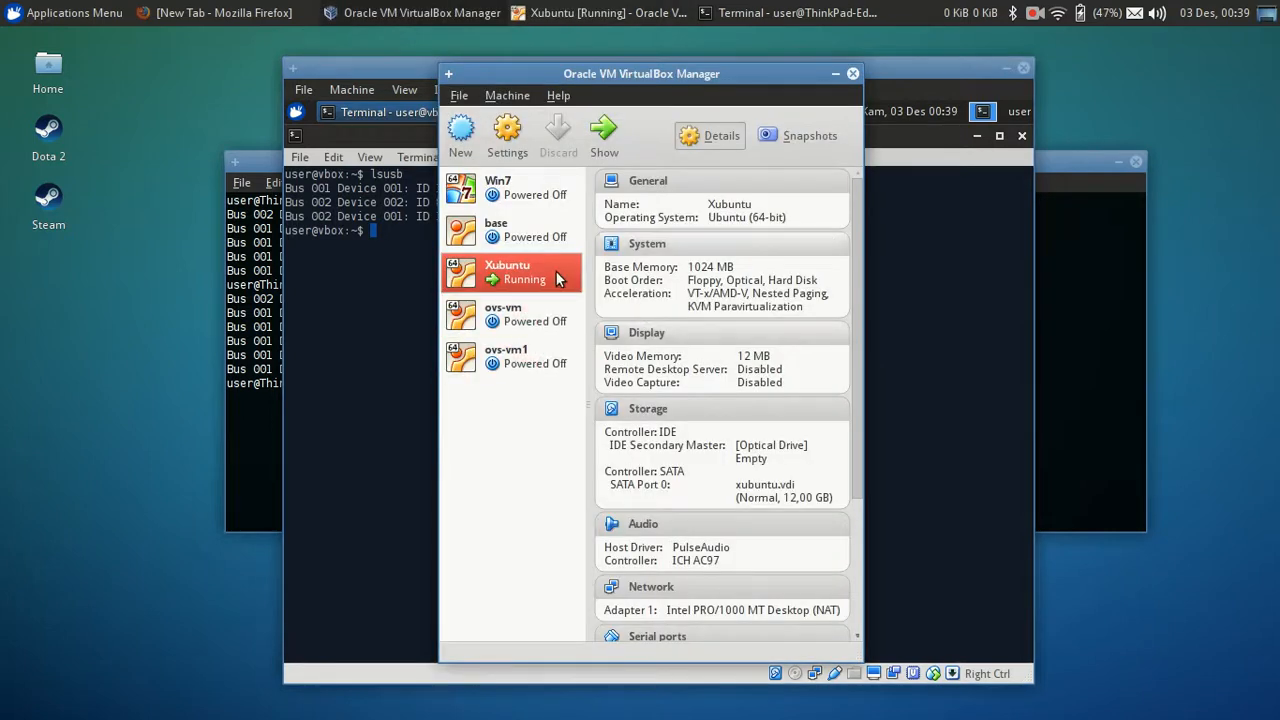
# Verify Extension Pack 5.0.10r104061 is active under Preferences > Extensions, then close Preferences.
pyautogui.click(510, 356)
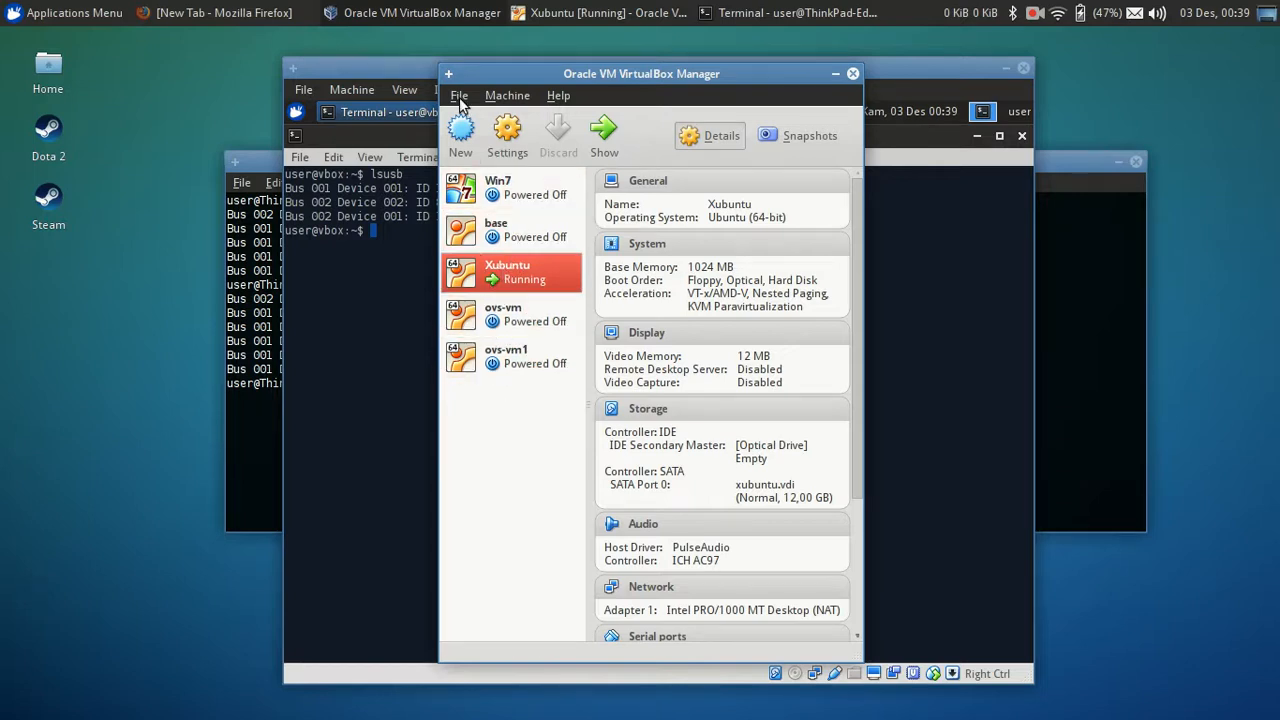
pyautogui.click(459, 95)
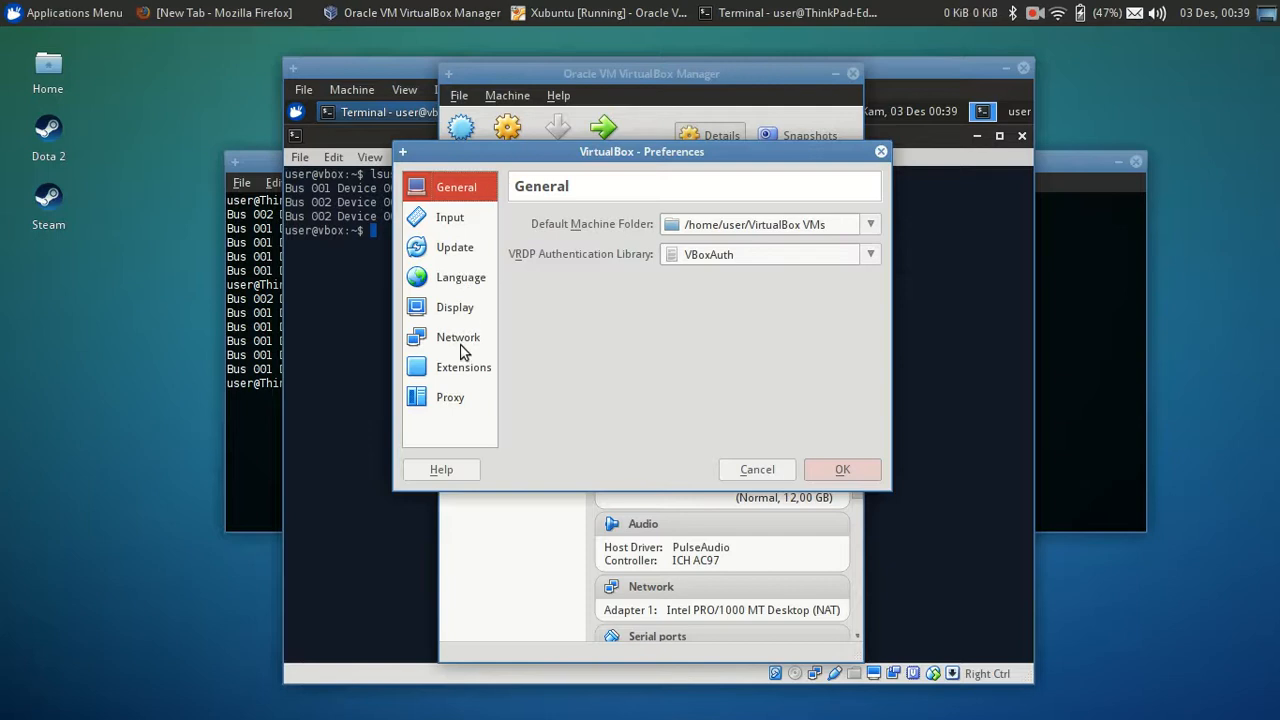
pyautogui.click(463, 367)
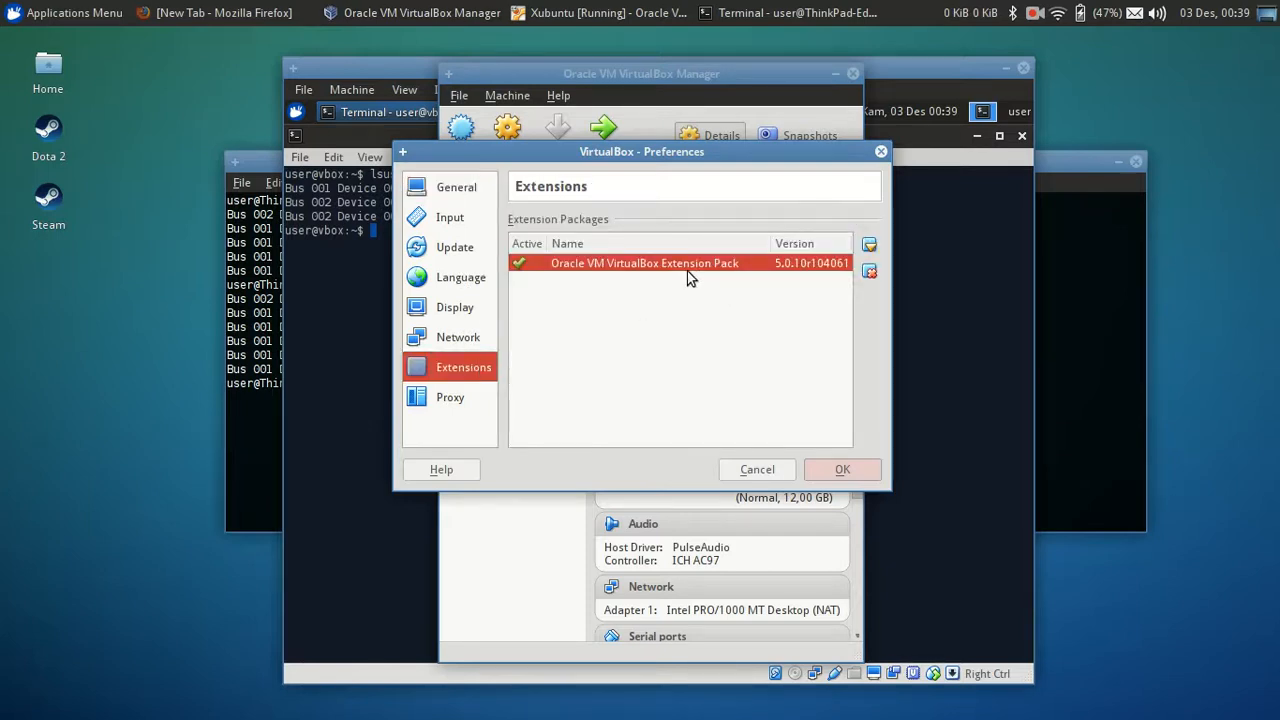
pyautogui.moveTo(800, 280)
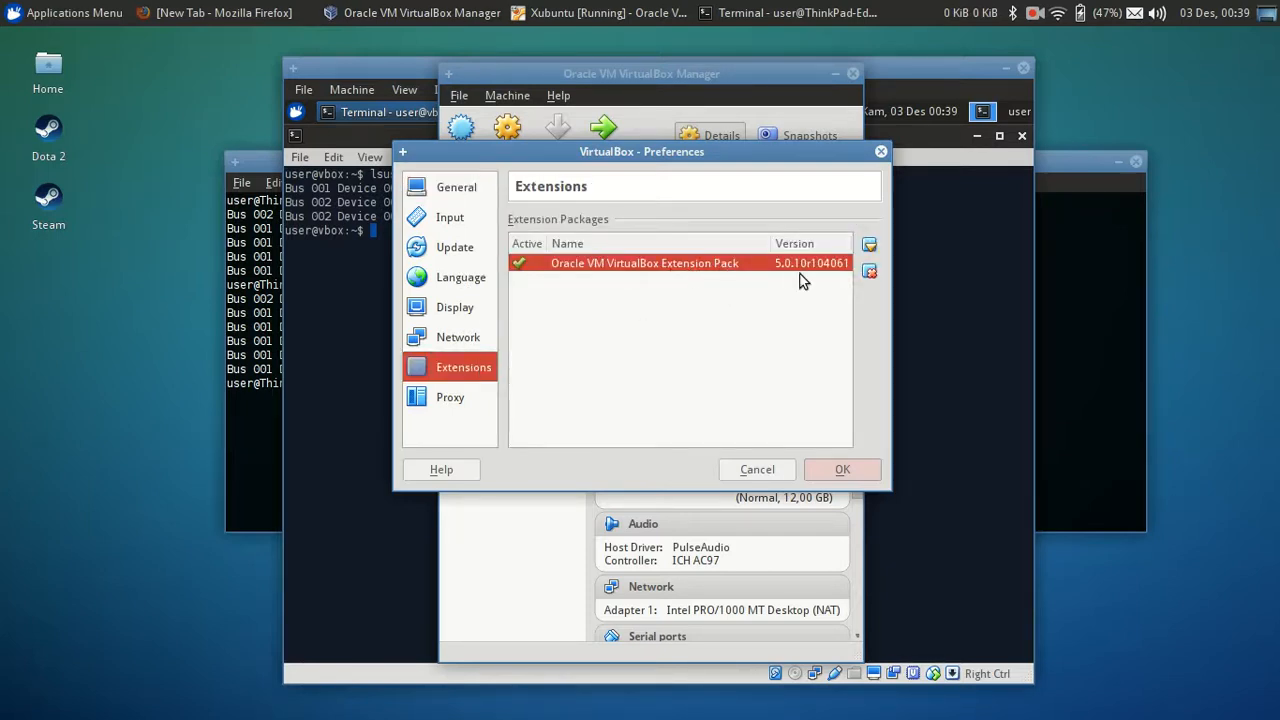
pyautogui.moveTo(732, 176)
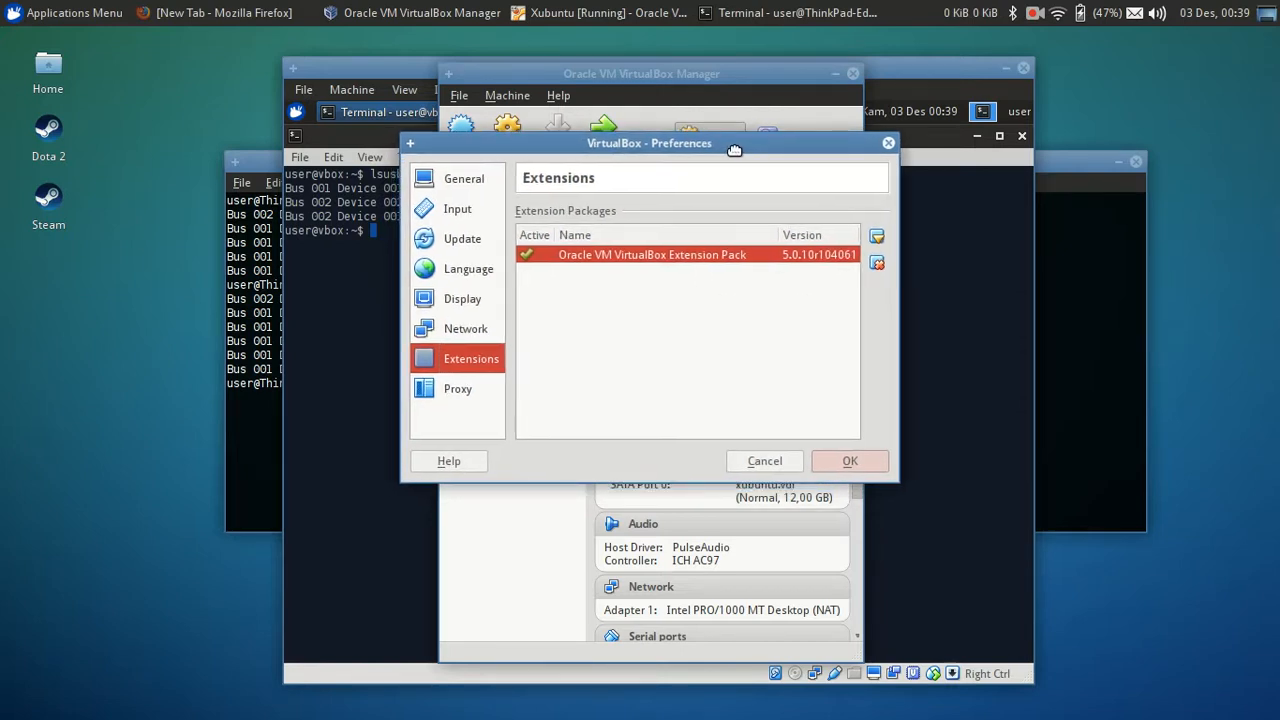
pyautogui.moveTo(786, 267)
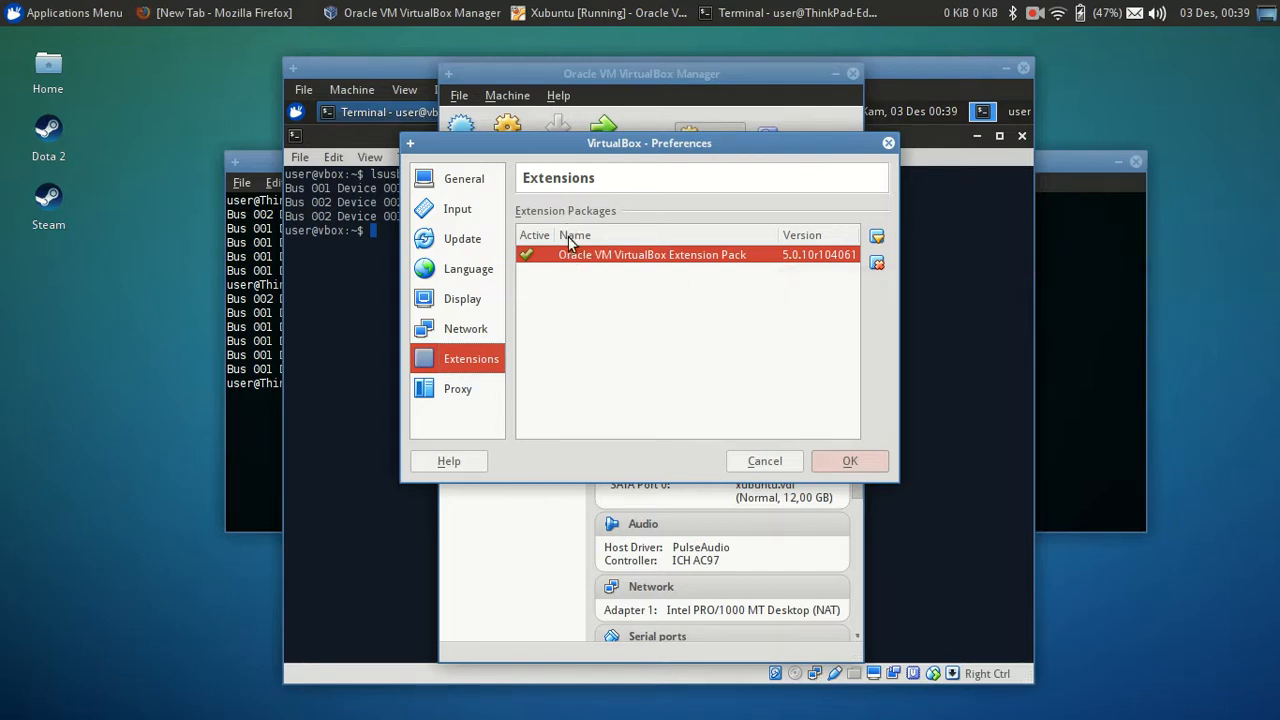
pyautogui.moveTo(570, 258)
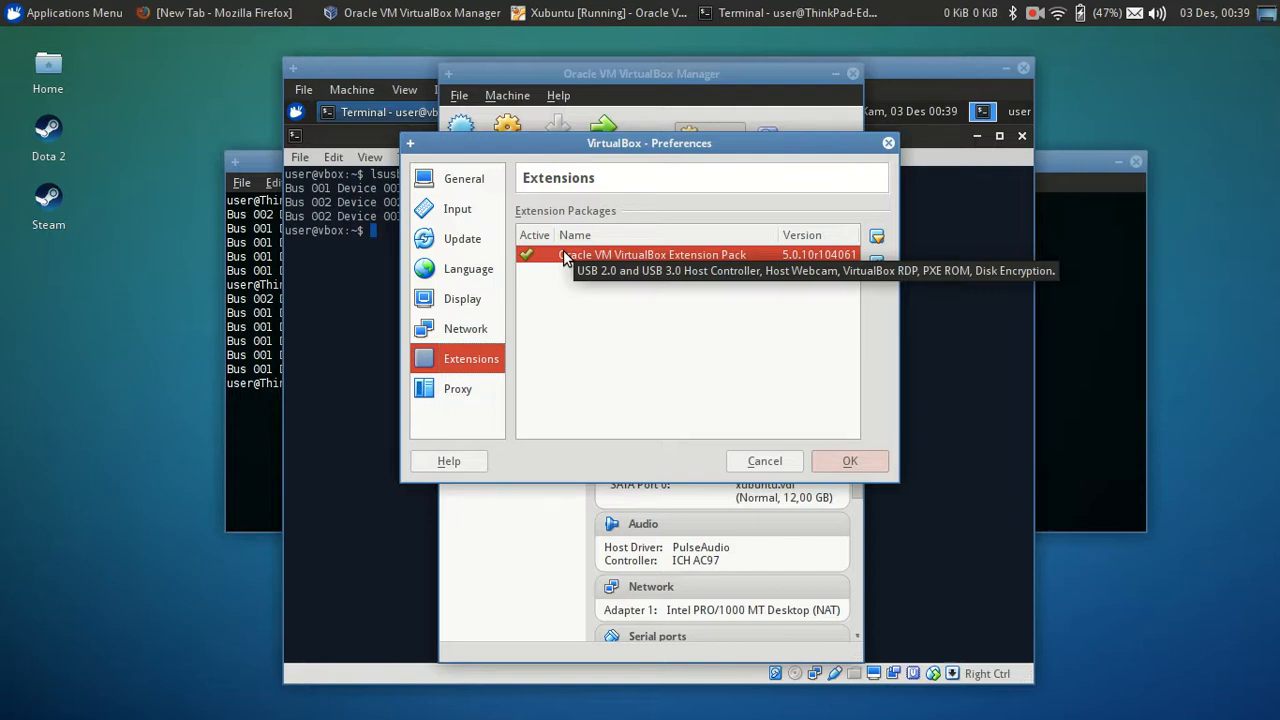
pyautogui.moveTo(672, 340)
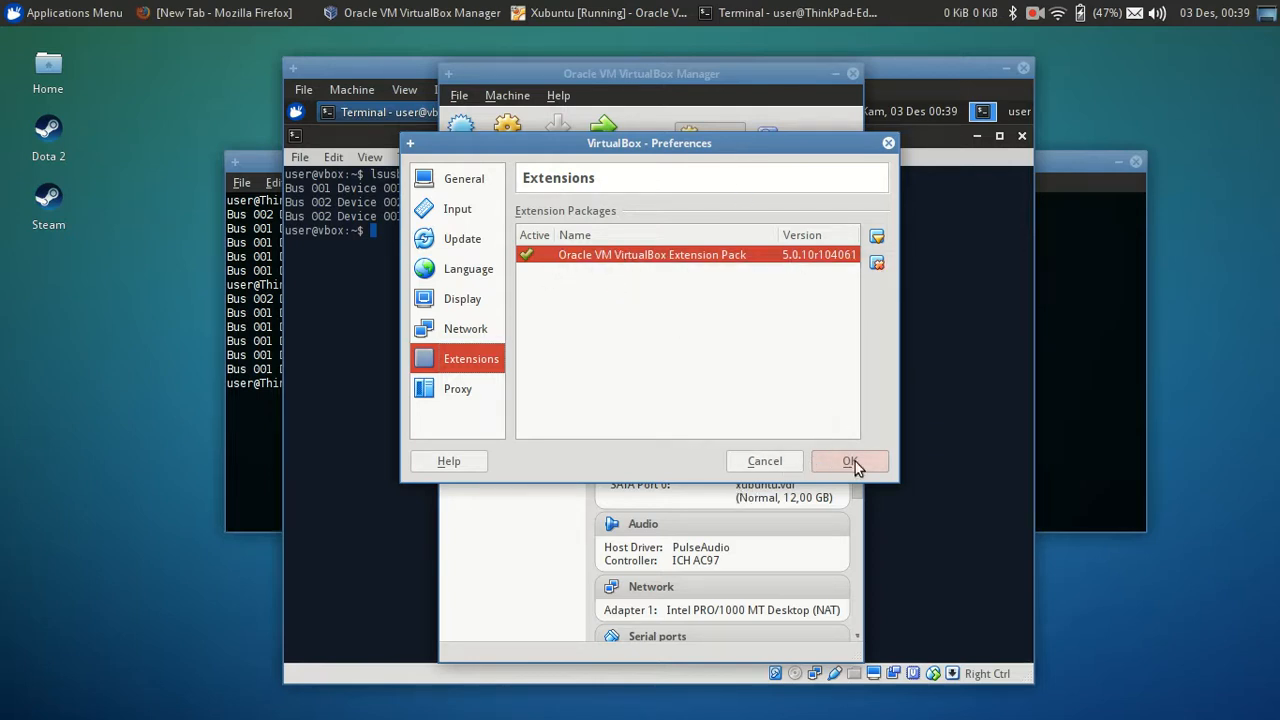
pyautogui.moveTo(700, 282)
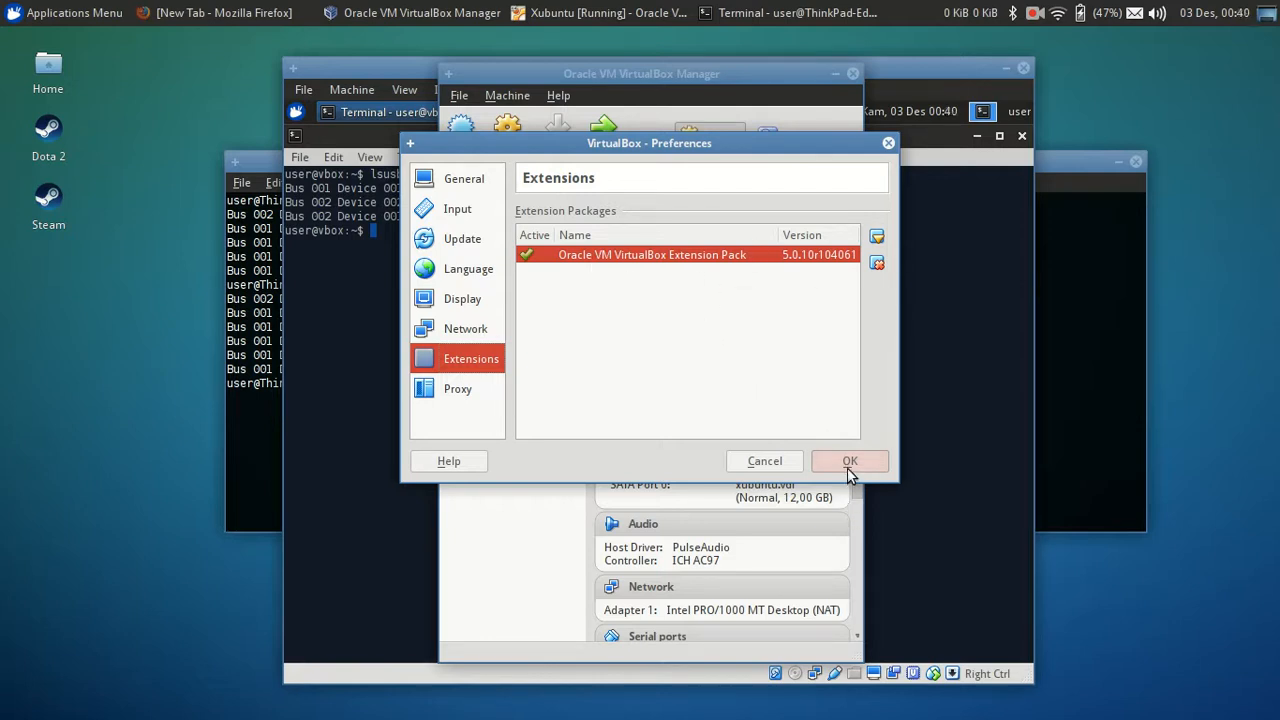
pyautogui.click(849, 461)
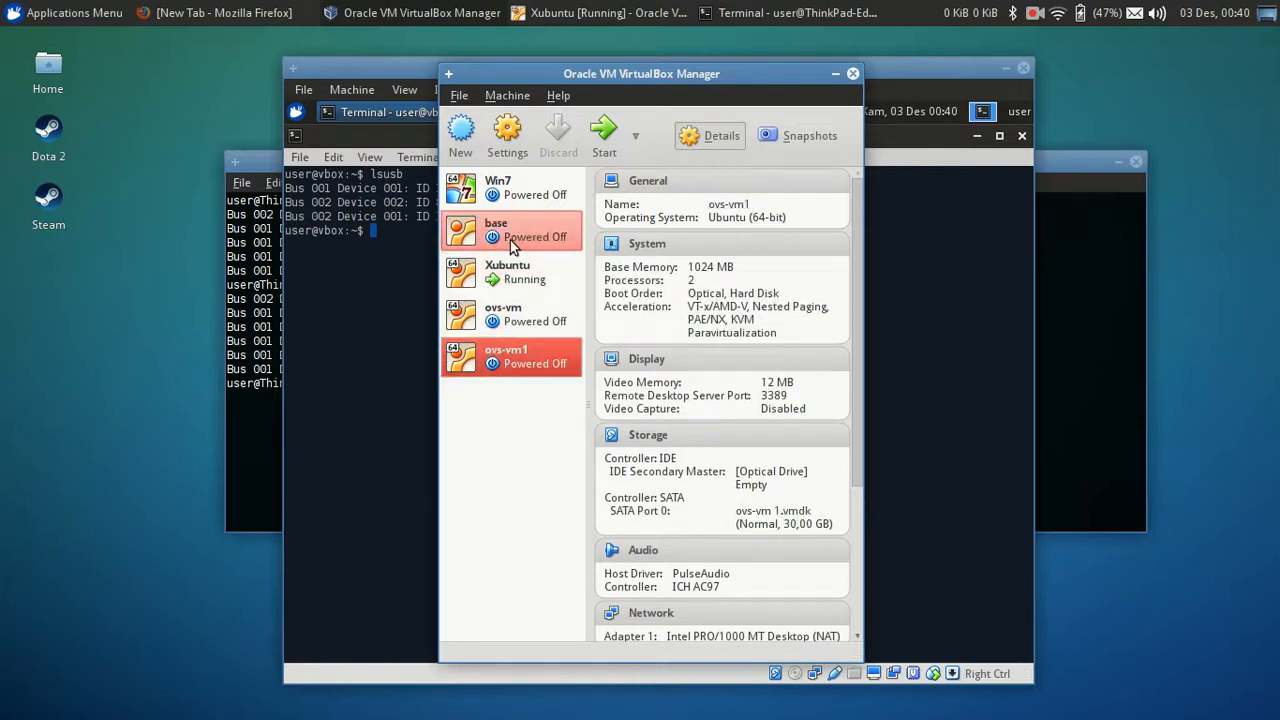
pyautogui.click(506, 135)
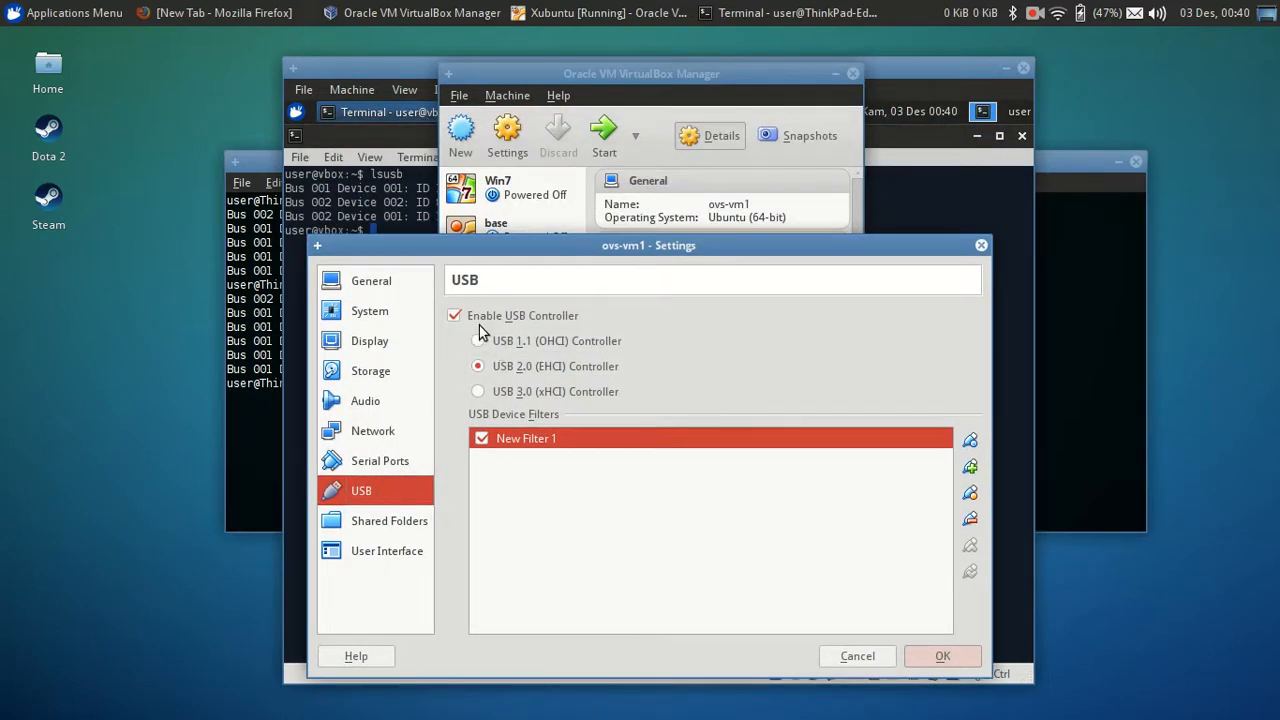
pyautogui.moveTo(455, 315)
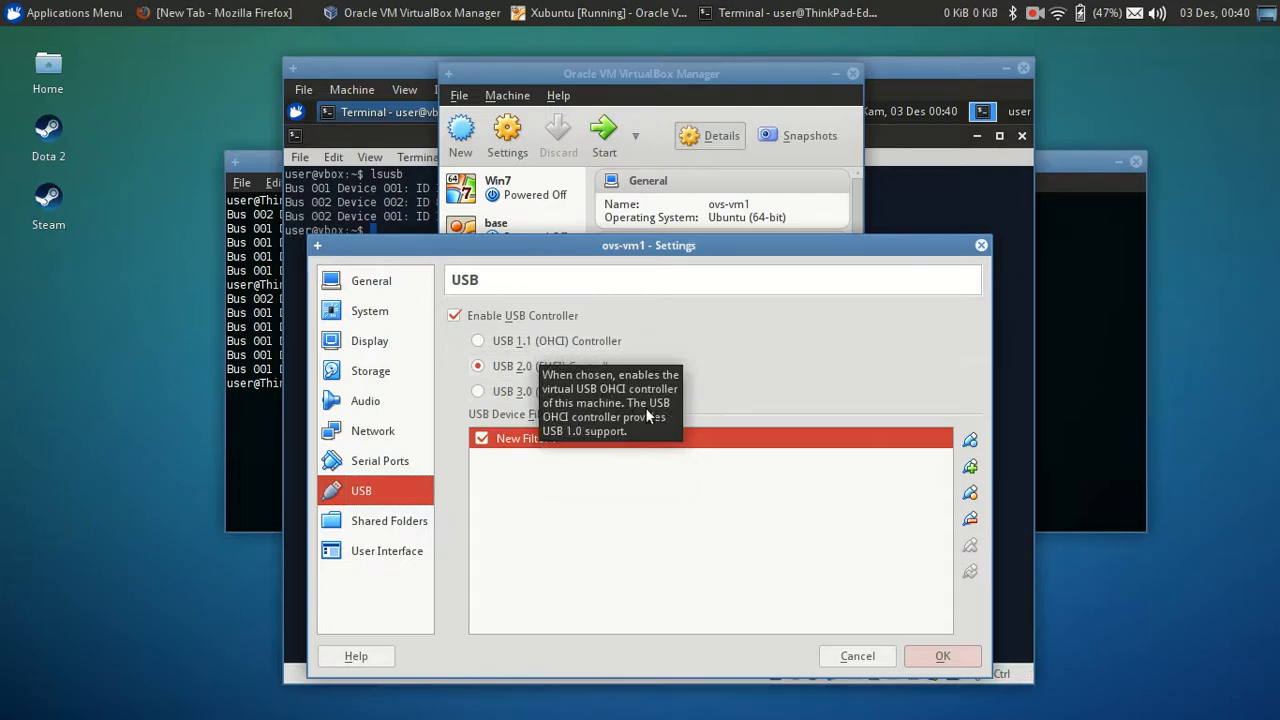
pyautogui.moveTo(658, 403)
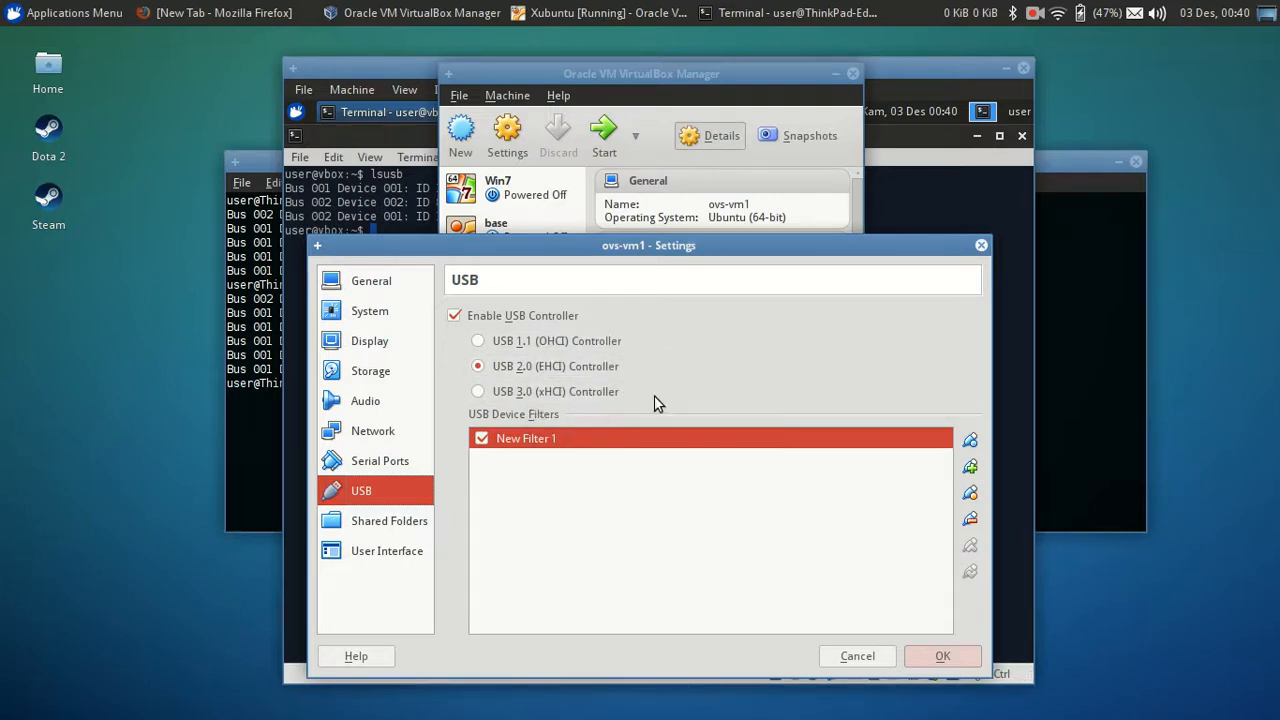
pyautogui.moveTo(465, 438)
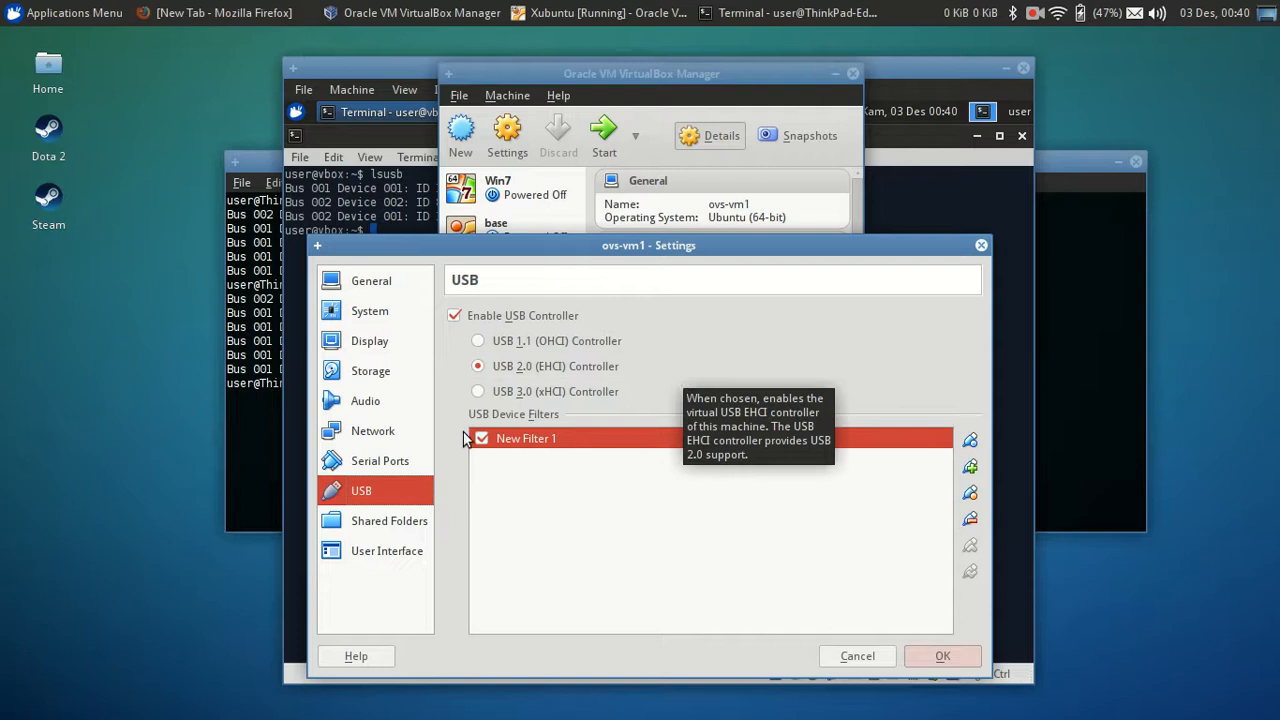
pyautogui.moveTo(446, 410)
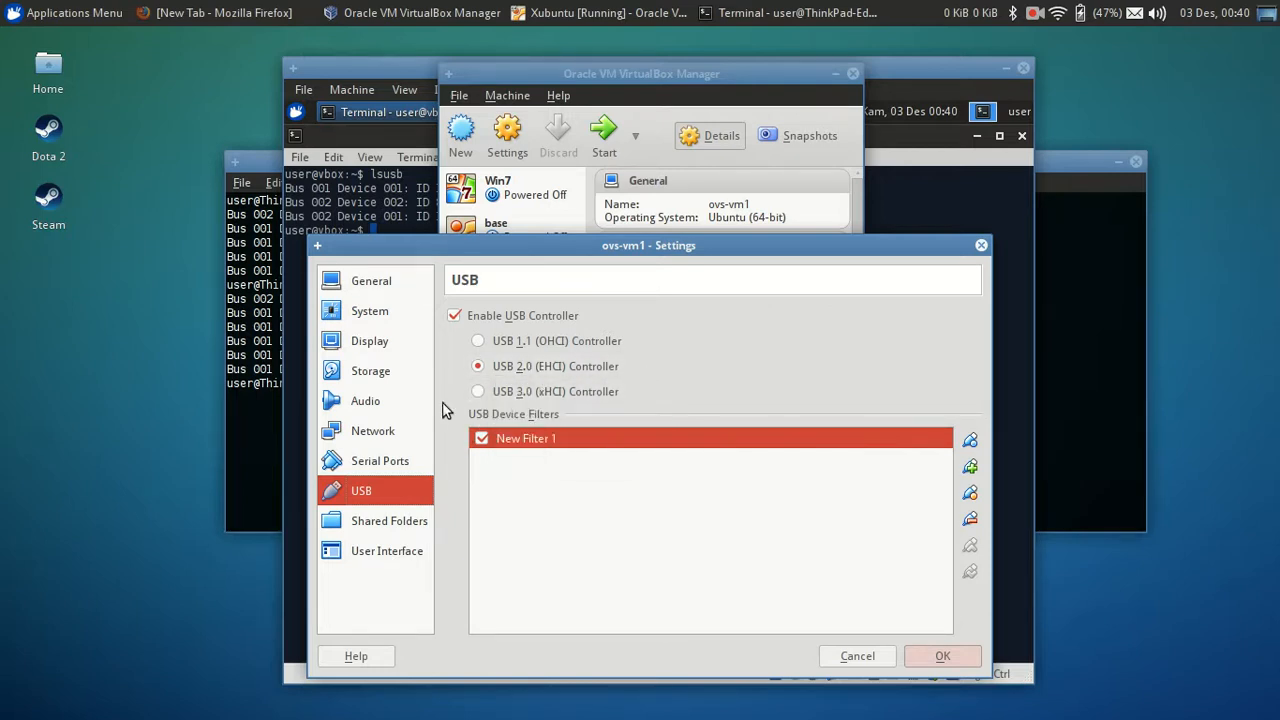
pyautogui.moveTo(520, 400)
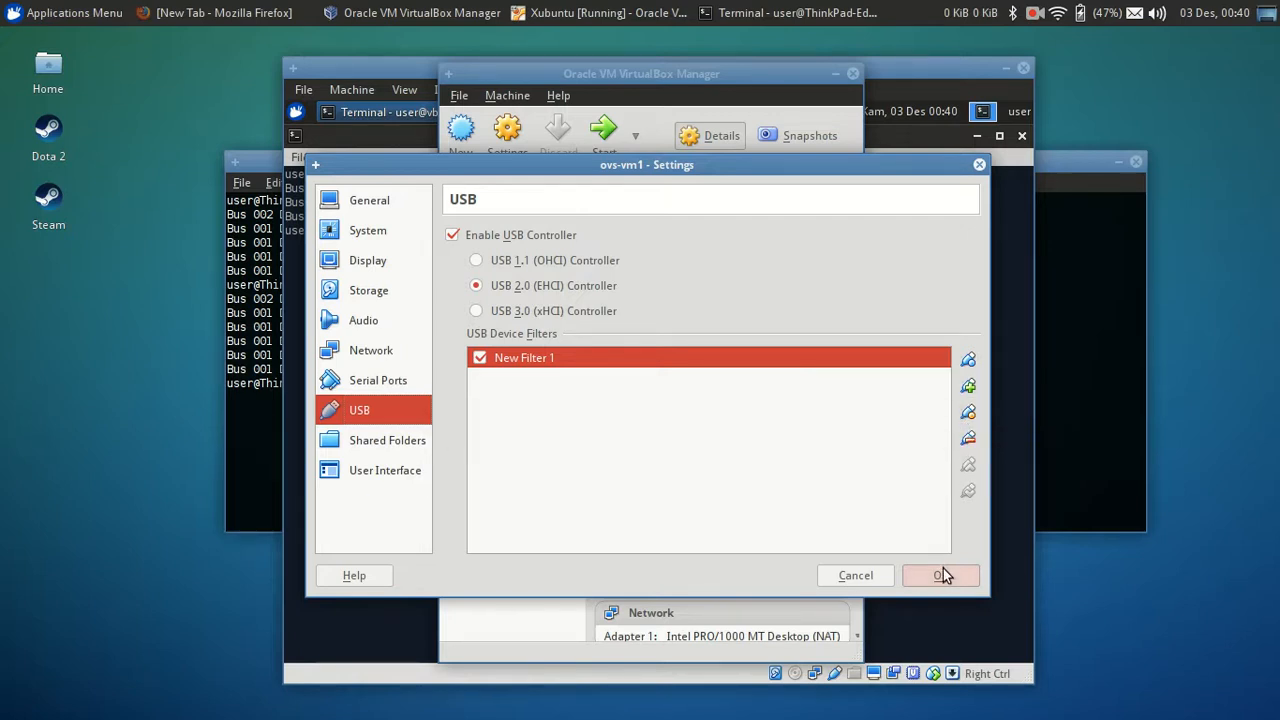
pyautogui.moveTo(968, 412)
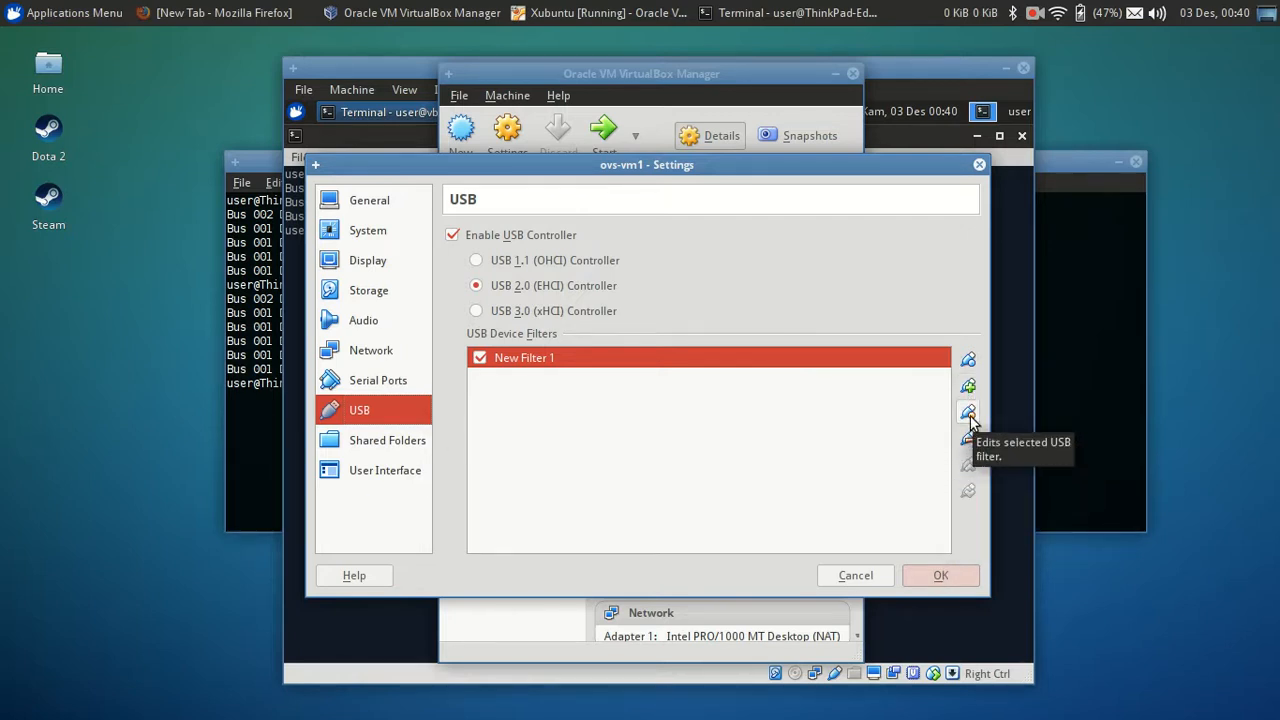
pyautogui.moveTo(968, 387)
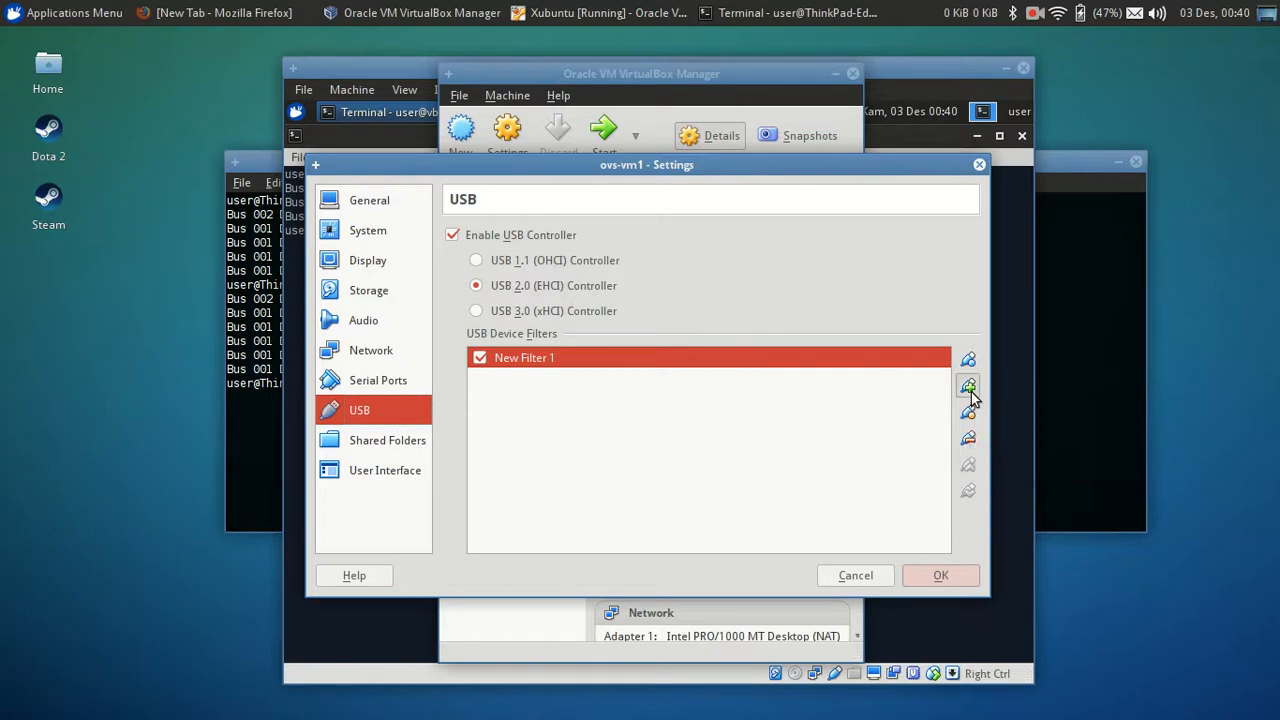
pyautogui.click(967, 387)
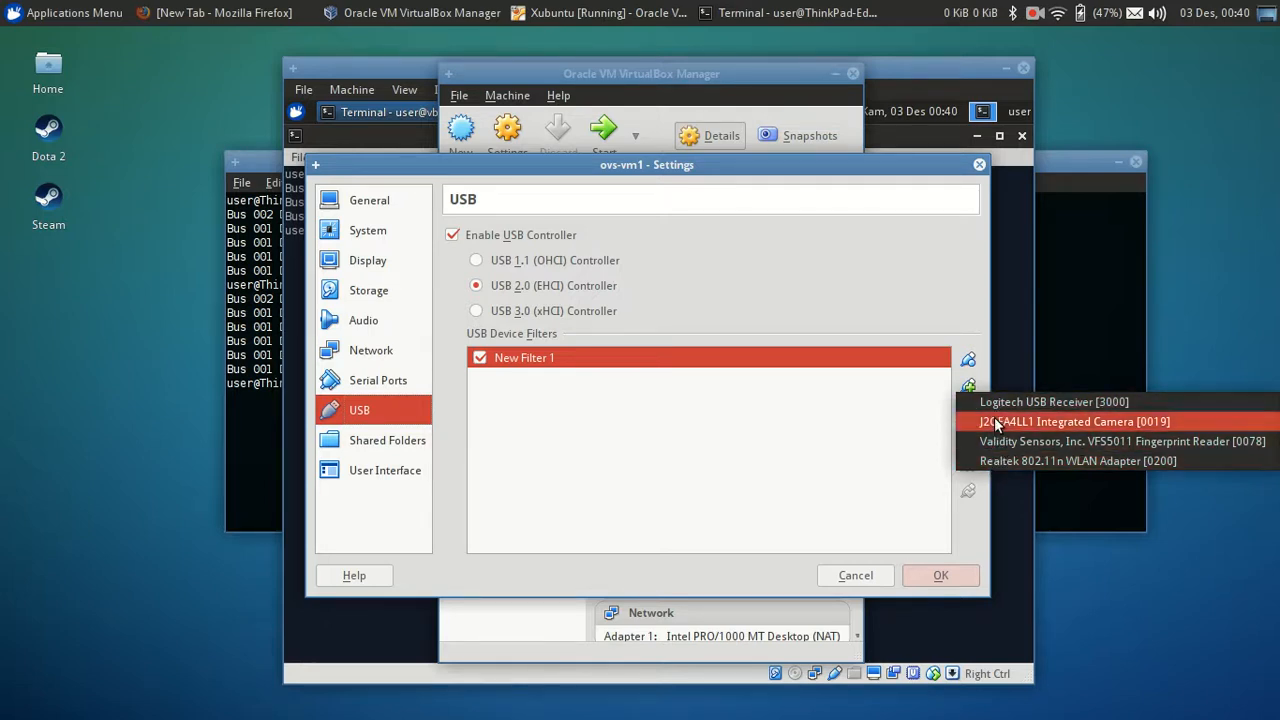
pyautogui.moveTo(1010, 401)
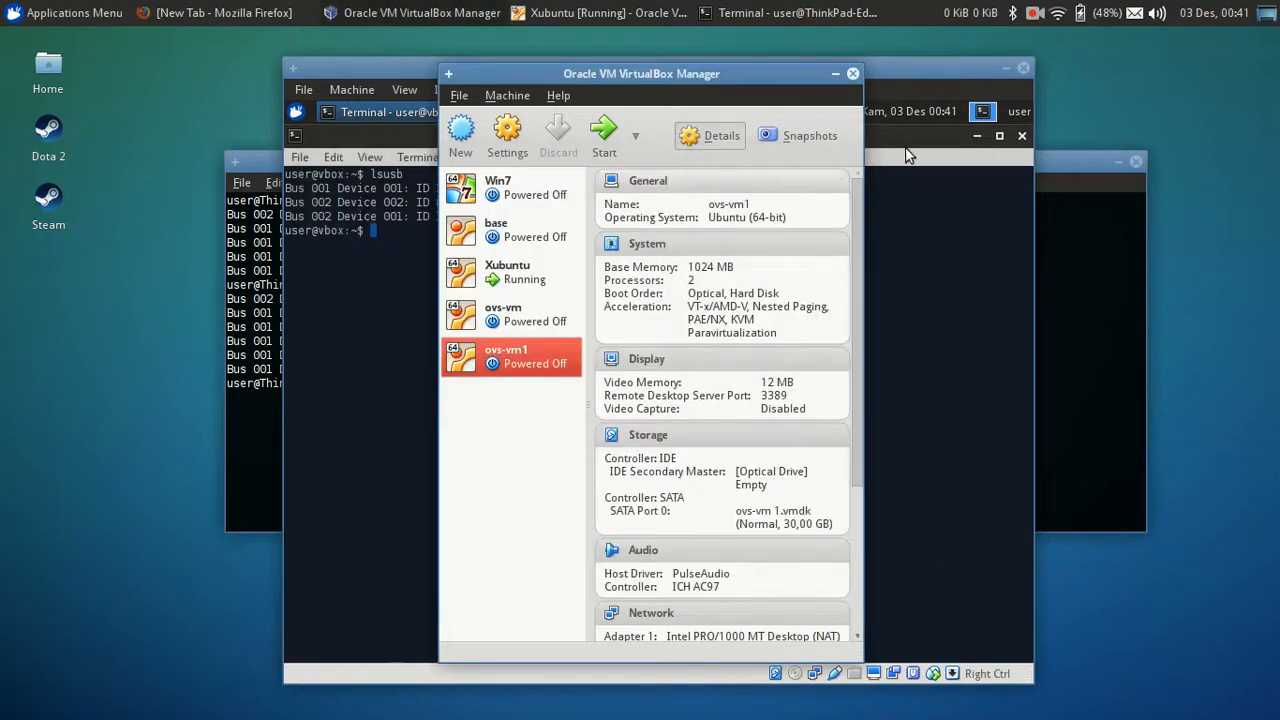
# Attach the host's Realtek 802.11n WLAN Adapter to the running Xubuntu VM from the USB menu.
pyautogui.click(604, 13)
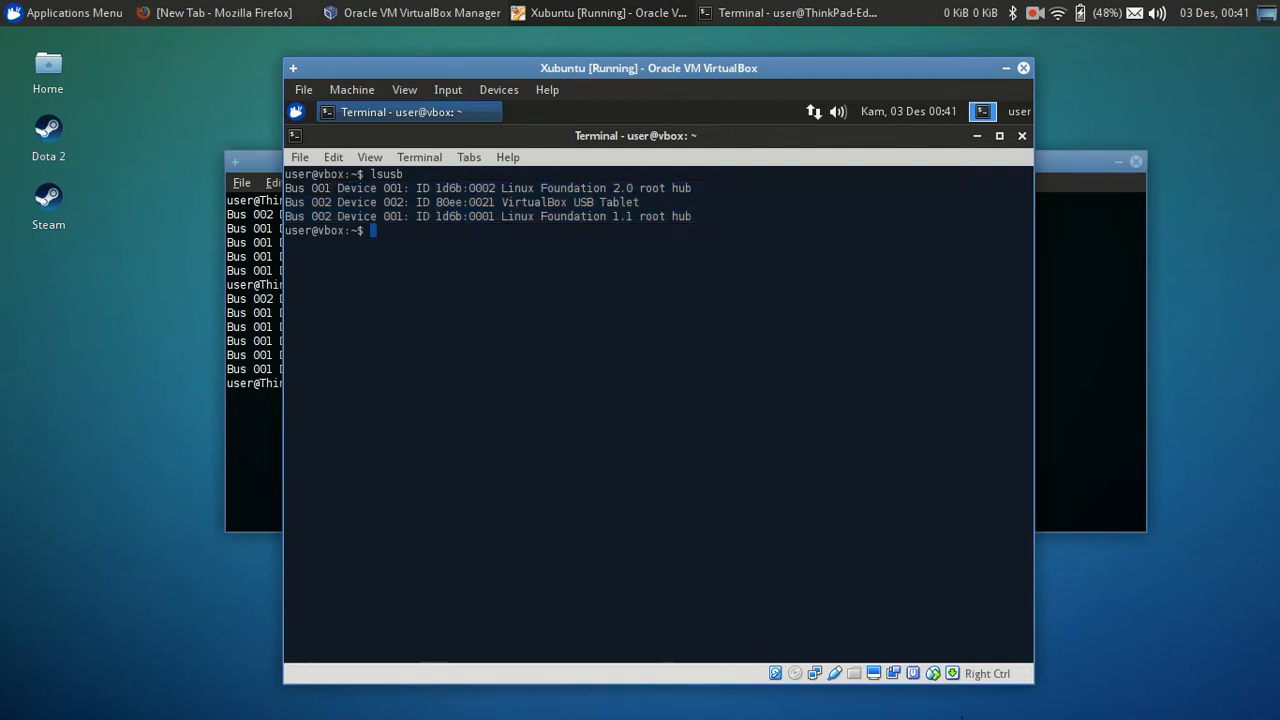
pyautogui.moveTo(812, 641)
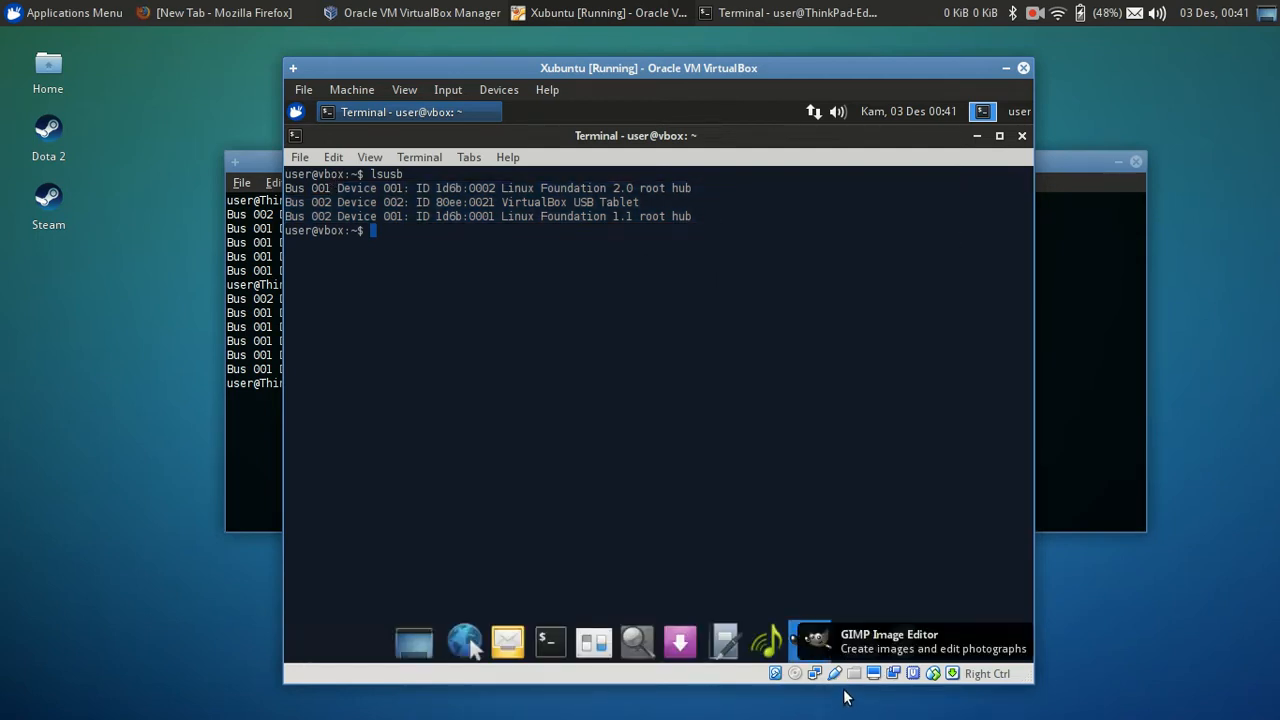
pyautogui.click(814, 672)
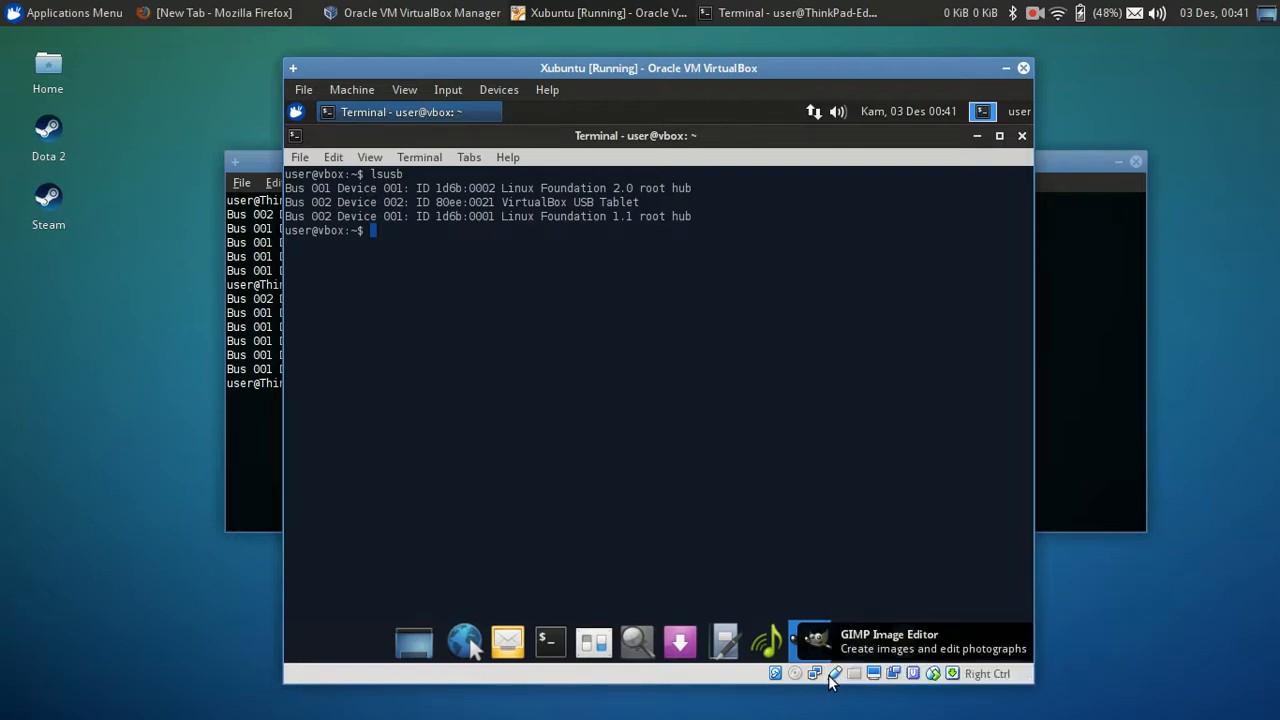
pyautogui.moveTo(835, 673)
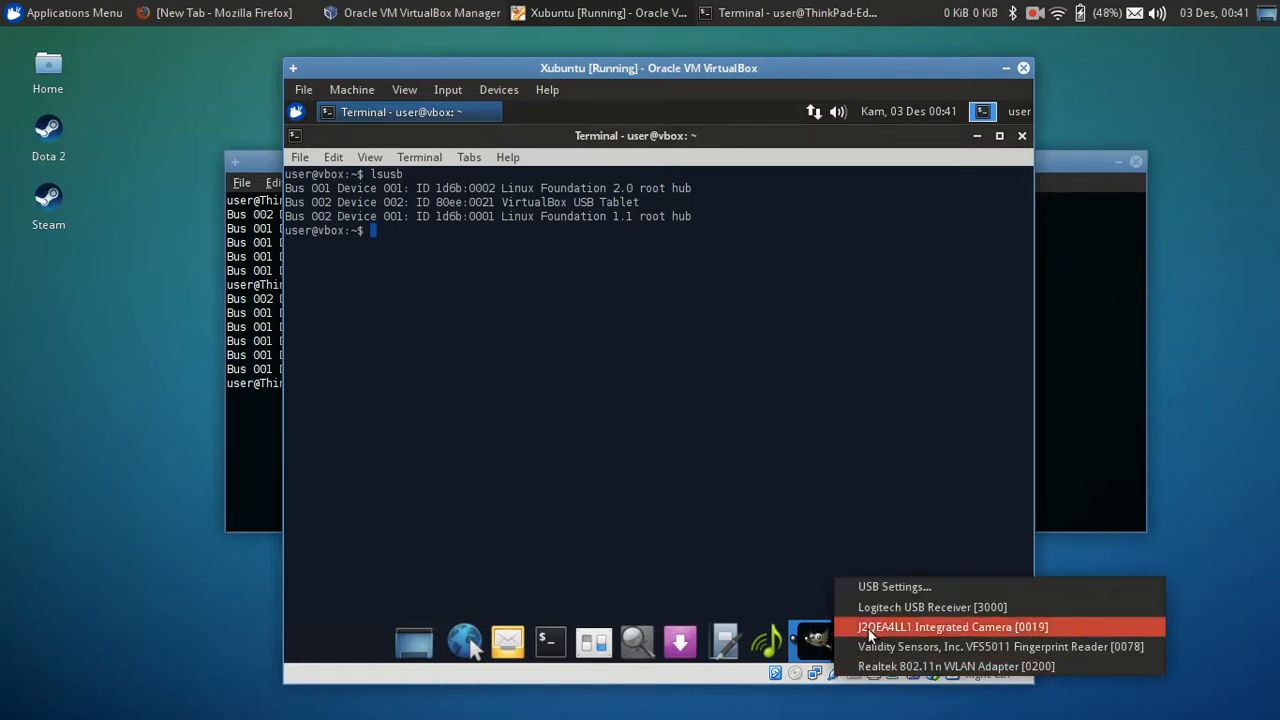
pyautogui.moveTo(922, 607)
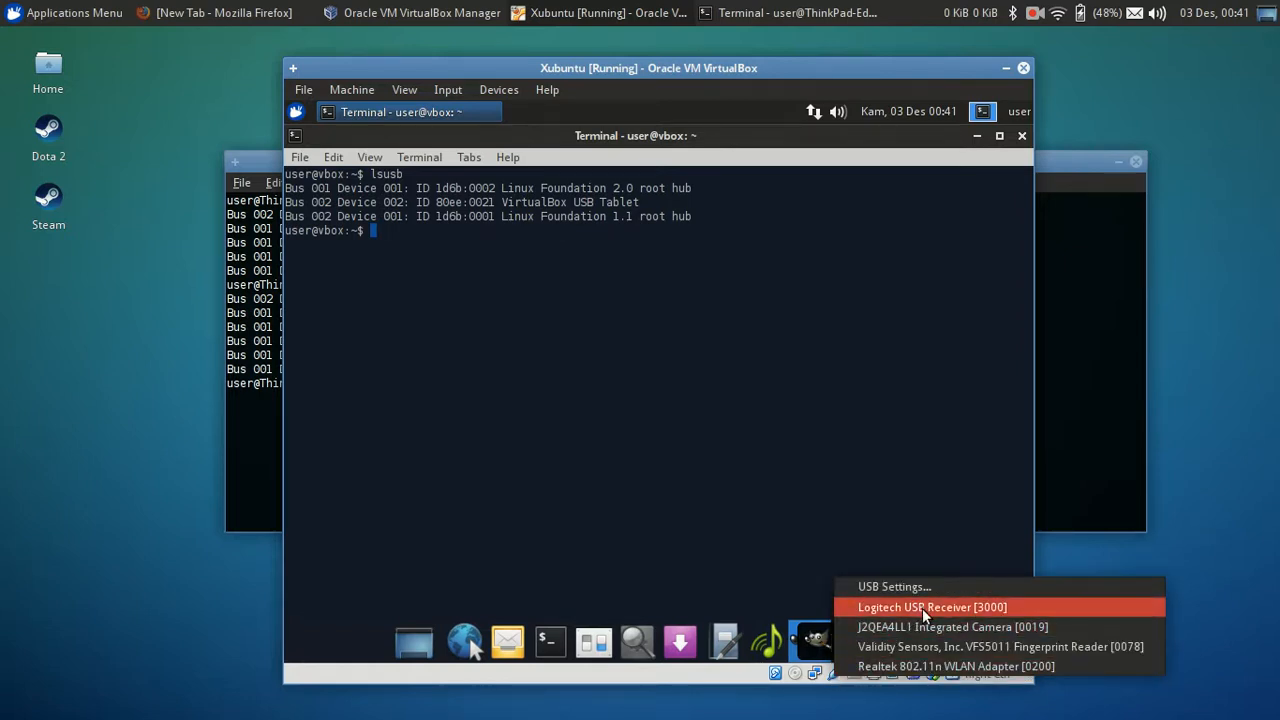
pyautogui.moveTo(918, 678)
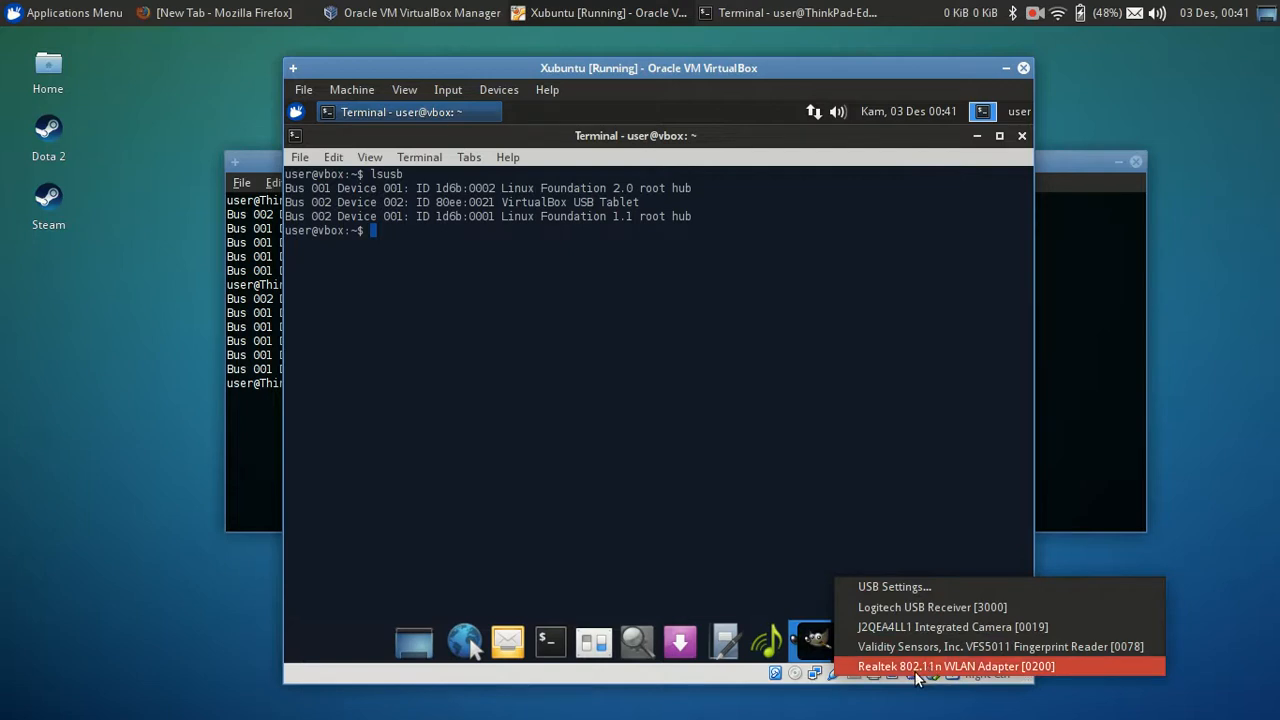
pyautogui.moveTo(983, 678)
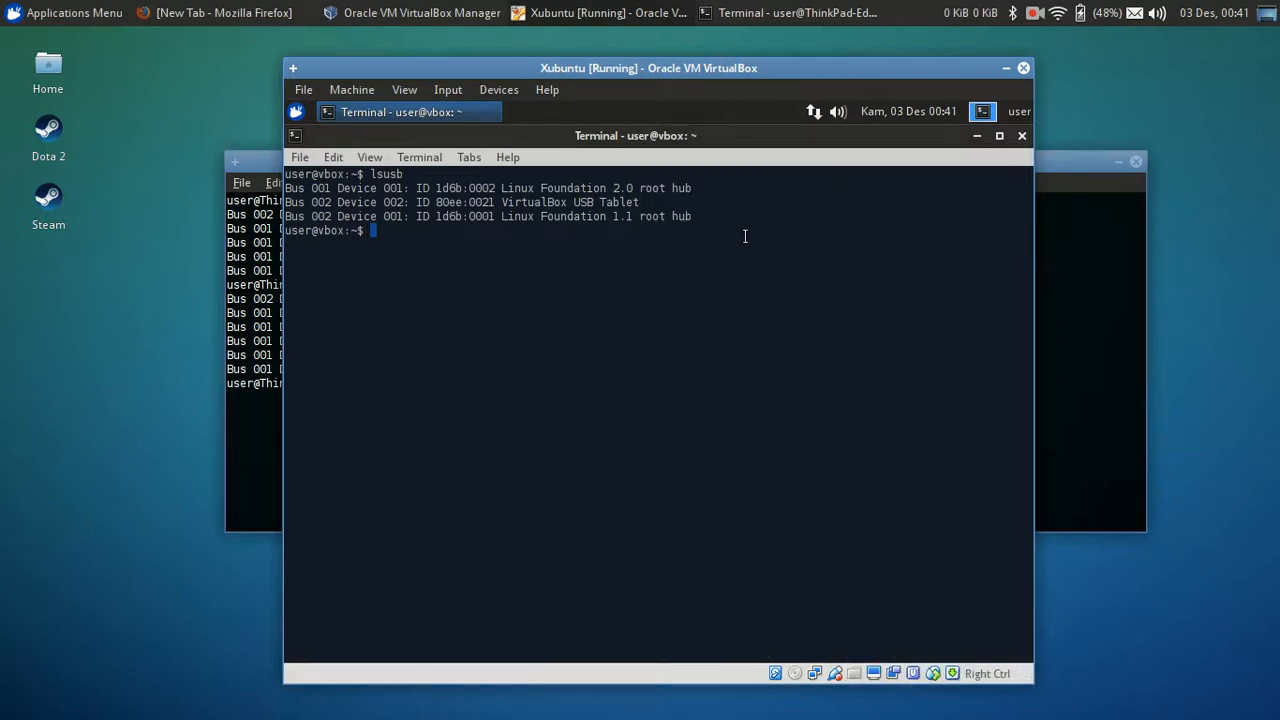
# Run lsusb in the guest, discard a half-typed command, and run ifconfig.
pyautogui.write('l')
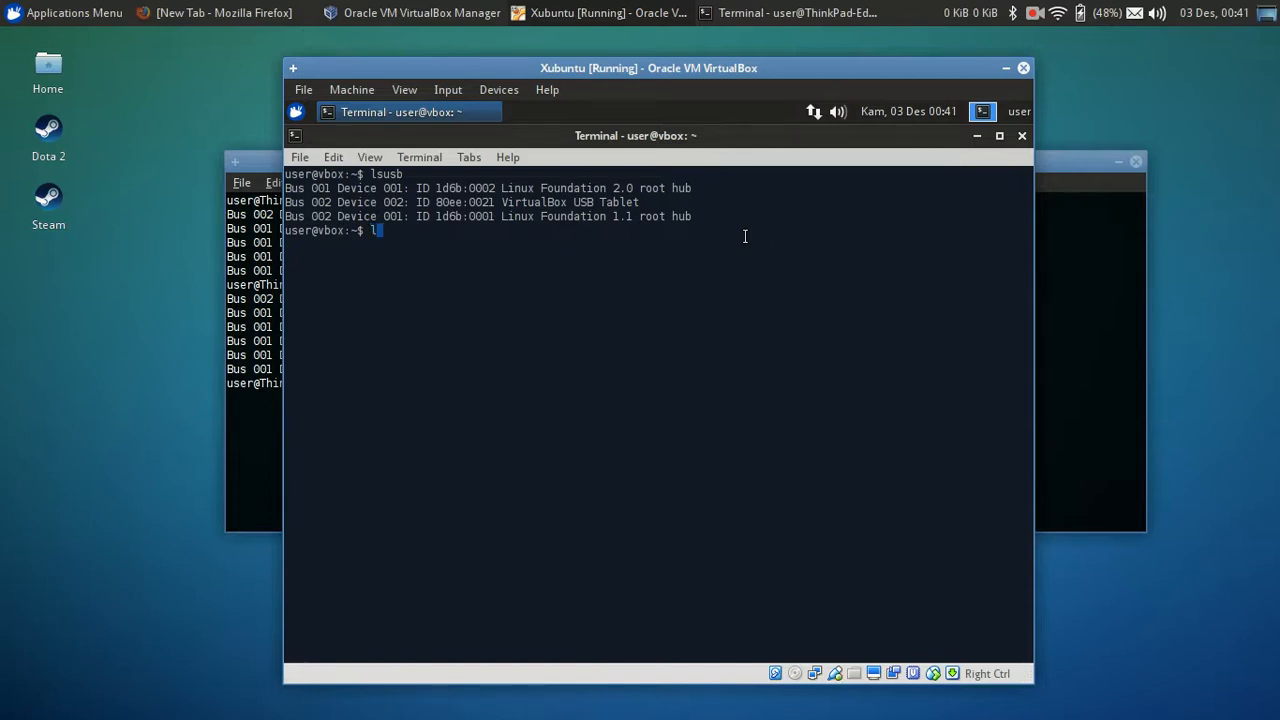
pyautogui.write('susb')
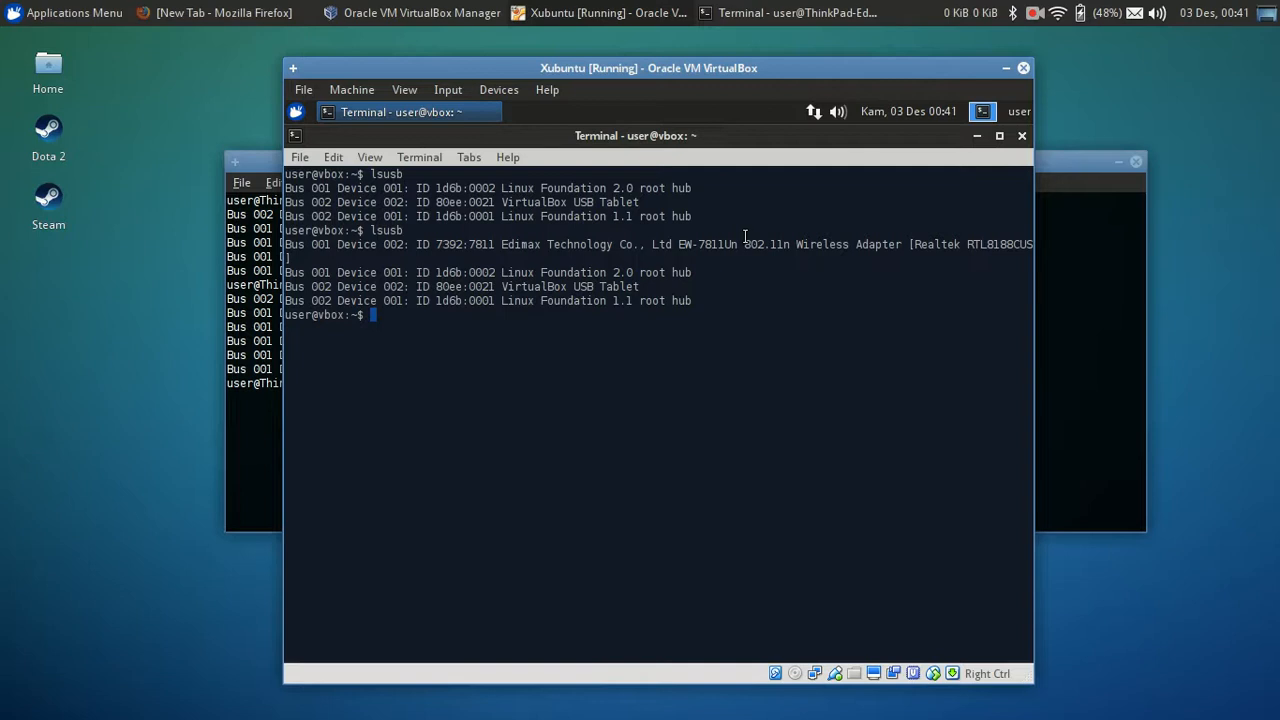
pyautogui.moveTo(523, 250)
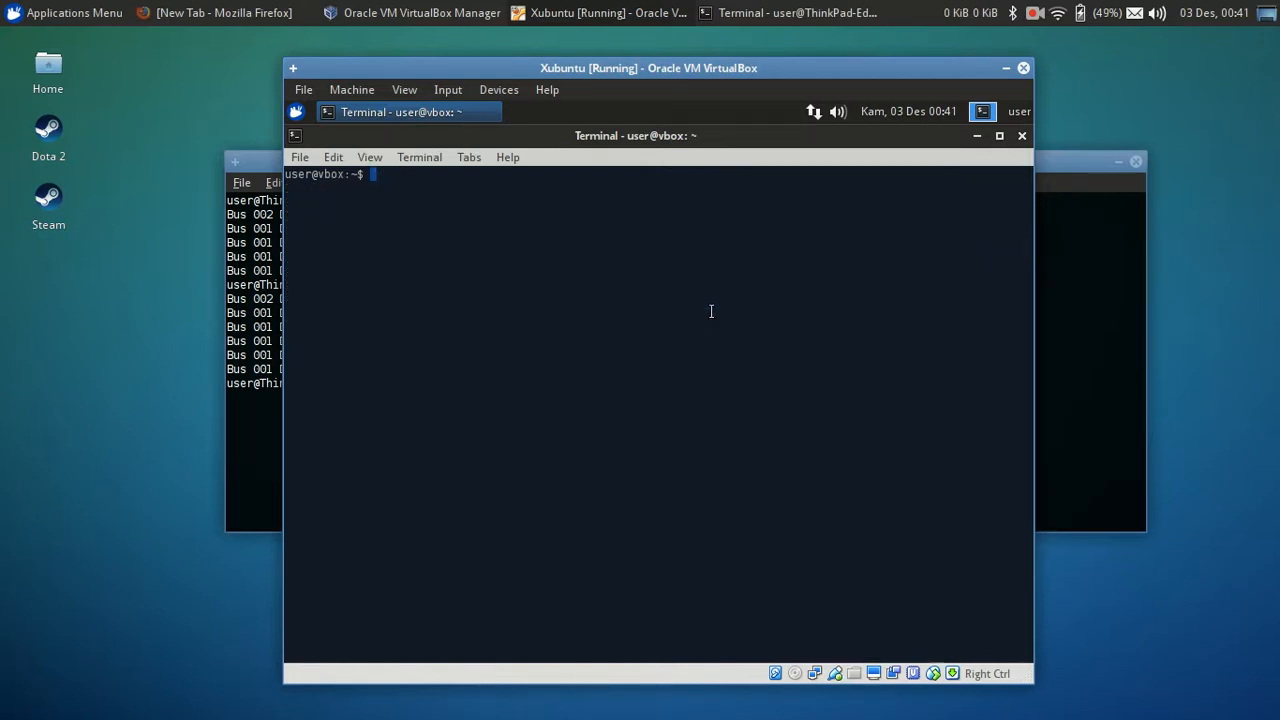
pyautogui.write('lsus')
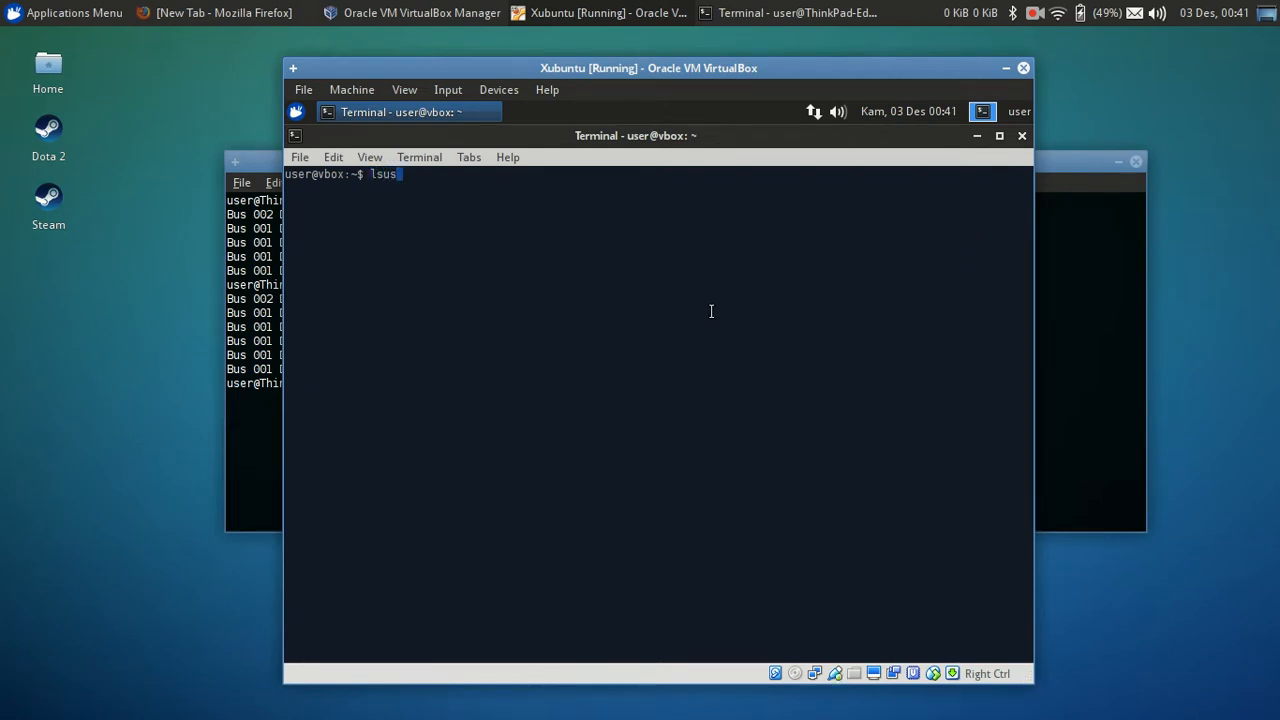
pyautogui.press('ctrl+u')
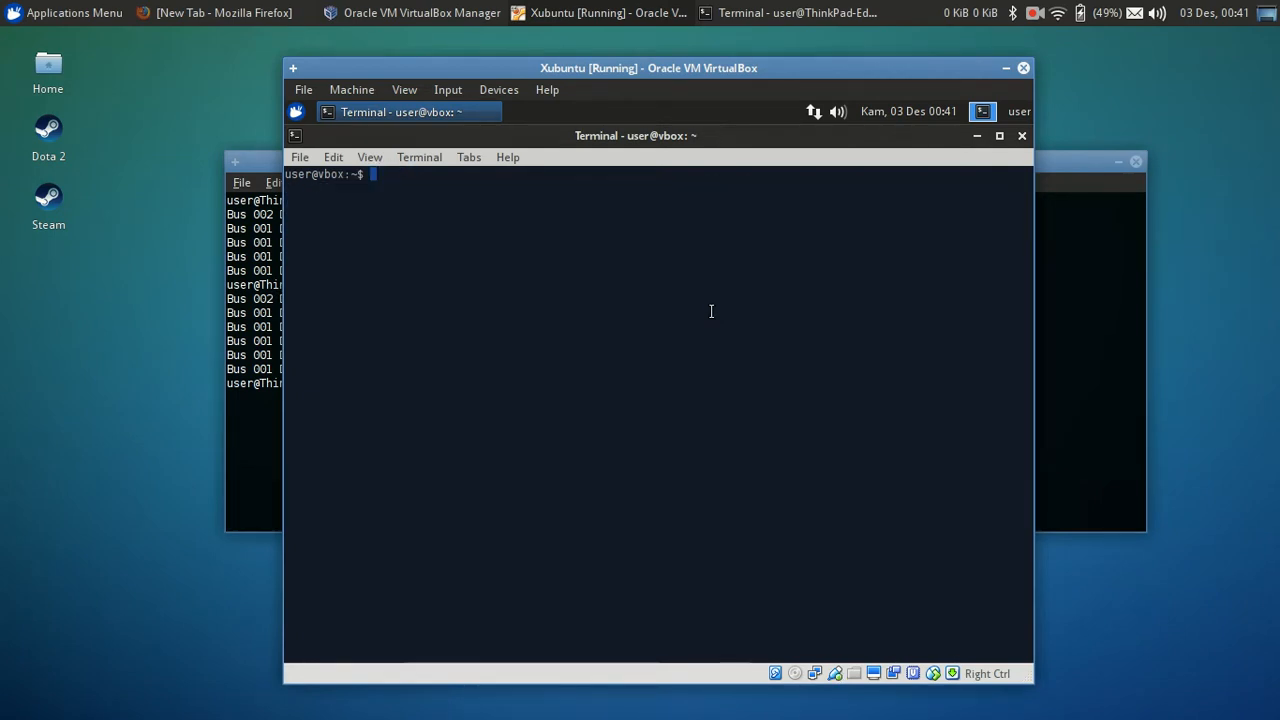
pyautogui.write('ifconfig')
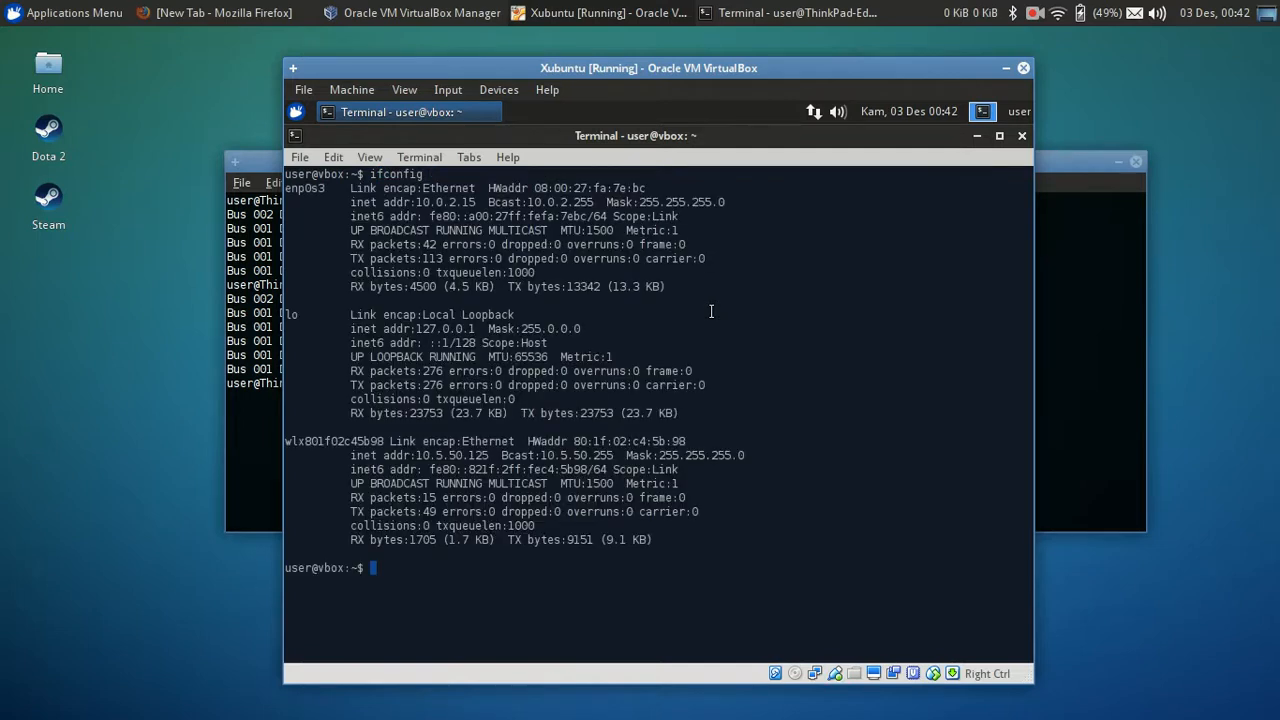
pyautogui.moveTo(297, 443)
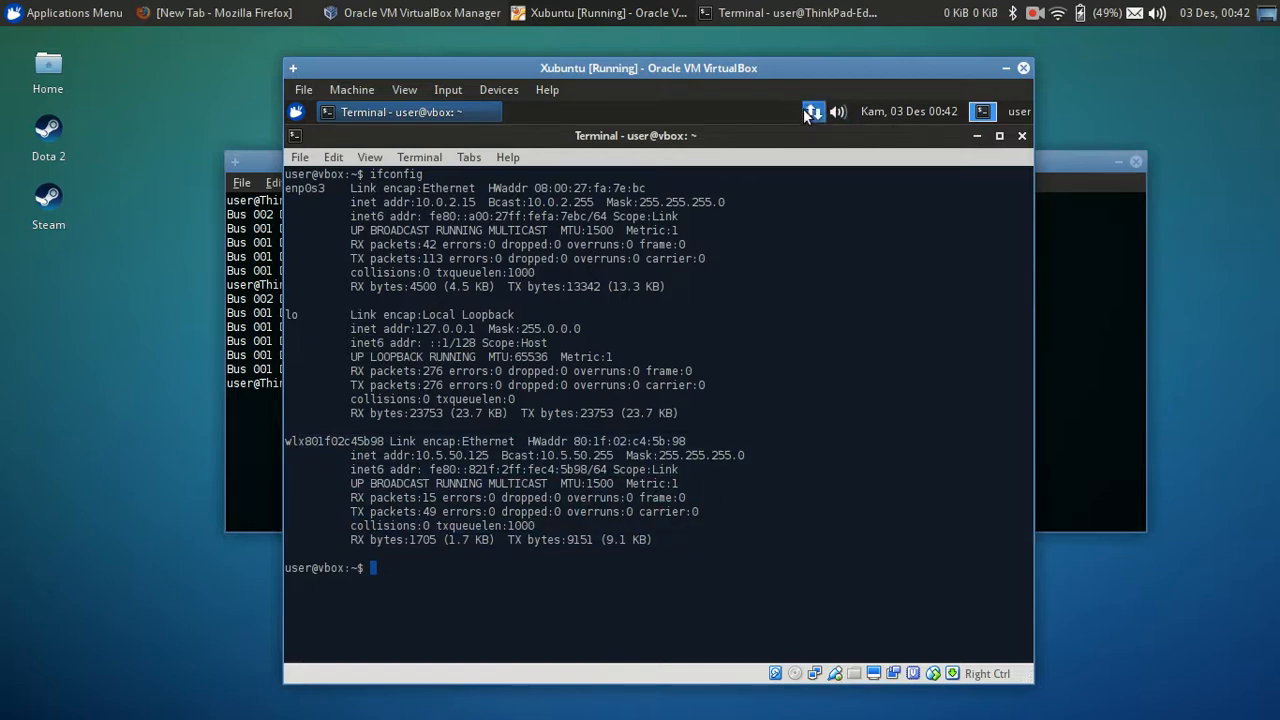
# Open the guest's network indicator to view the nearby Wi-Fi networks.
pyautogui.click(813, 111)
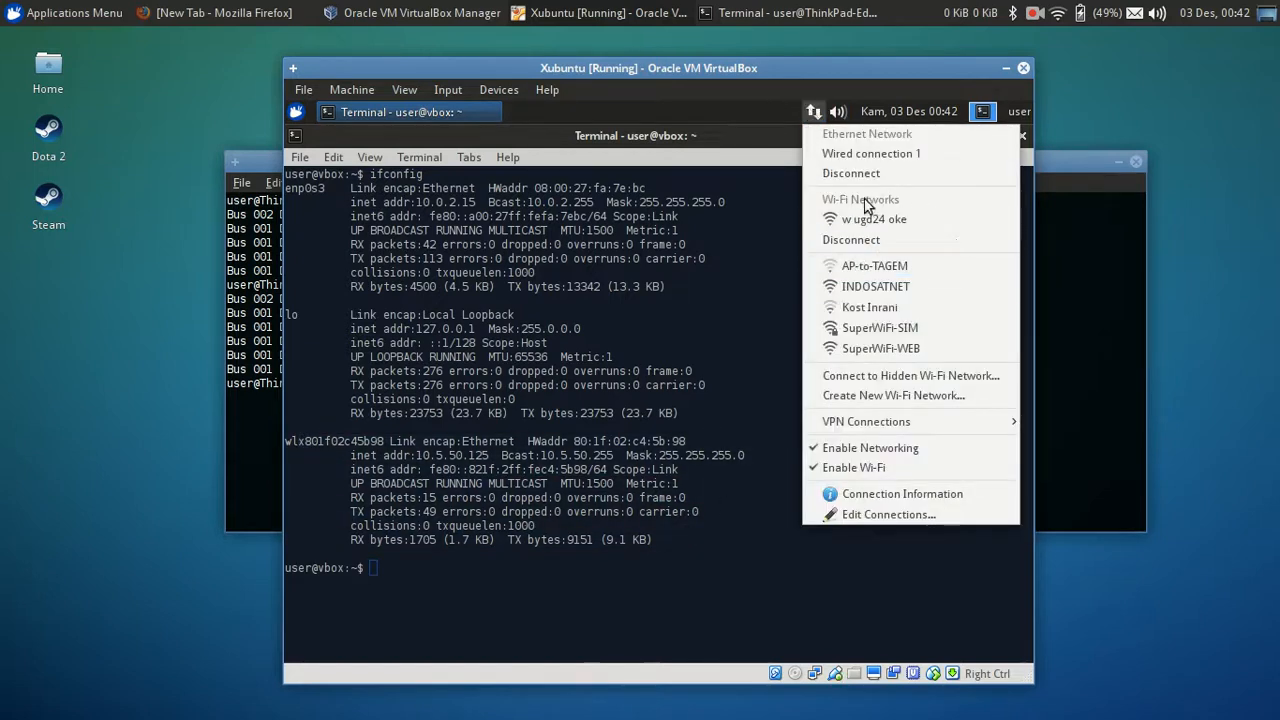
pyautogui.moveTo(890, 210)
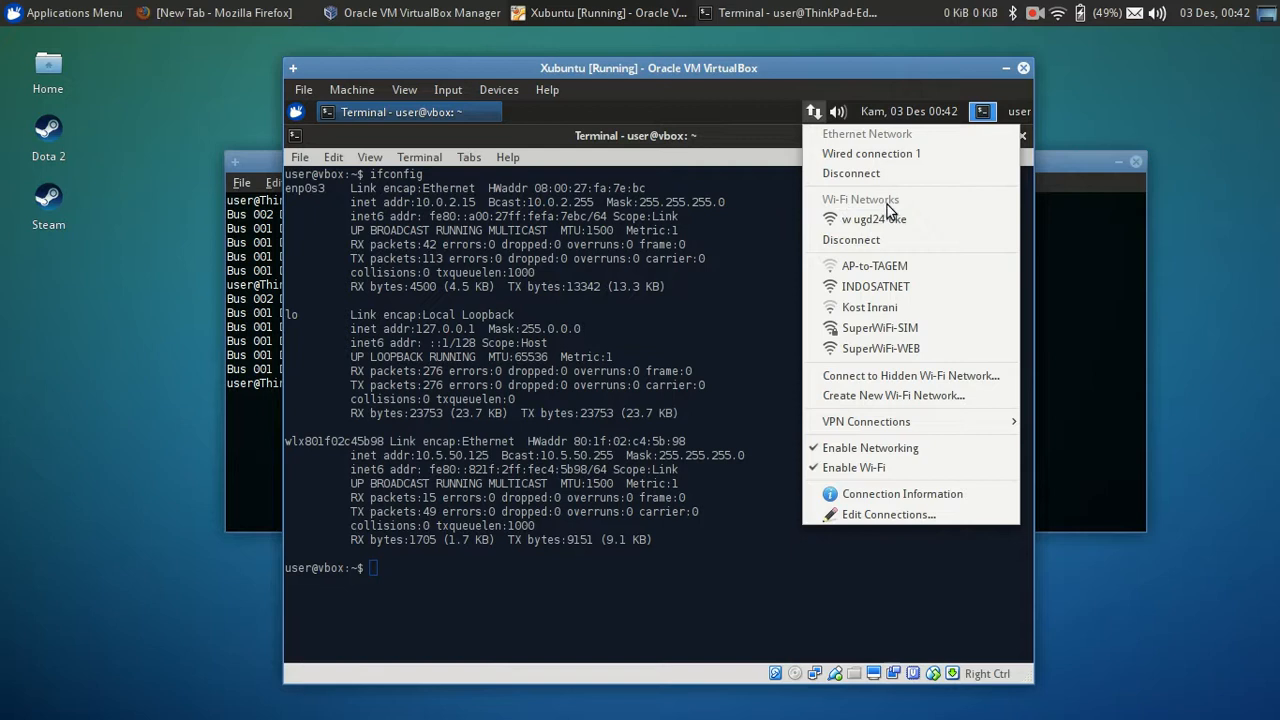
pyautogui.moveTo(905, 237)
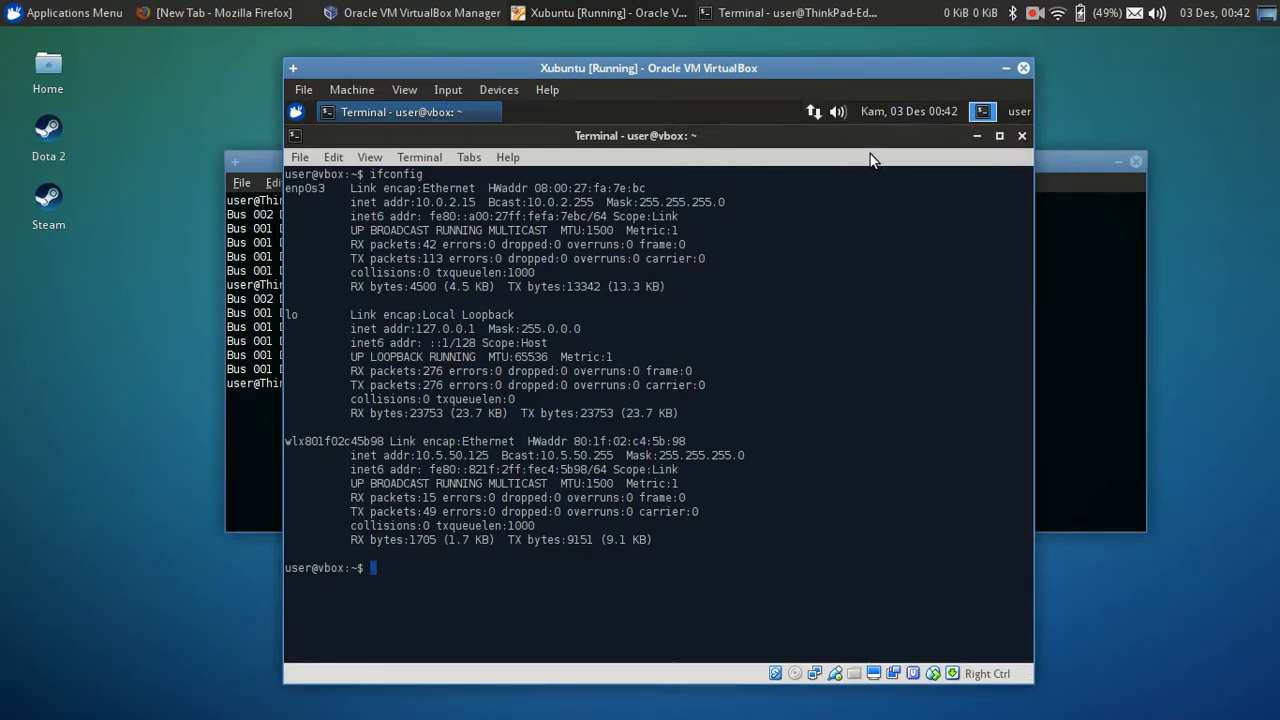
pyautogui.moveTo(988, 148)
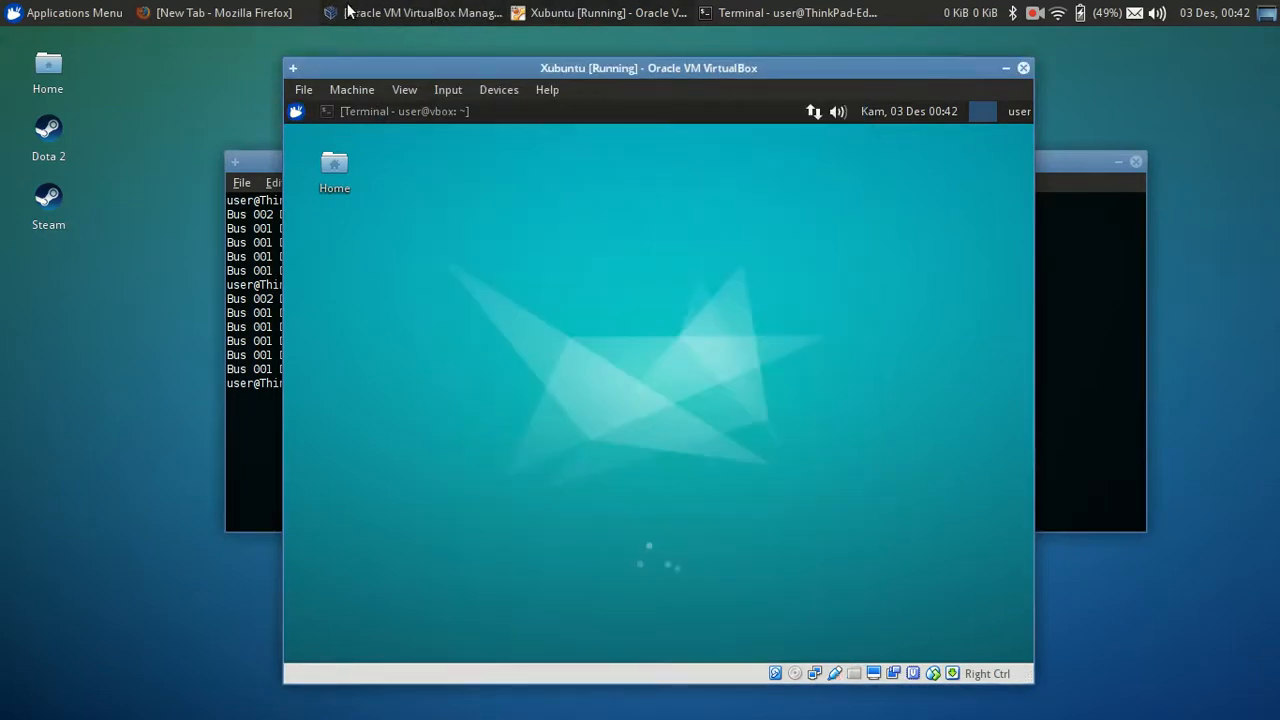
# Launch Settings Manager from the applications menu and open Users and Groups.
pyautogui.click(66, 12)
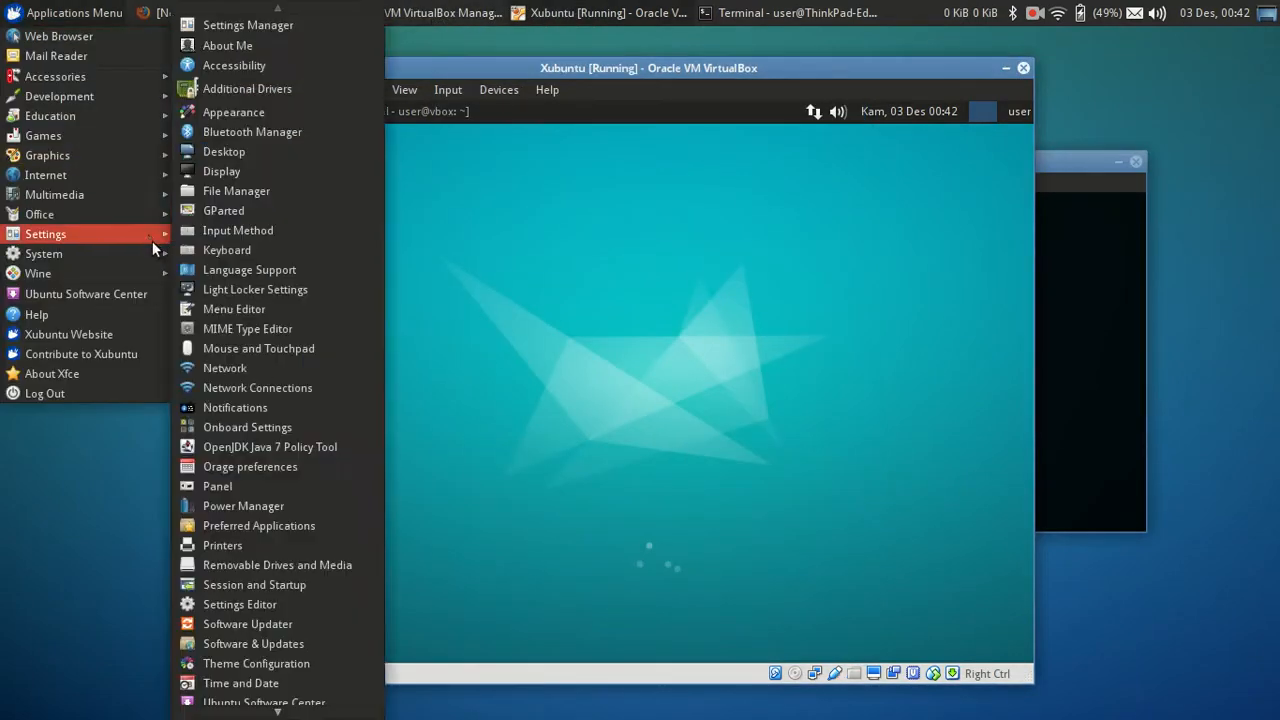
pyautogui.moveTo(248, 25)
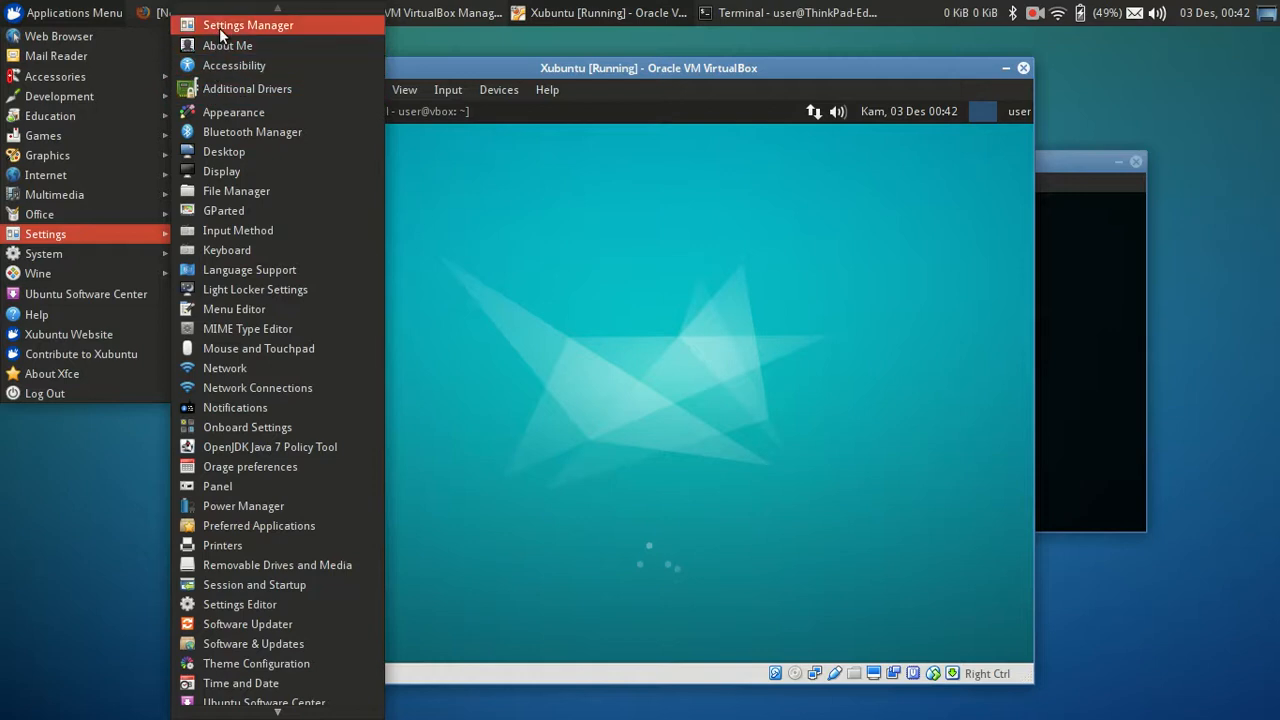
pyautogui.click(248, 25)
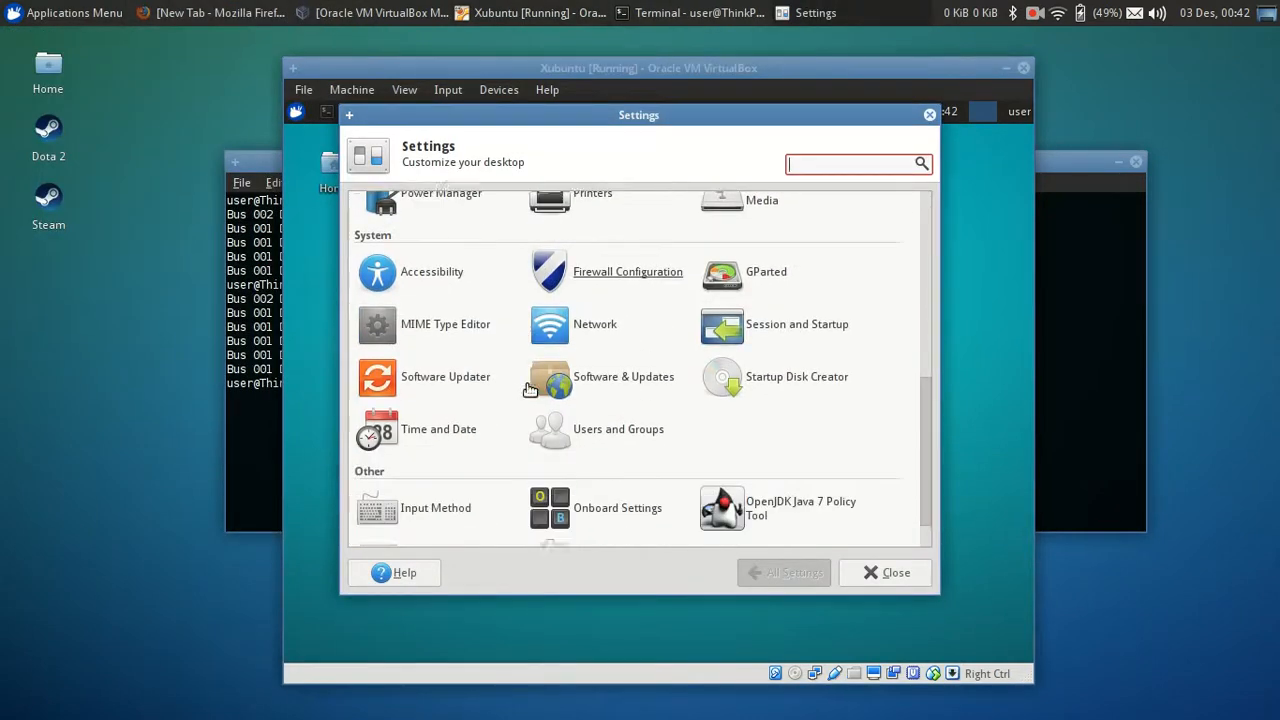
pyautogui.click(549, 429)
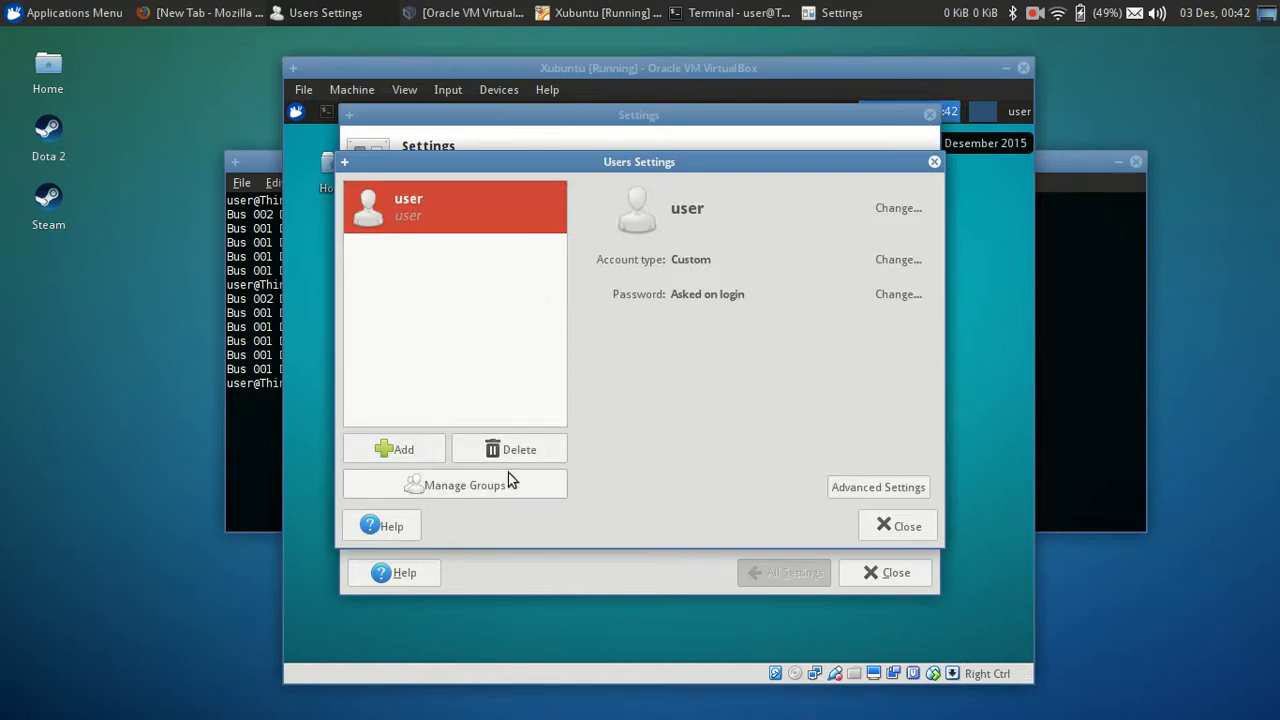
pyautogui.click(454, 485)
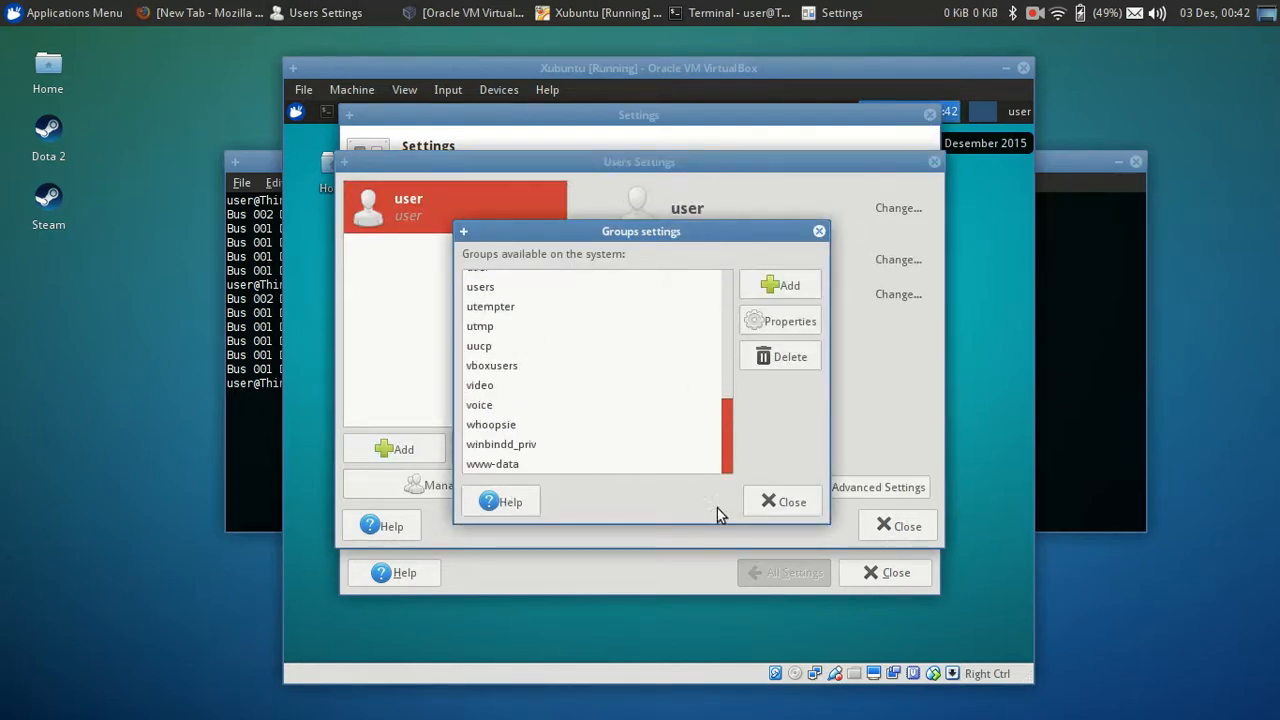
pyautogui.click(491, 365)
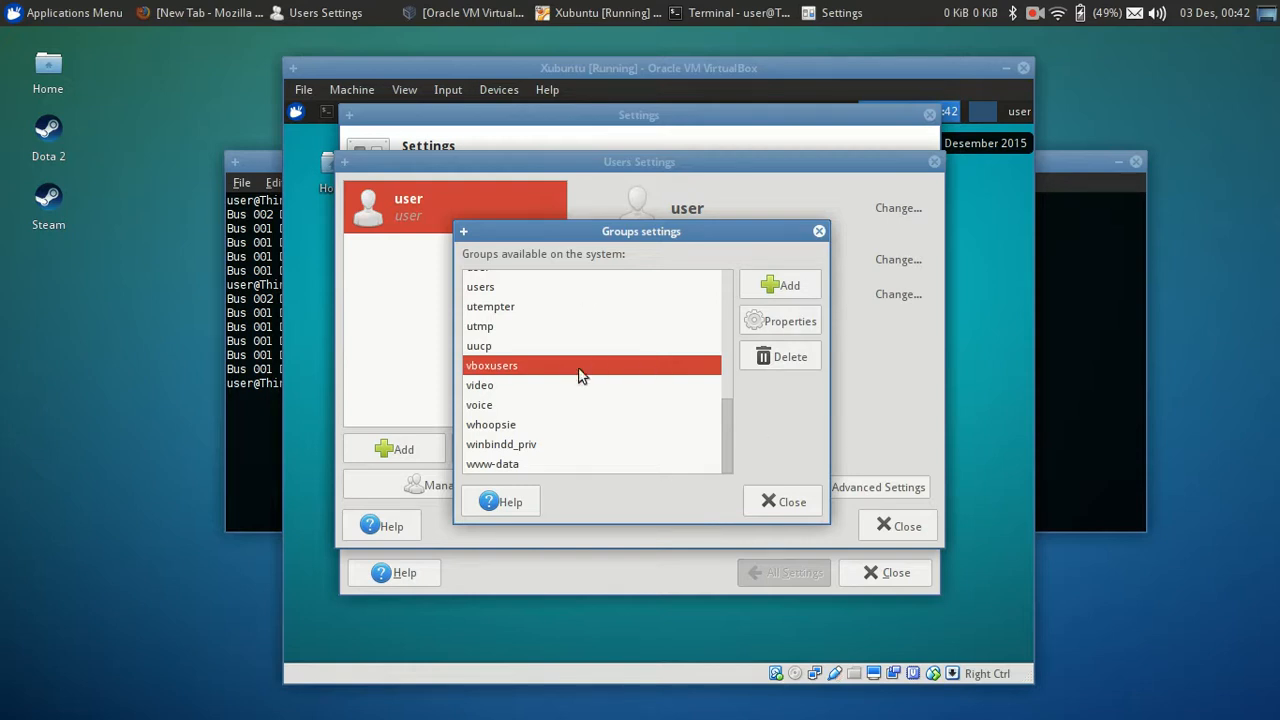
pyautogui.click(789, 320)
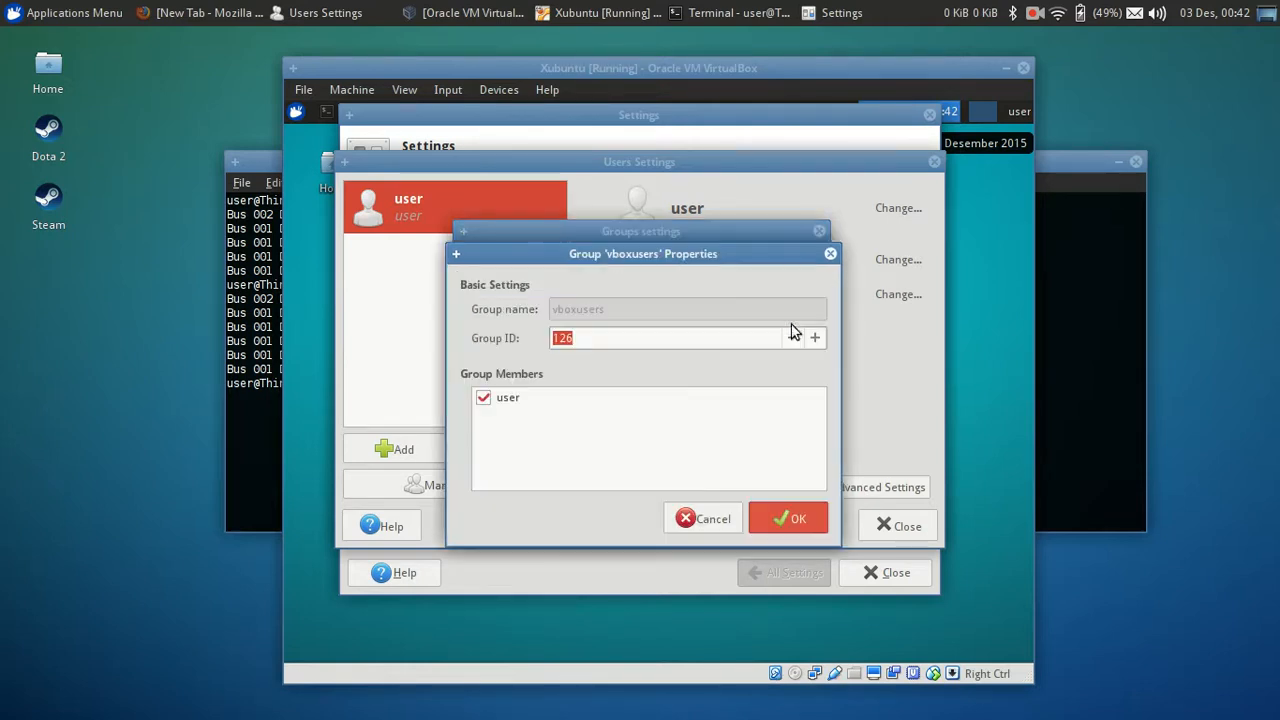
pyautogui.moveTo(643, 253); pyautogui.dragTo(646, 241)
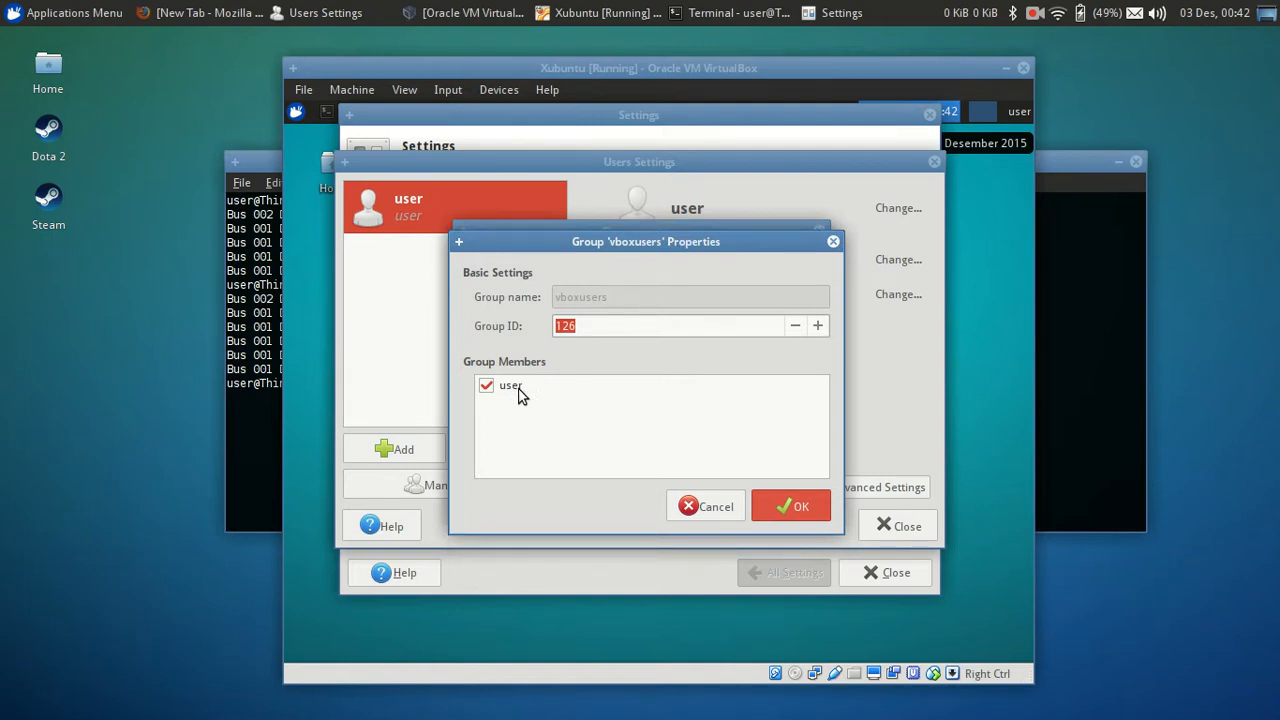
pyautogui.moveTo(480, 439)
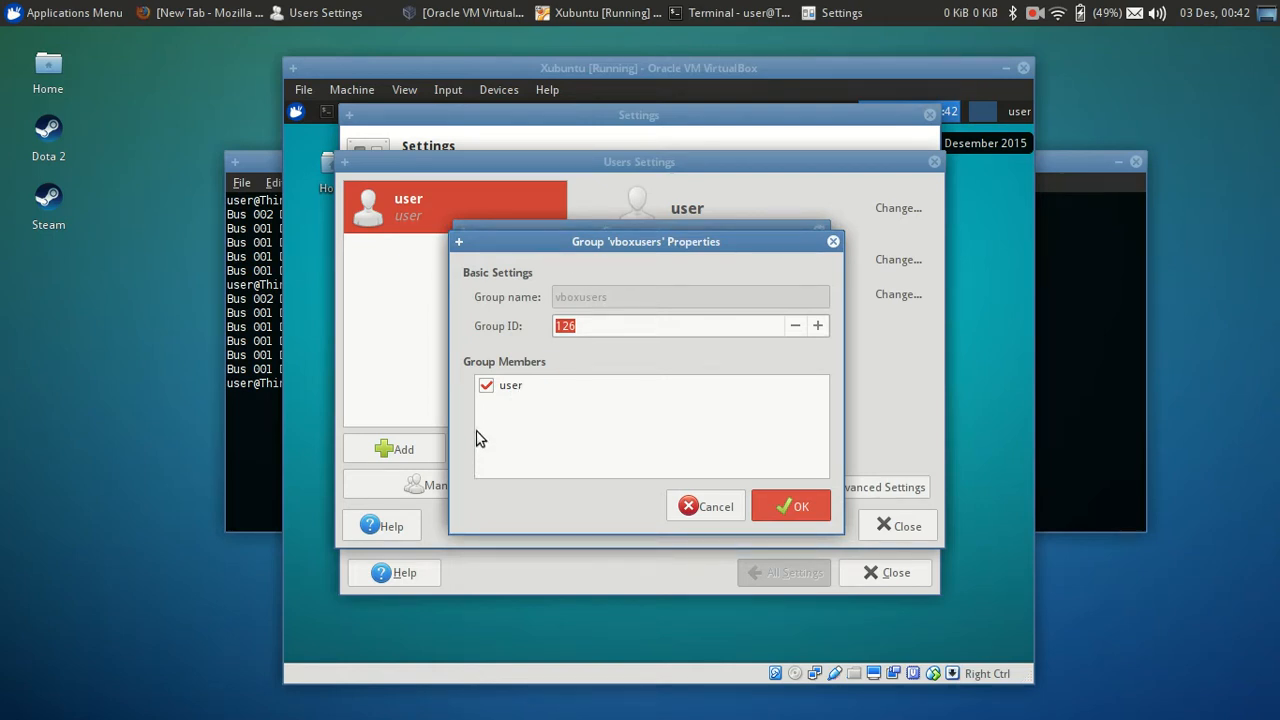
pyautogui.moveTo(545, 335)
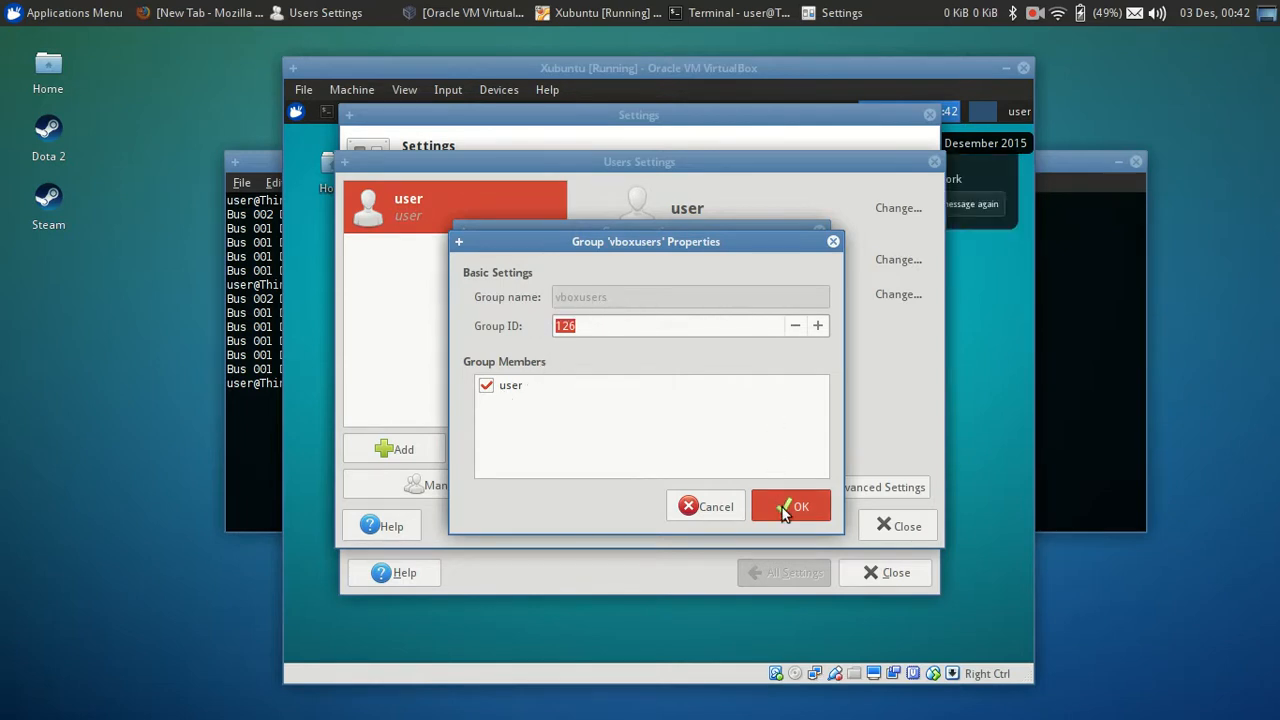
pyautogui.click(791, 506)
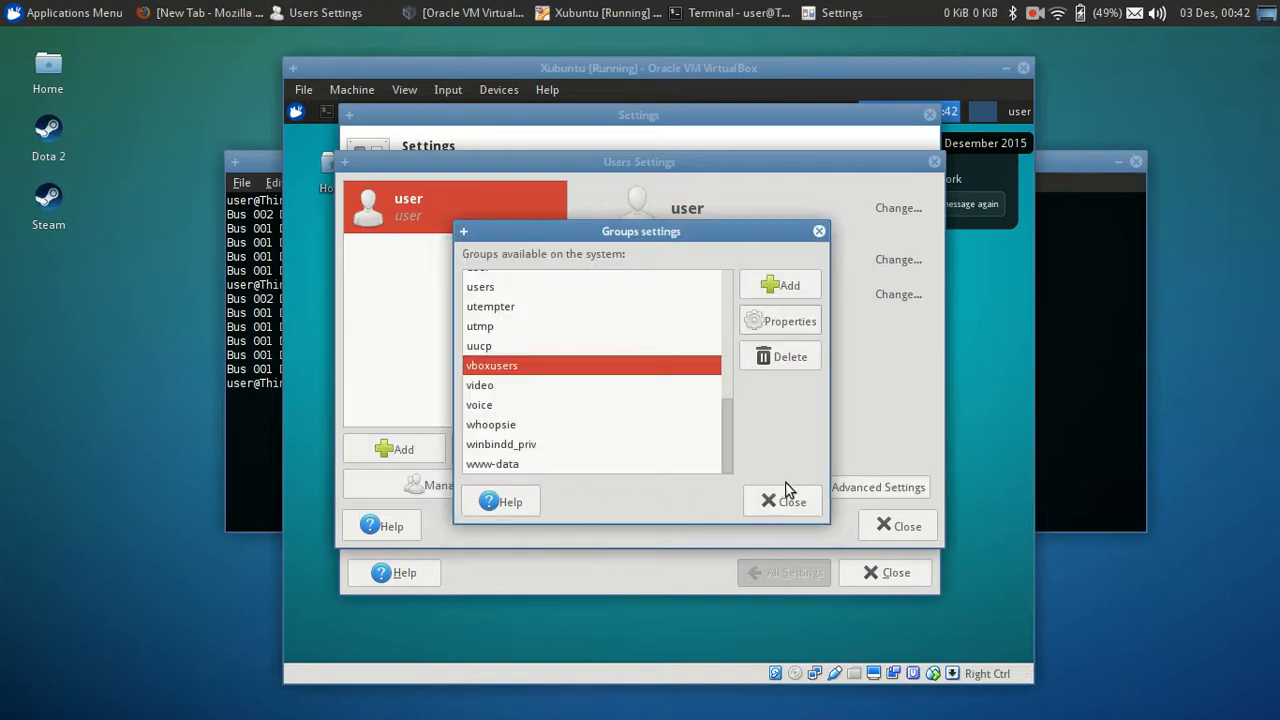
pyautogui.click(782, 501)
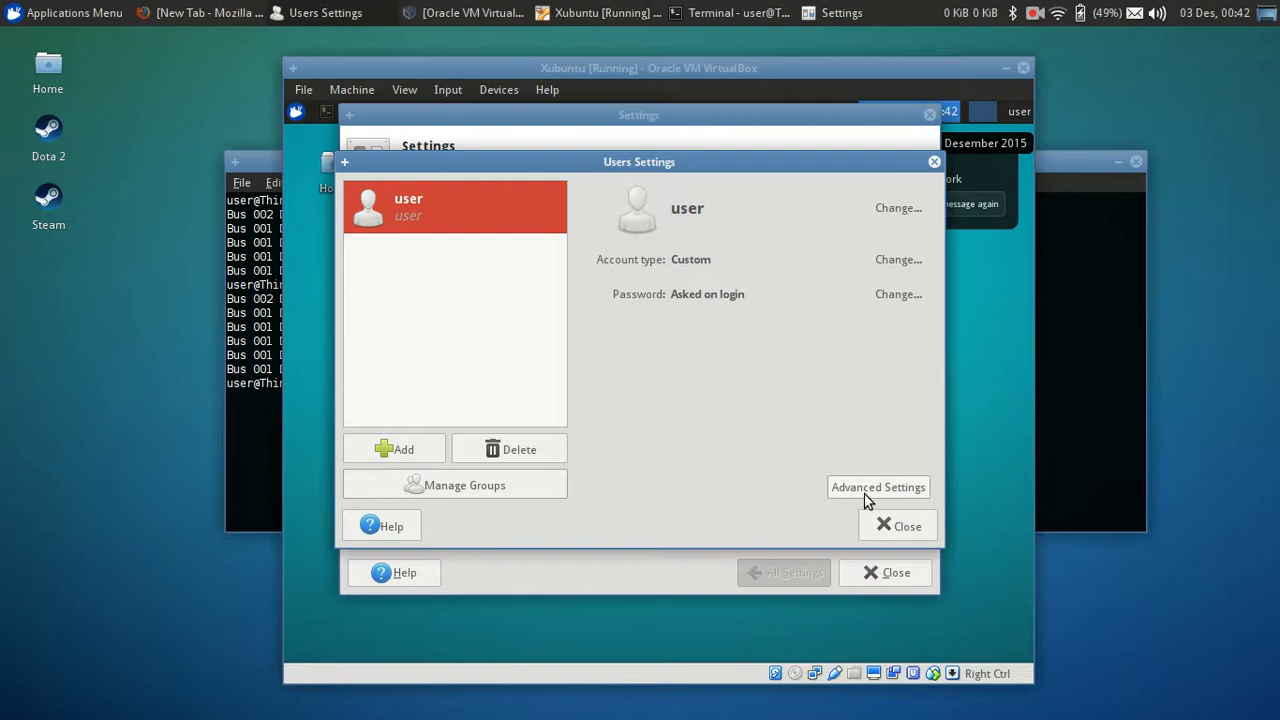
# Authenticate into the account's advanced settings and view its User Privileges, where VirtualBox use is enabled.
pyautogui.click(878, 487)
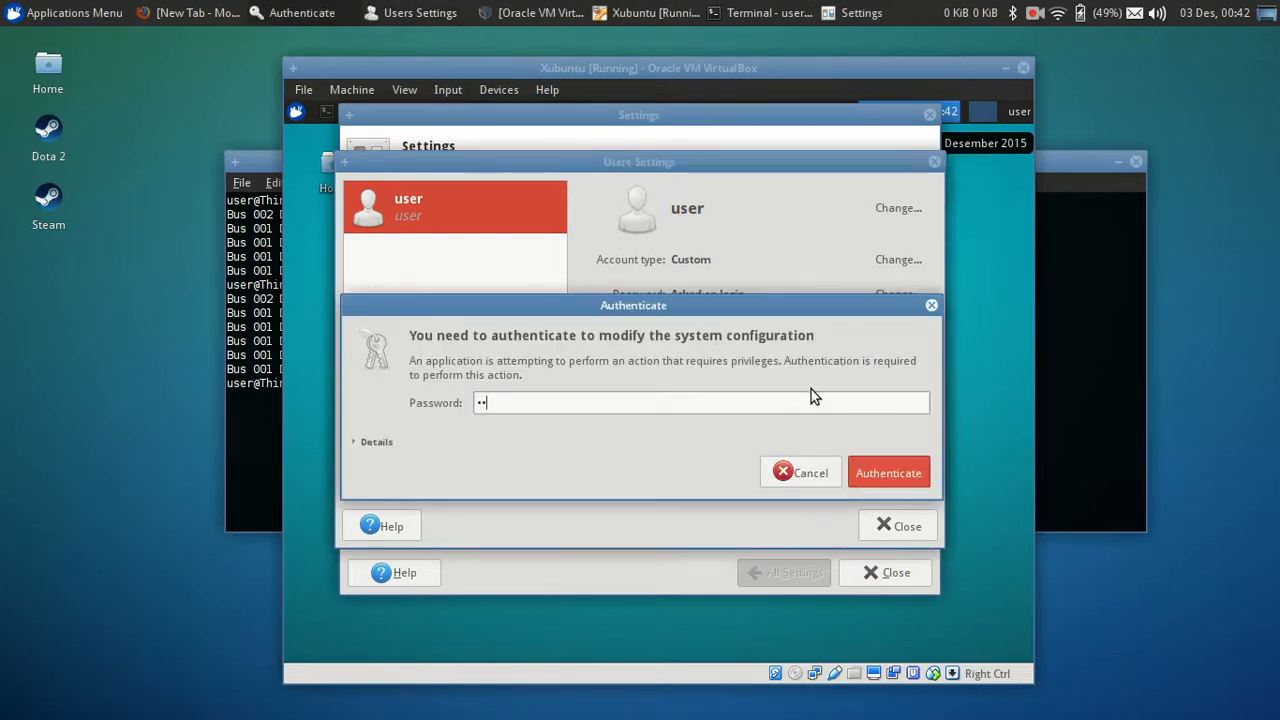
pyautogui.click(887, 472)
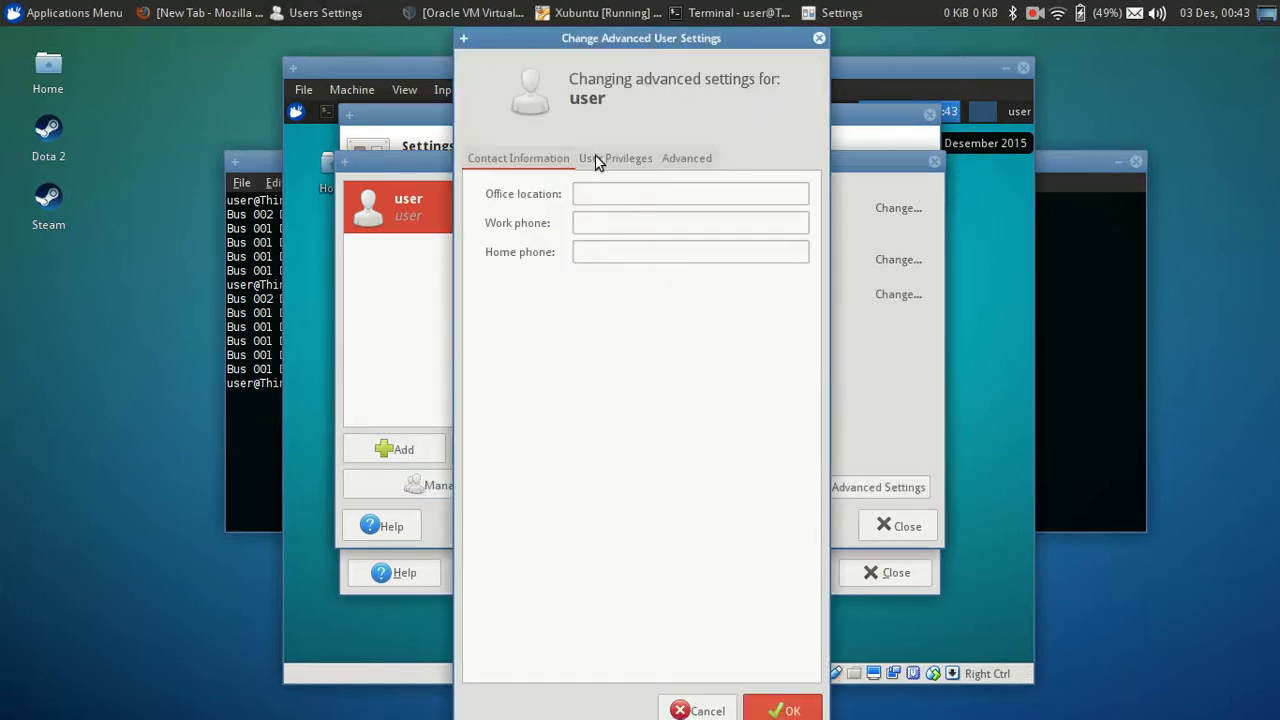
pyautogui.click(616, 157)
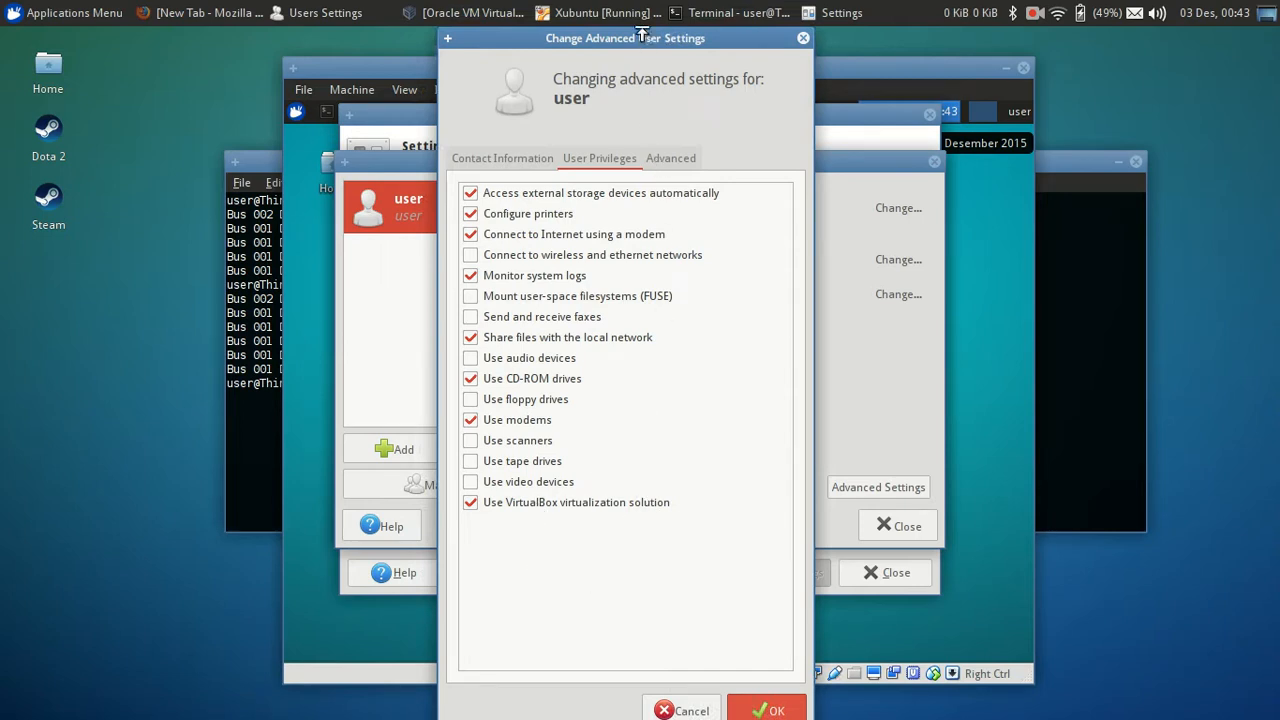
pyautogui.moveTo(660, 560)
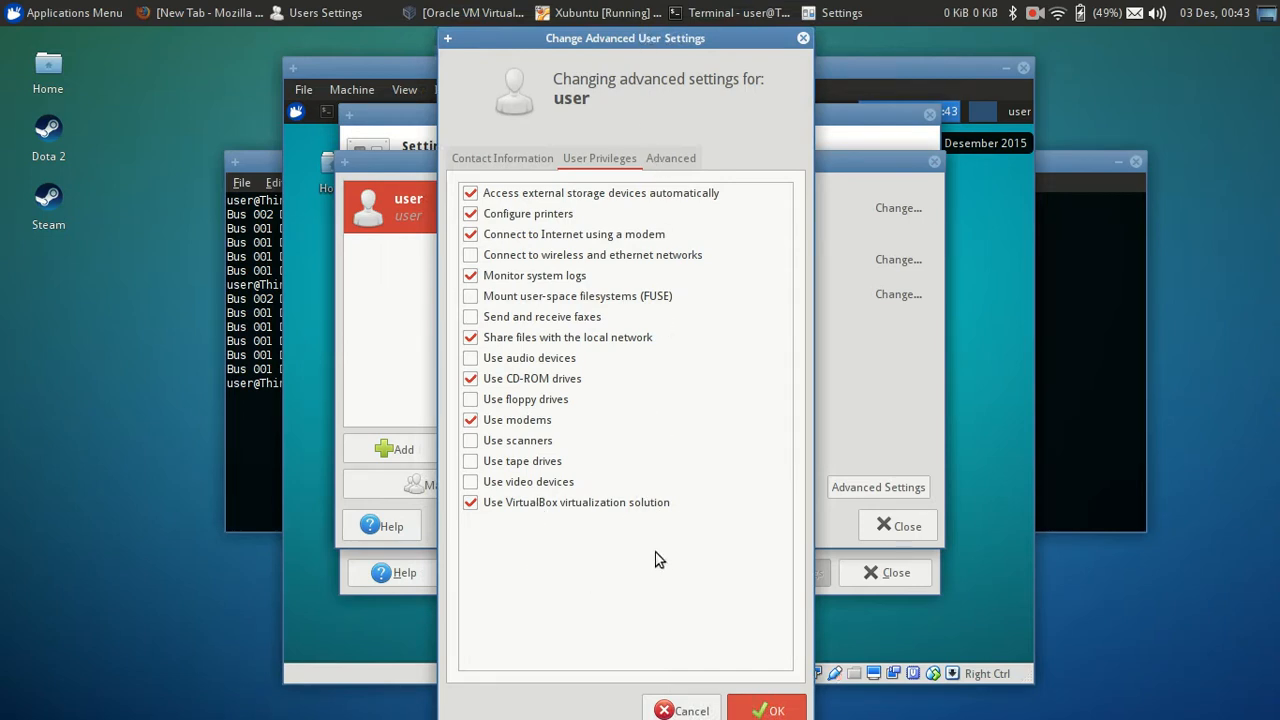
pyautogui.moveTo(662, 540)
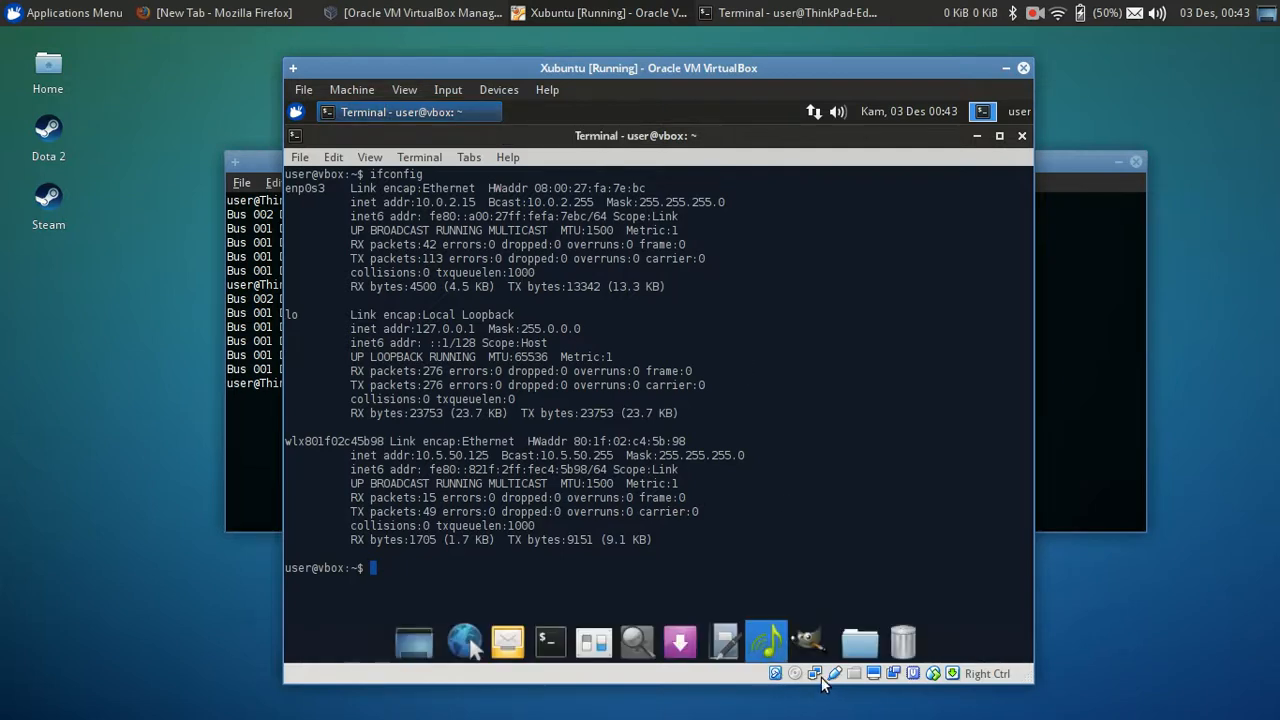
# Review the dmesg kernel log for the wlx801f02c45b98 wireless interface in the guest terminal.
pyautogui.click(814, 673)
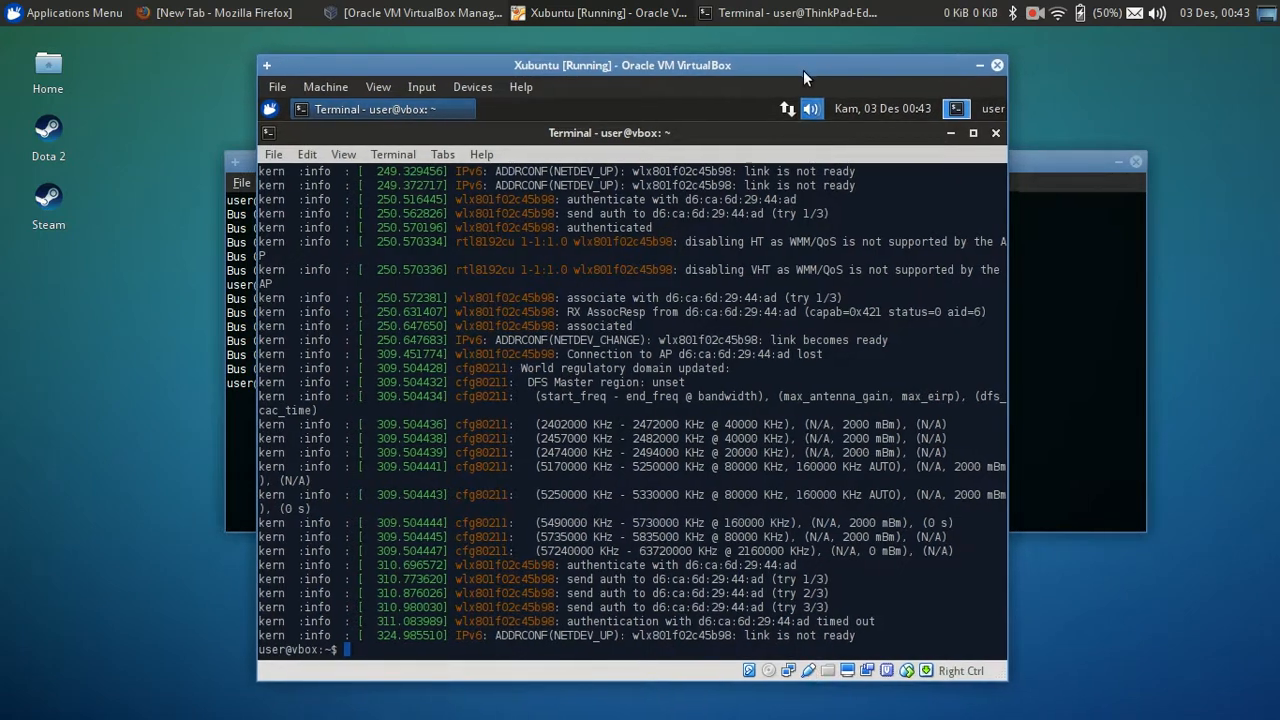
pyautogui.click(1033, 13)
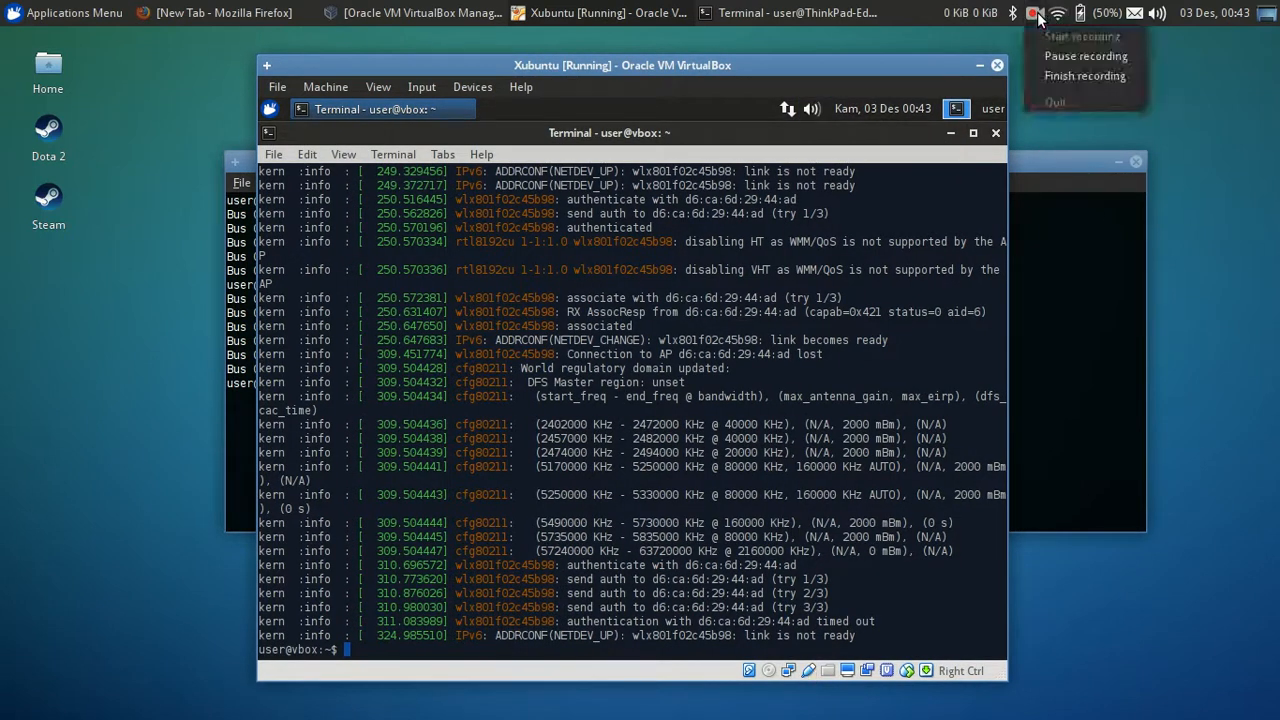